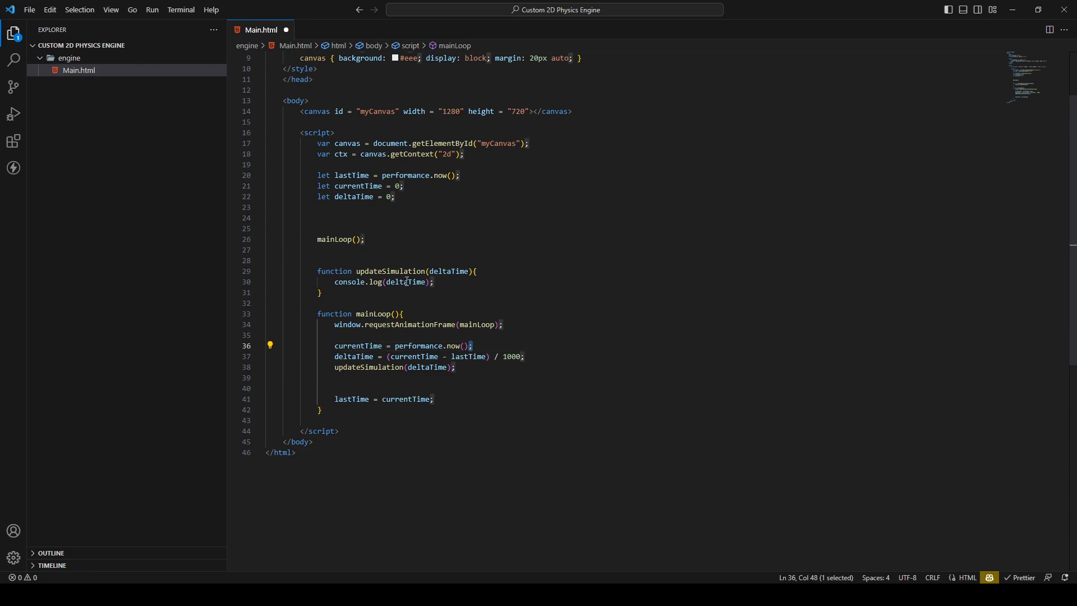
Position the cursor beside the mainLoop() call, ready to open space above it.
{"action": "left_click", "coordinate": [457, 175]}
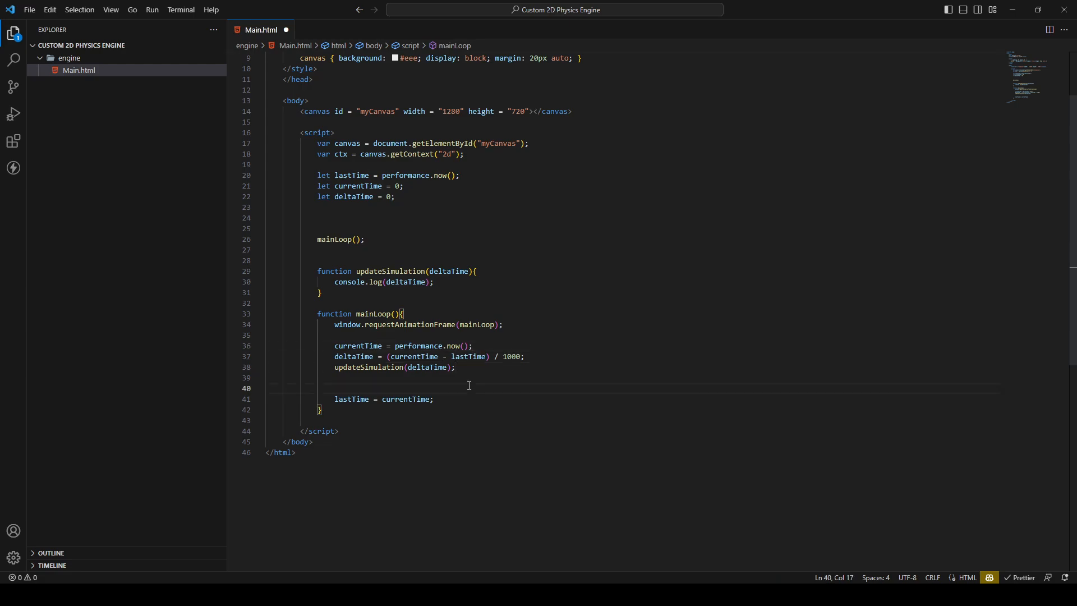
{"action": "mouse_move", "coordinate": [469, 356]}
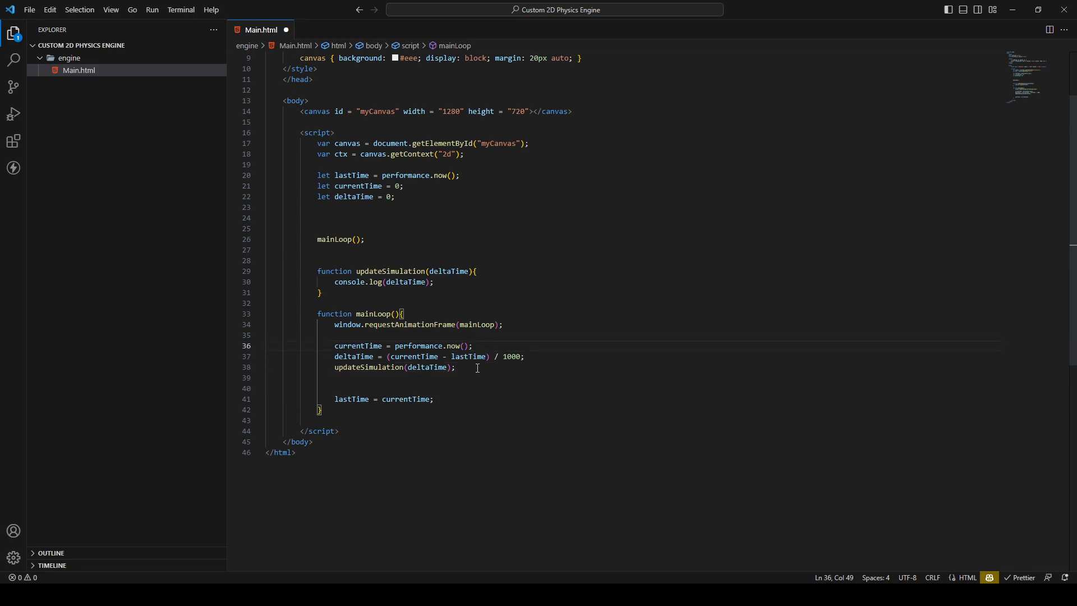
{"action": "left_click", "coordinate": [479, 367]}
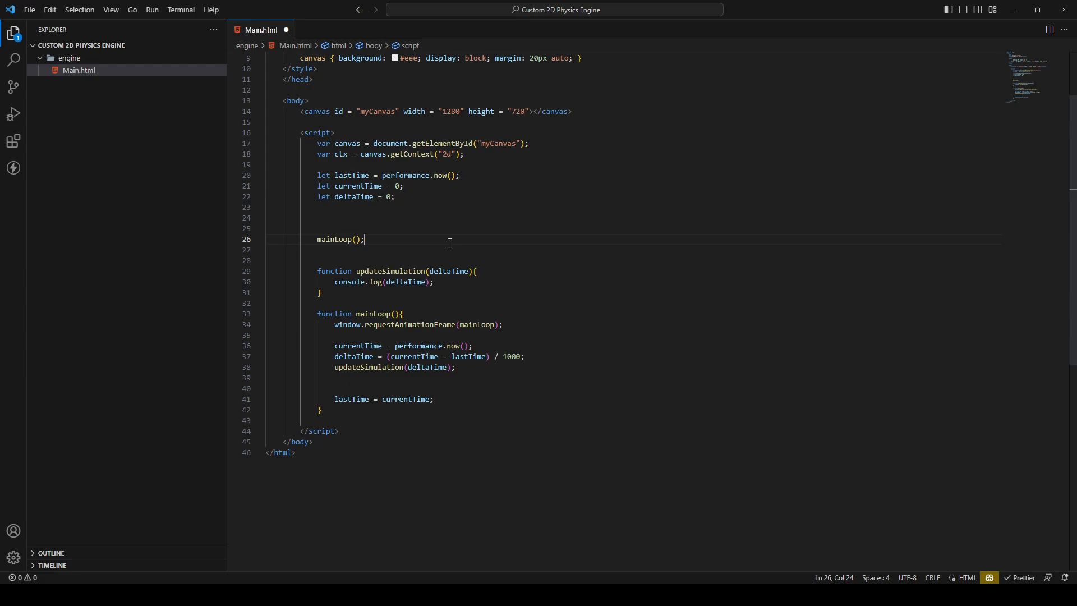
{"action": "left_click", "coordinate": [418, 221]}
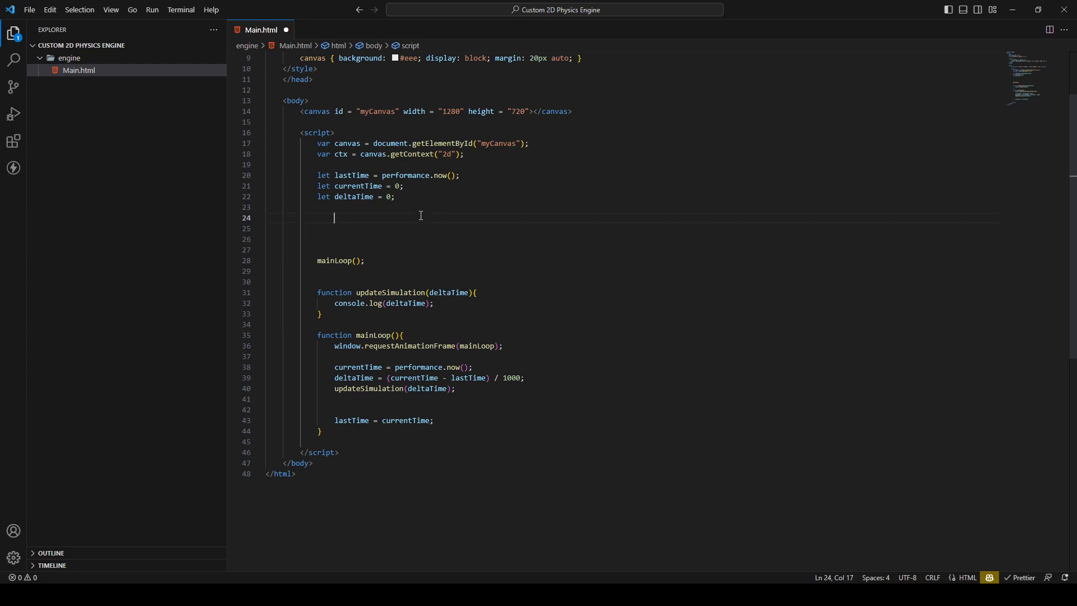
Declare let mousePos = [0,0]; on a new line above the mainLoop call.
{"action": "key", "text": "enter"}
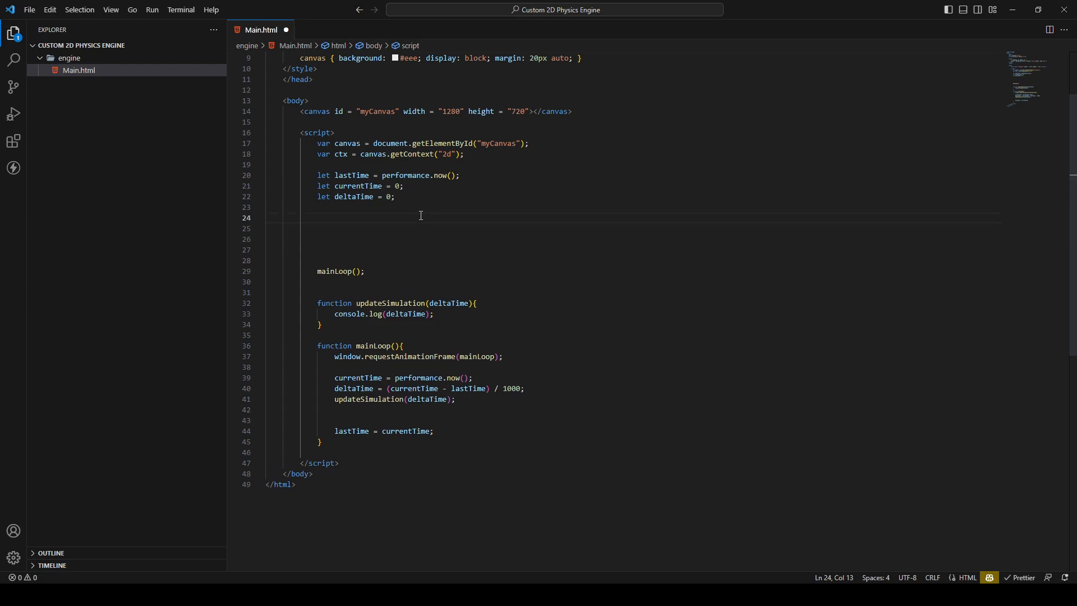
{"action": "type", "text": "let"}
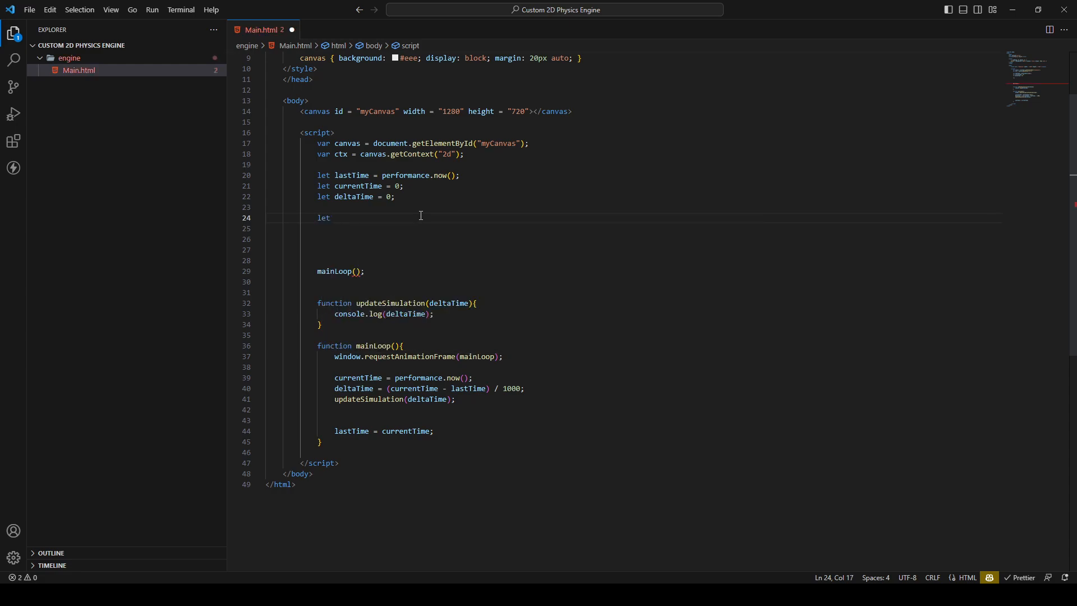
{"action": "type", "text": "mouse"}
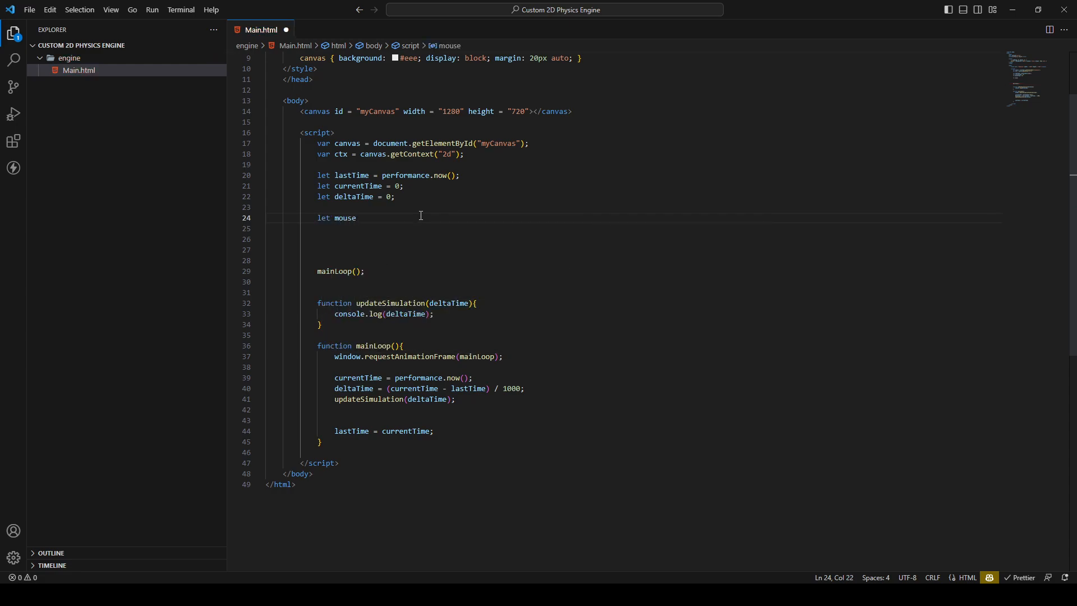
{"action": "type", "text": "Pos"}
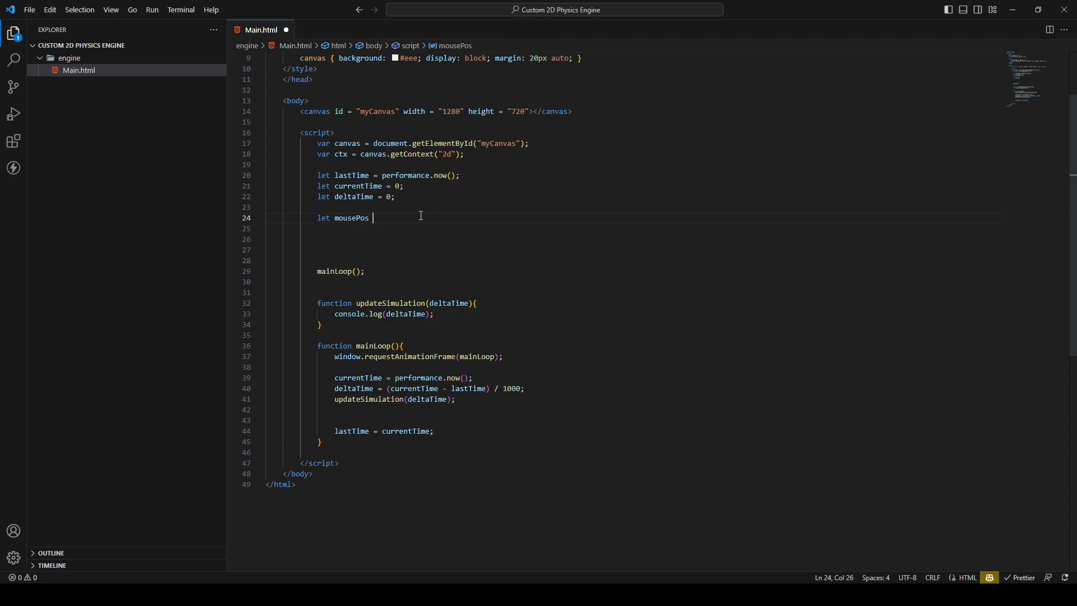
{"action": "type", "text": "= []"}
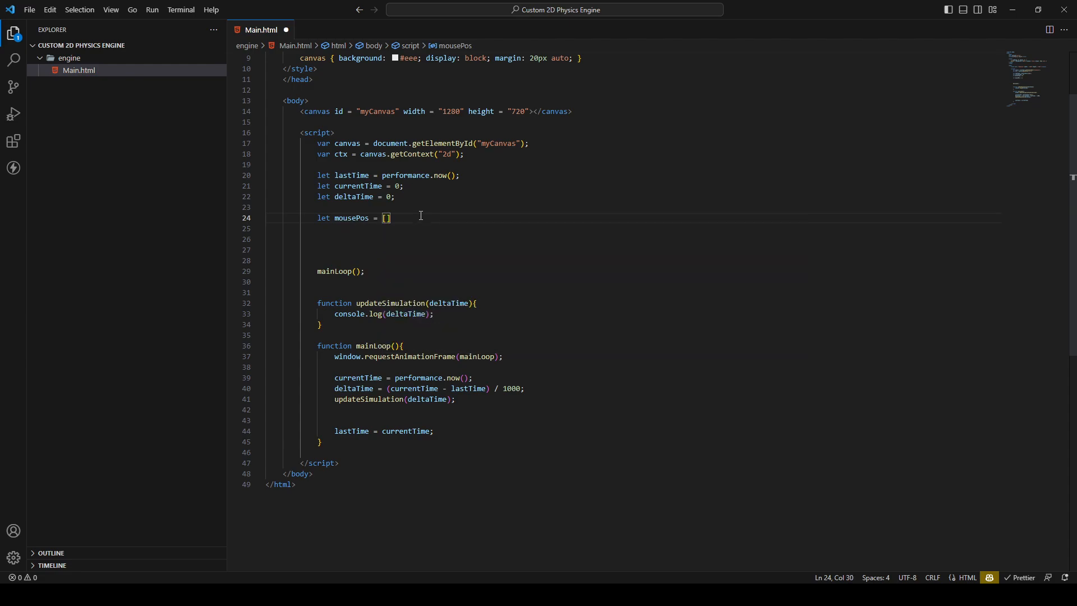
{"action": "type", "text": "0,0"}
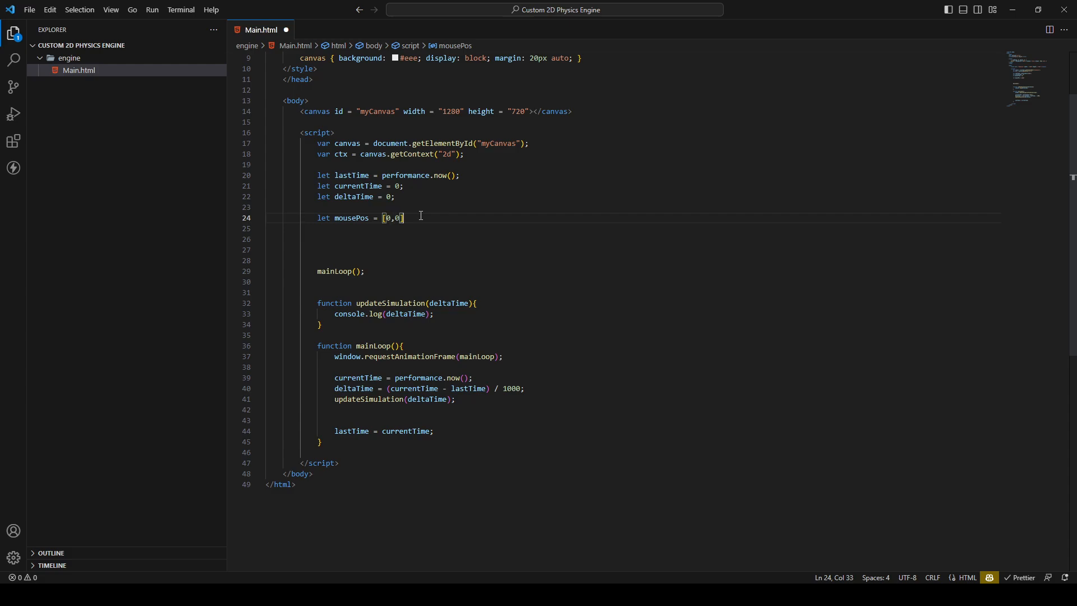
{"action": "type", "text": ";"}
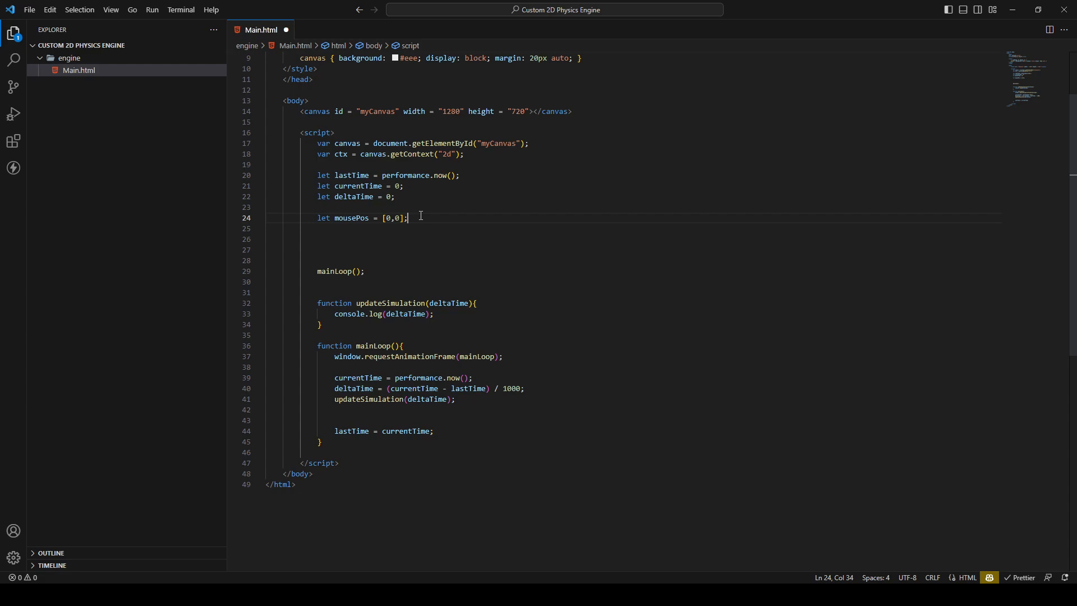
Declare let mouseDownLeft = false; and let mouseDownRight = false; below mousePos.
{"action": "key", "text": "enter"}
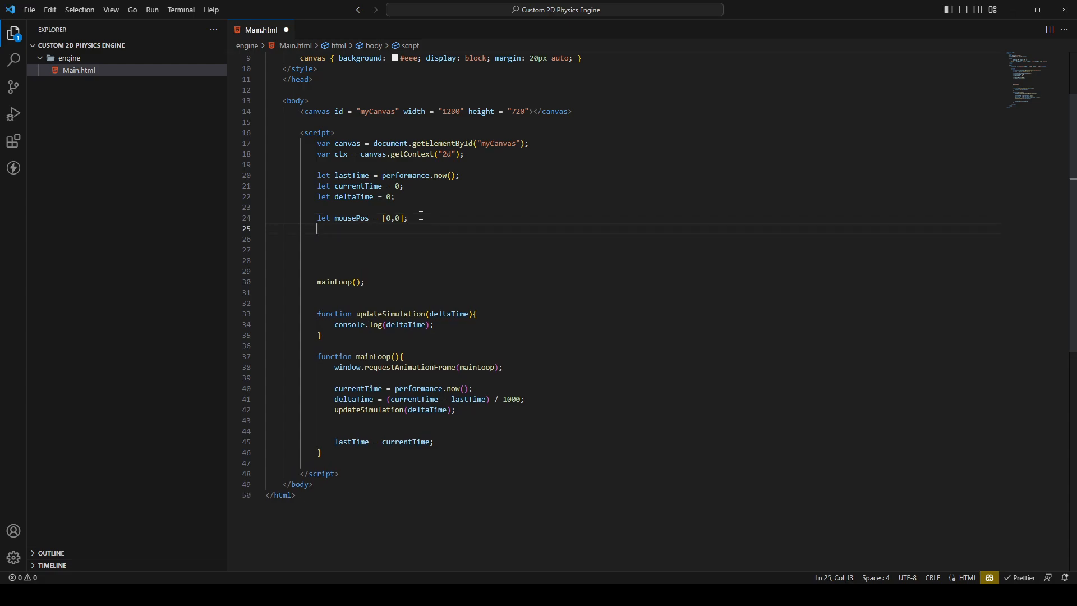
{"action": "type", "text": "let"}
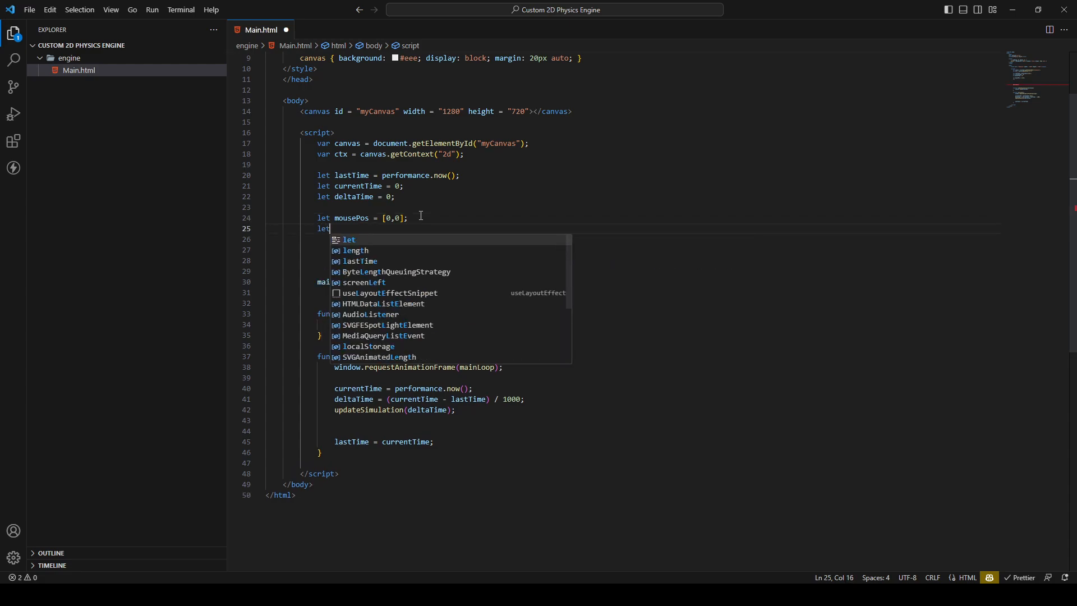
{"action": "type", "text": "mo"}
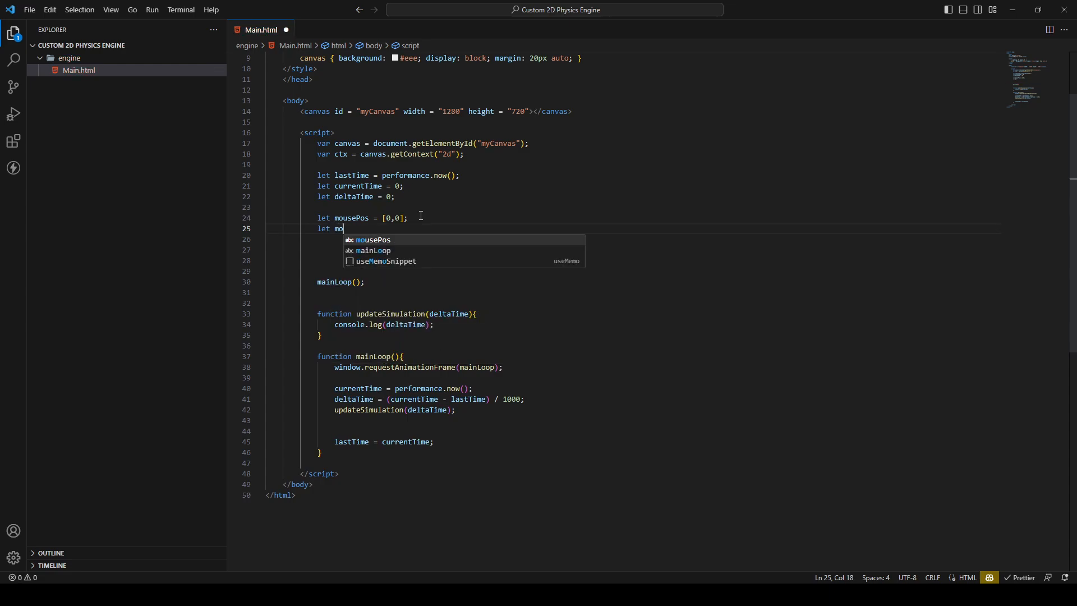
{"action": "type", "text": "useDown"}
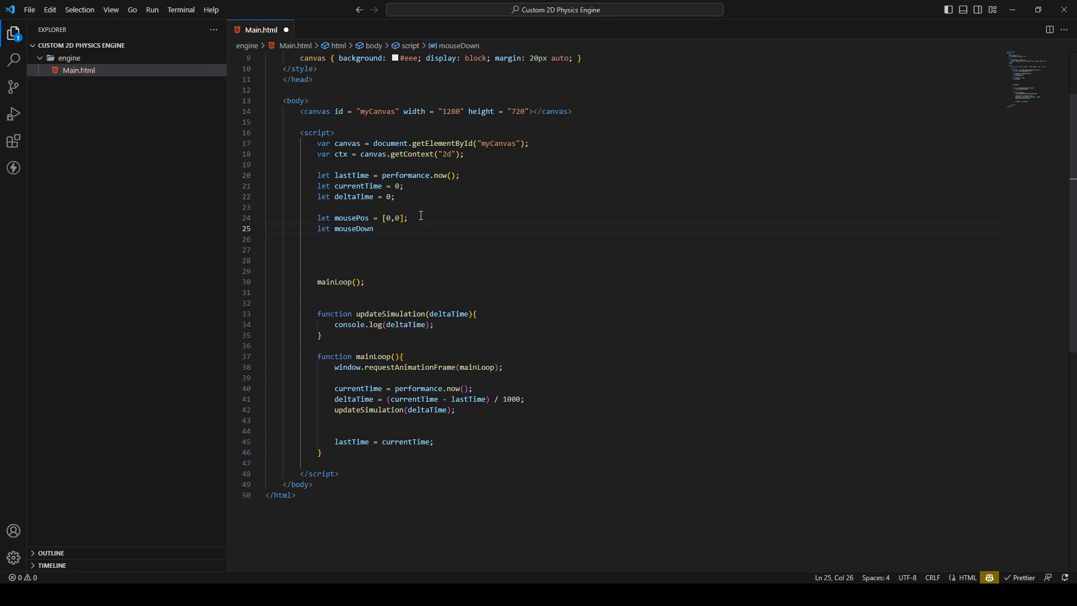
{"action": "type", "text": "Left ="}
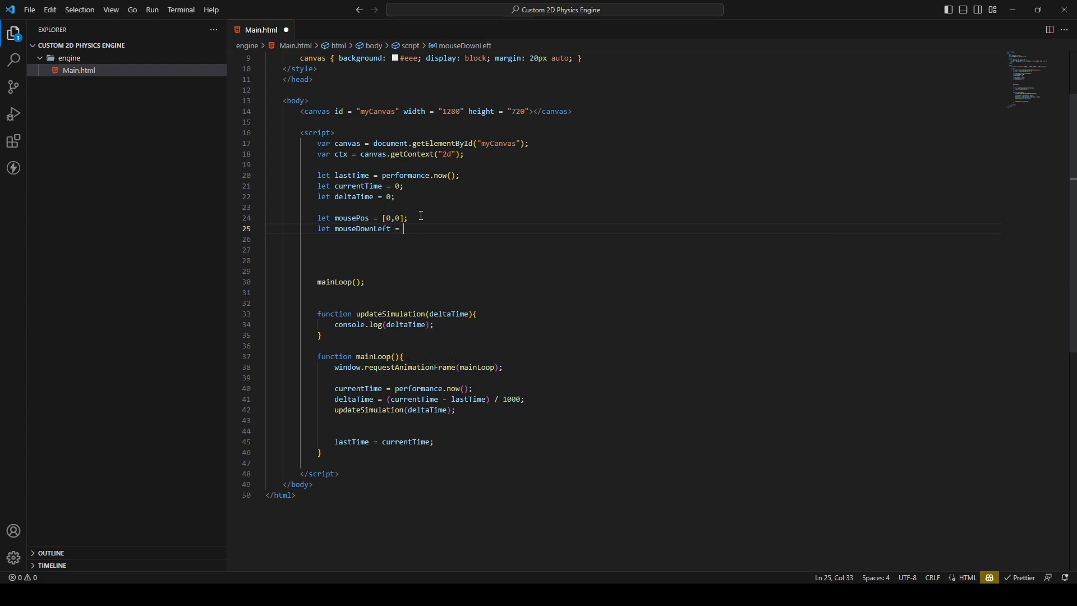
{"action": "type", "text": "false;"}
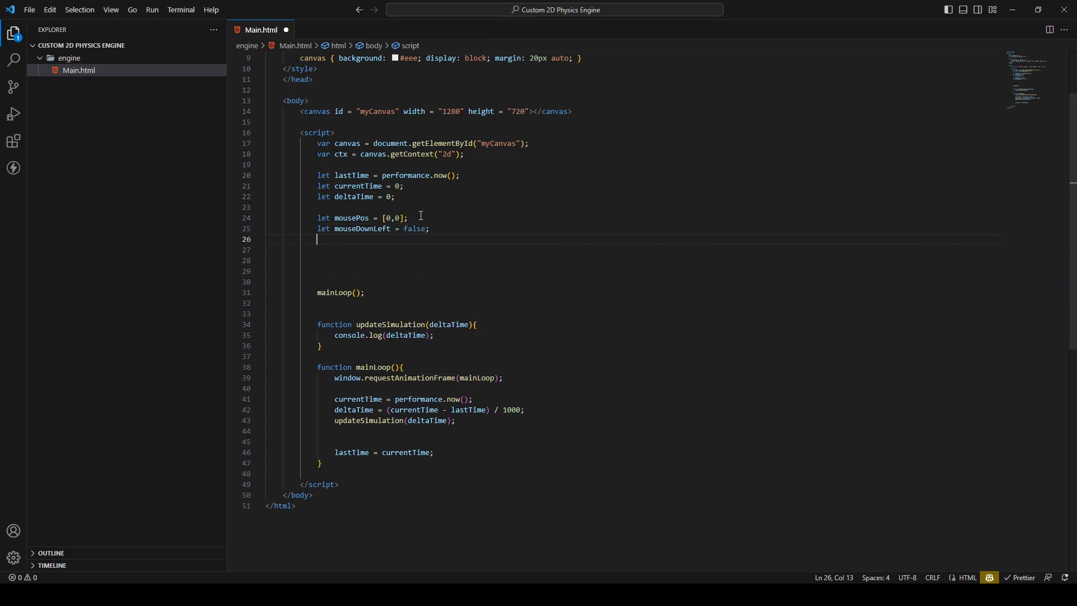
{"action": "type", "text": "let mouseDownLeft"}
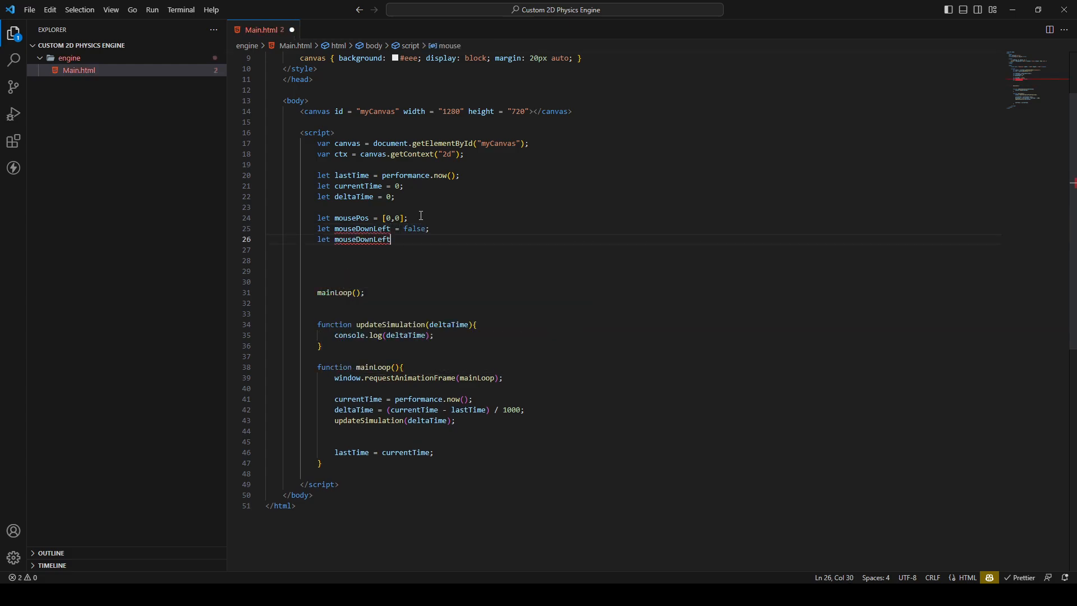
{"action": "type", "text": "Right"}
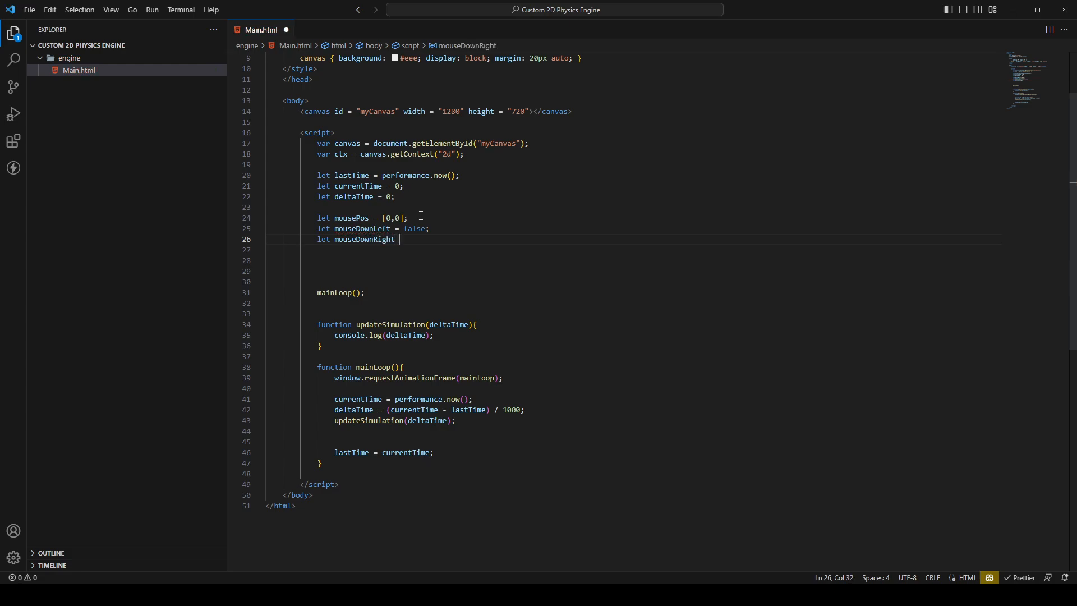
{"action": "type", "text": "= false;"}
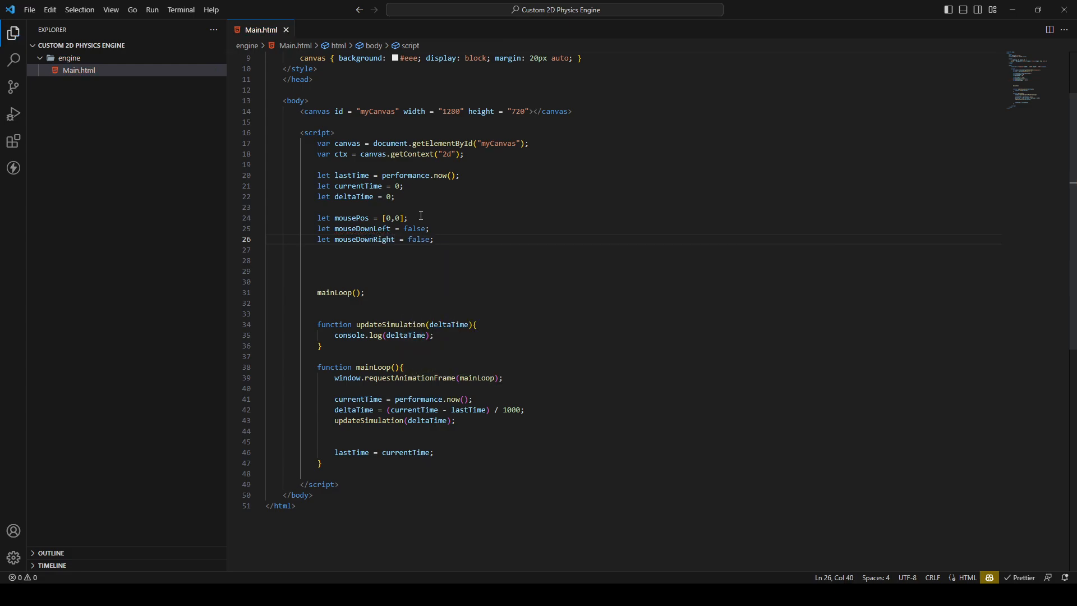
{"action": "left_click", "coordinate": [353, 218]}
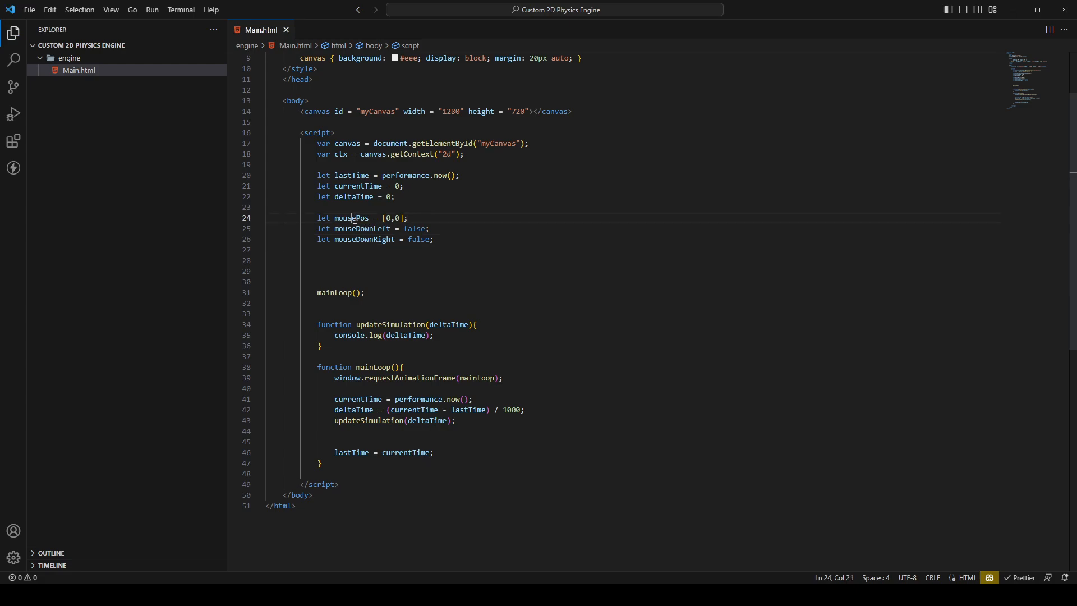
{"action": "double_click", "coordinate": [351, 217]}
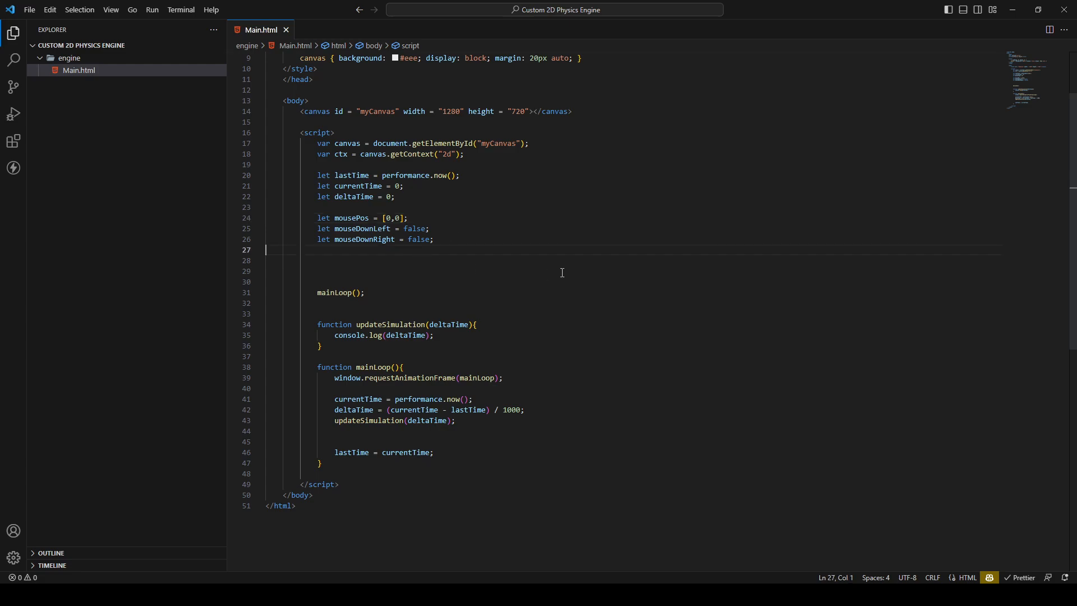
Add a blank line under the mouseDownRight declaration.
{"action": "key", "text": "enter"}
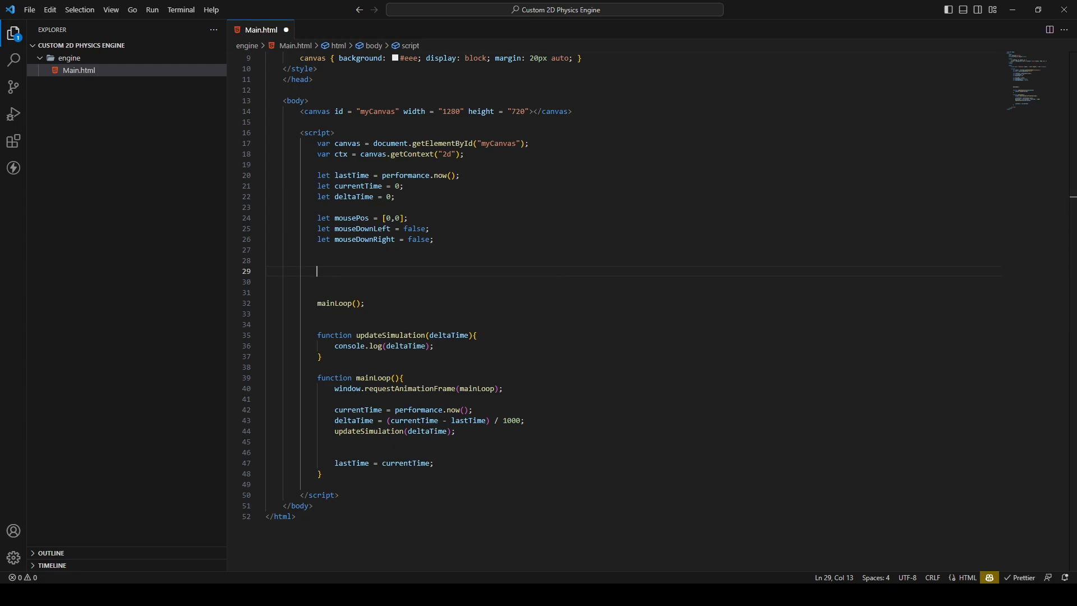
{"action": "mouse_move", "coordinate": [554, 292]}
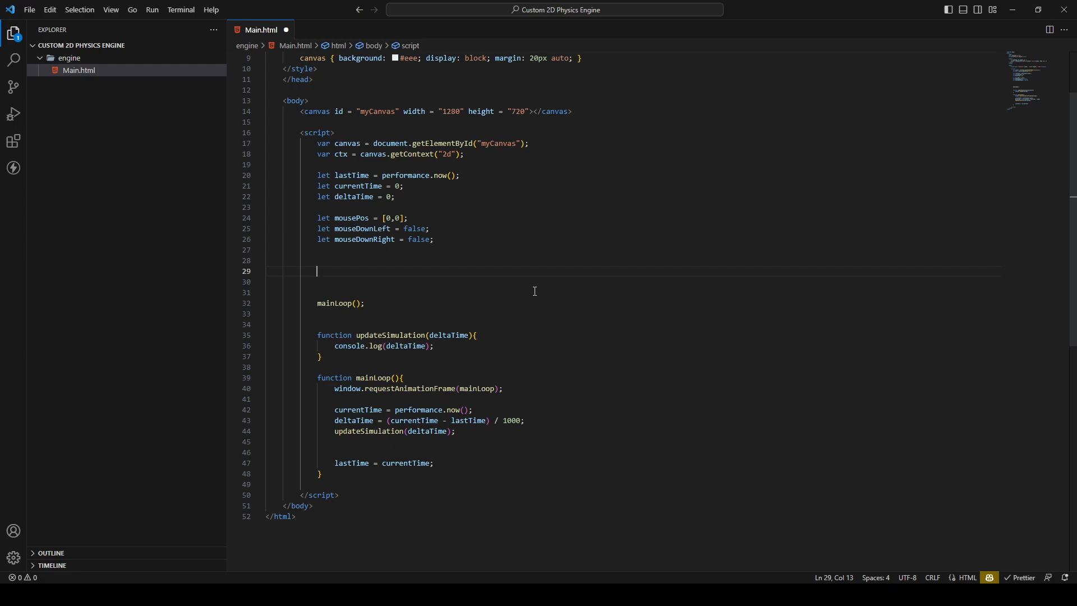
{"action": "mouse_move", "coordinate": [405, 394]}
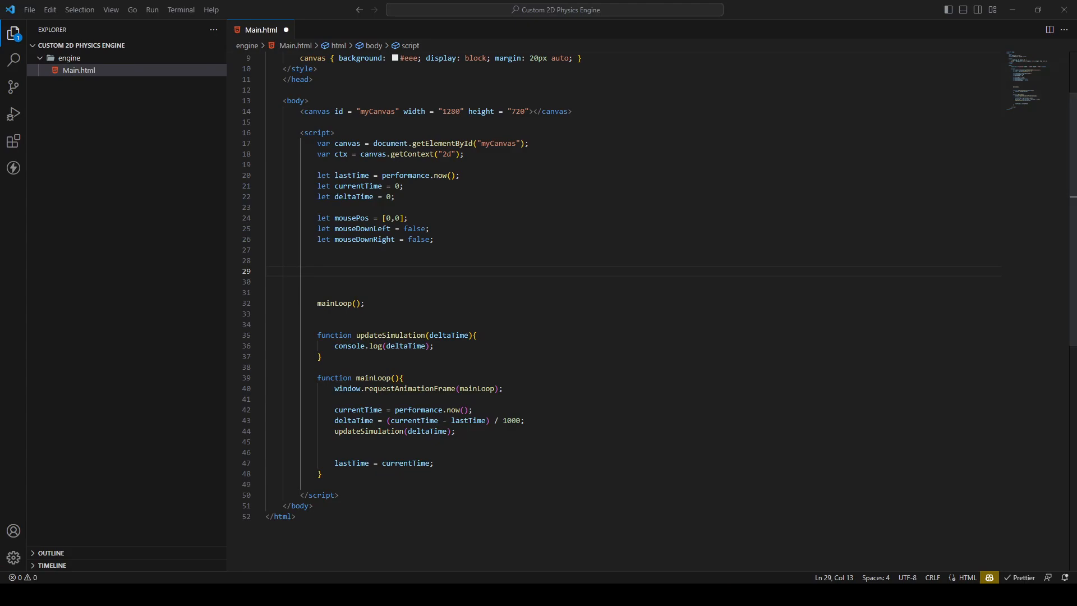
Start a function getMousePos(canvas, evt) with its opening brace.
{"action": "type", "text": "fun"}
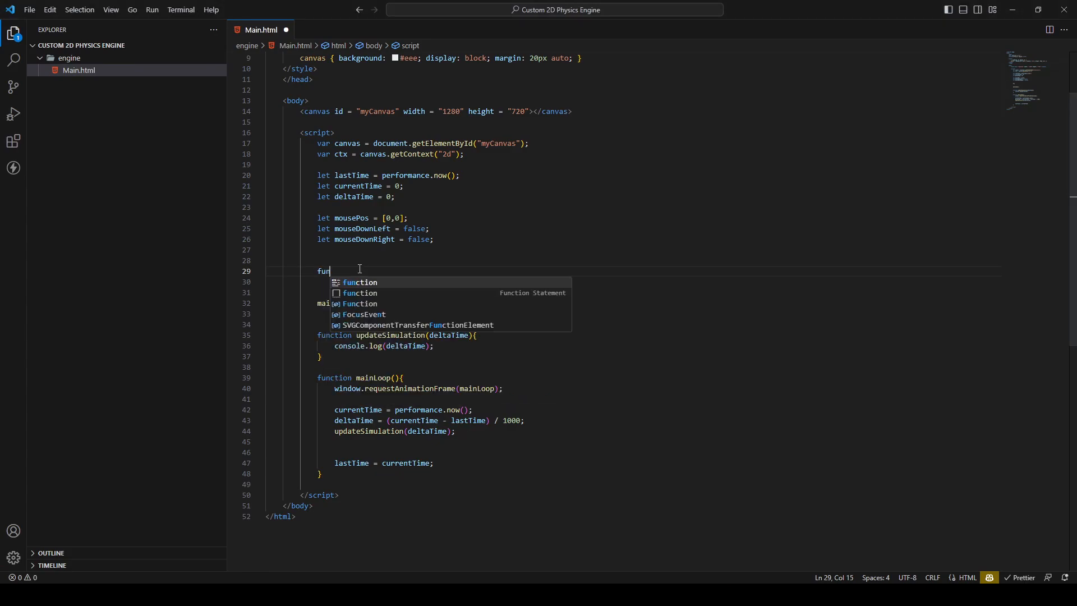
{"action": "type", "text": "tion g"}
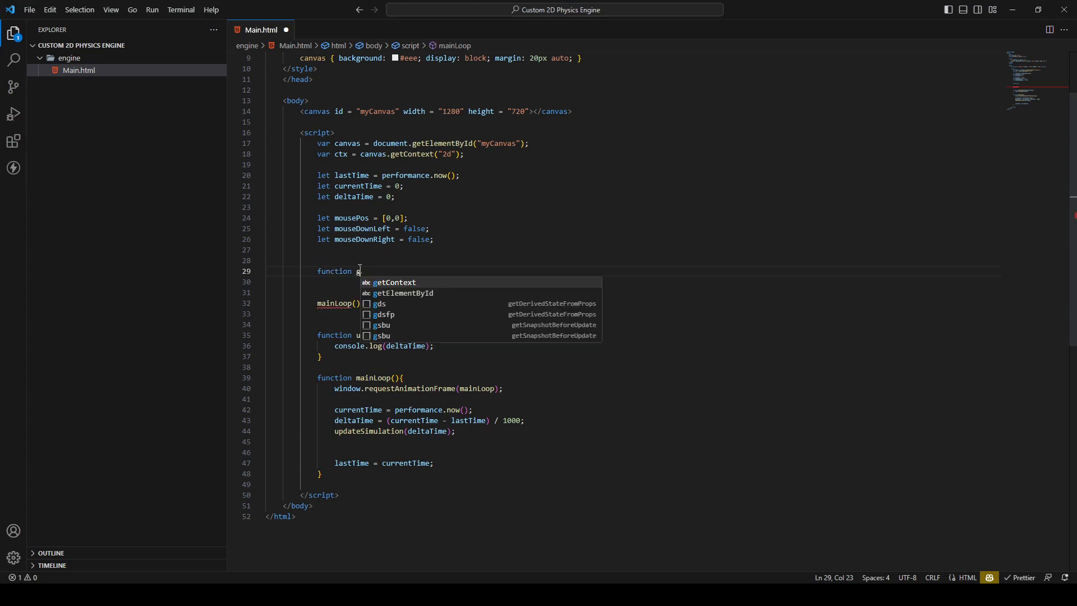
{"action": "type", "text": "etMouse"}
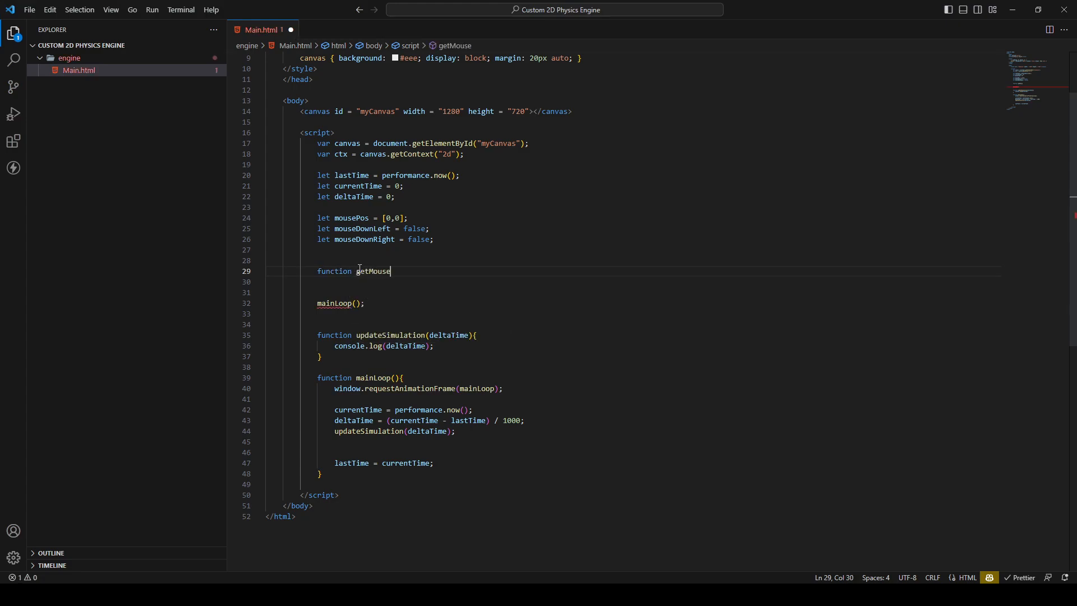
{"action": "type", "text": "Pos()"}
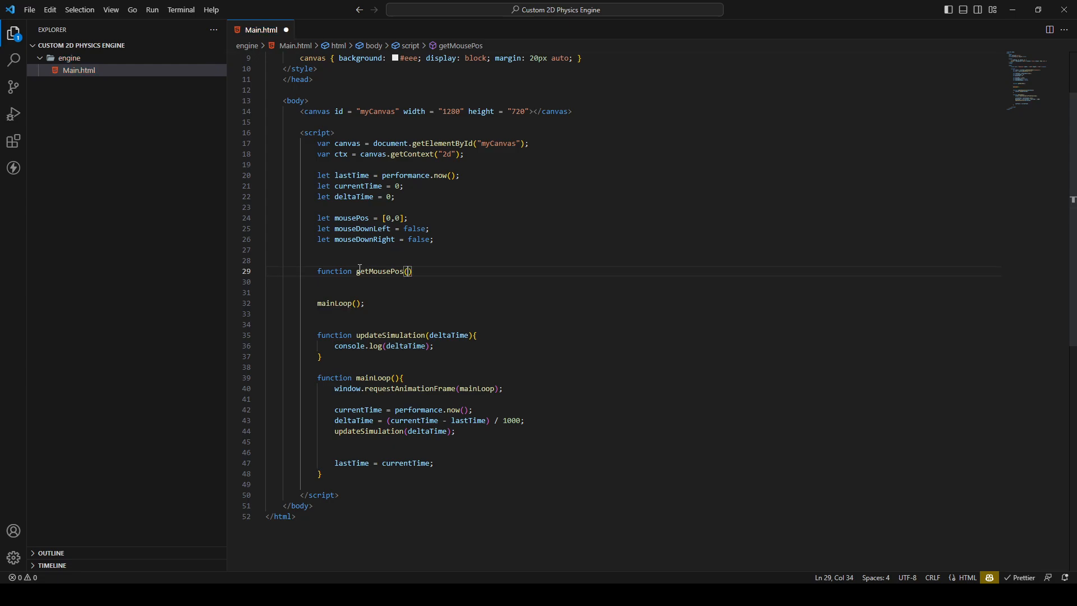
{"action": "type", "text": "canvas"}
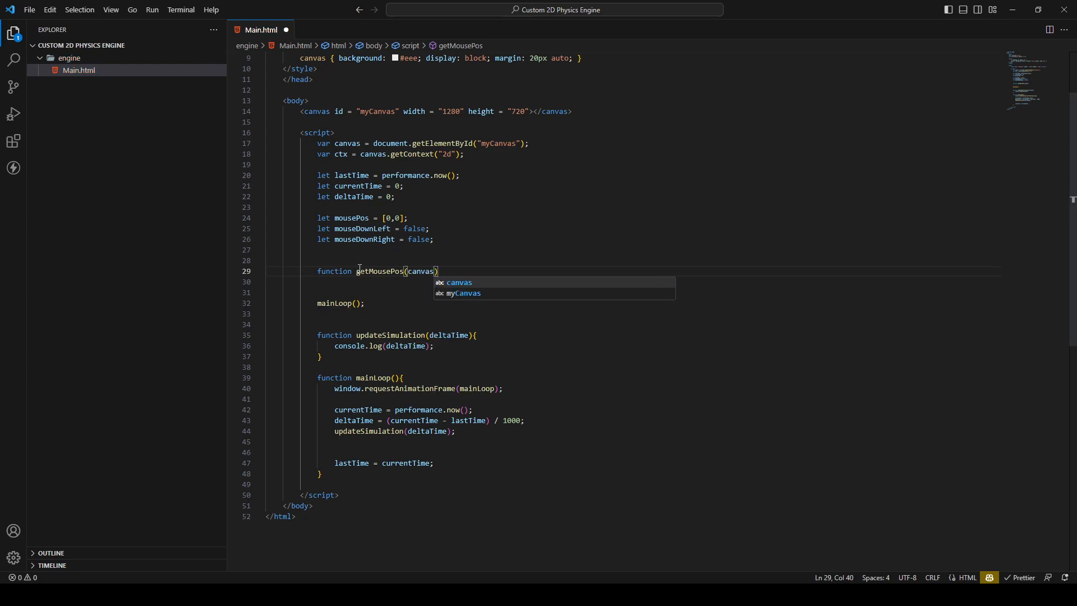
{"action": "type", "text": ", evt"}
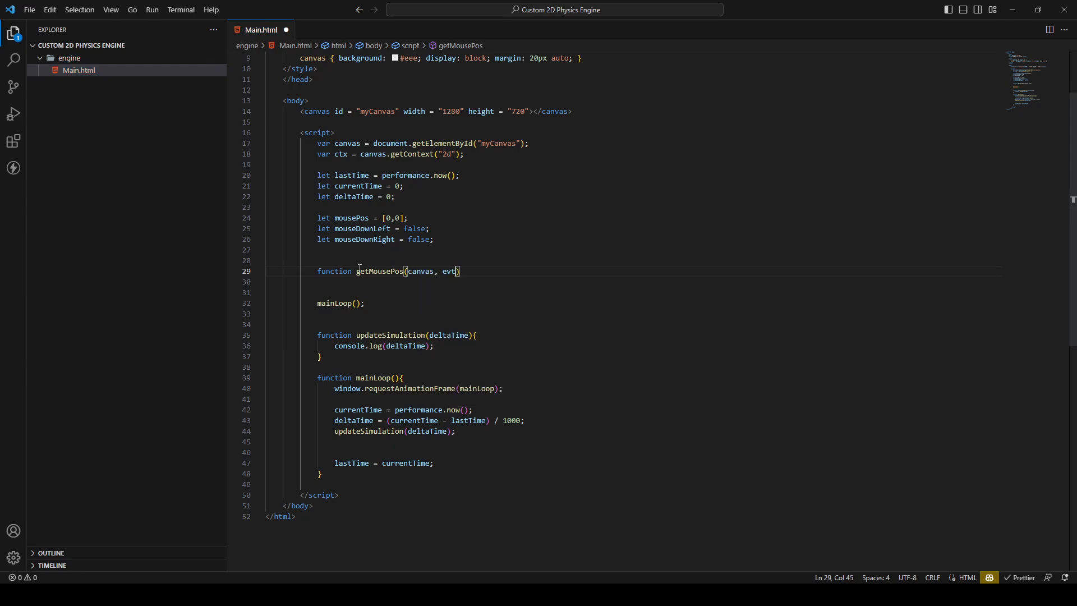
{"action": "type", "text": "{"}
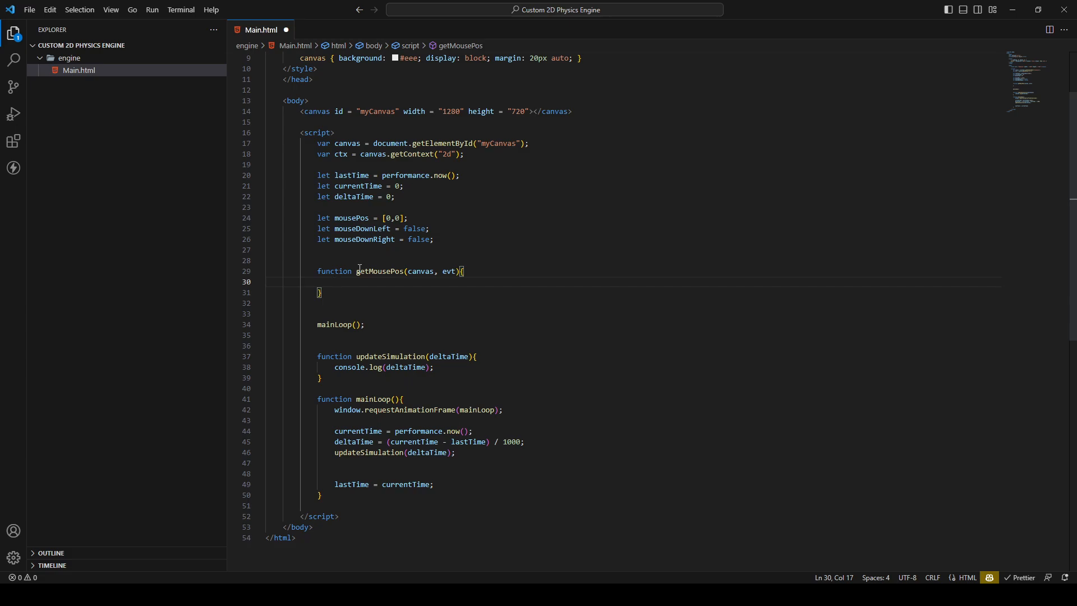
Store canvas.getBoundingClientRect() in var rect inside getMousePos.
{"action": "type", "text": "var"}
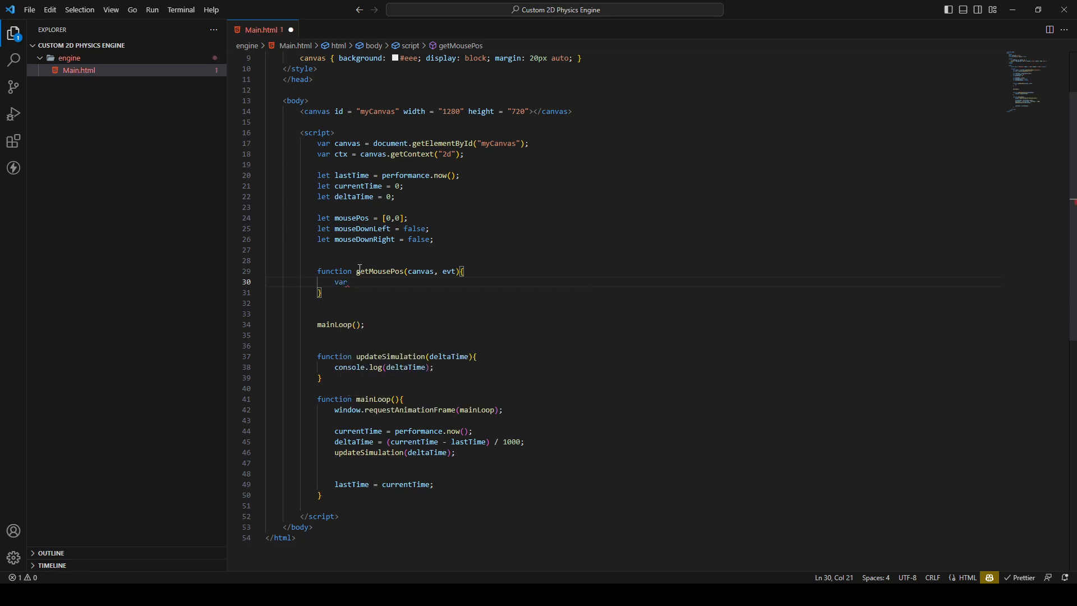
{"action": "type", "text": "rect = ca"}
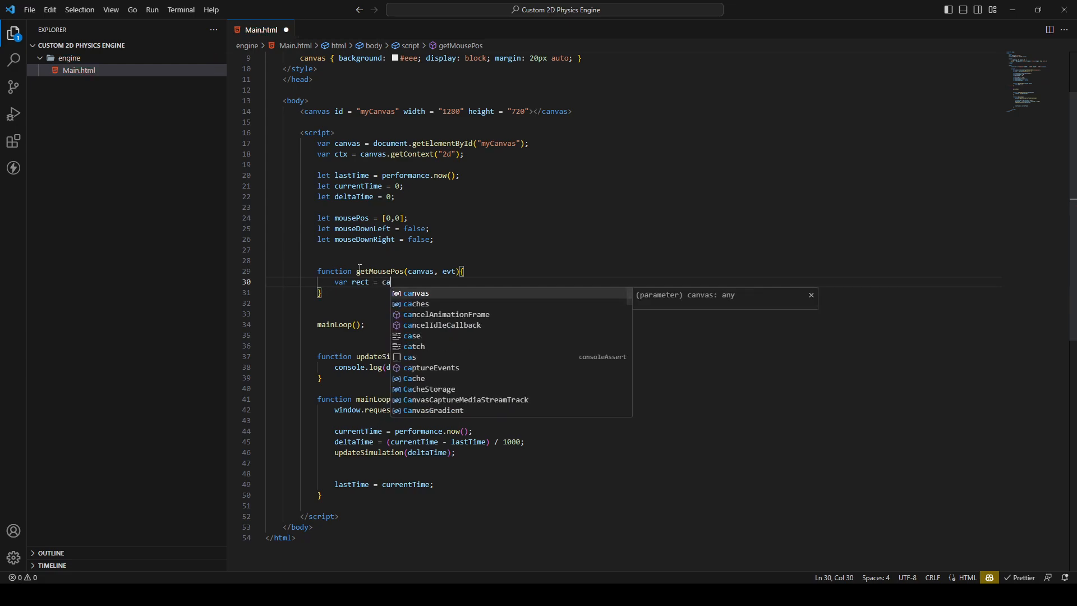
{"action": "type", "text": "nvas."}
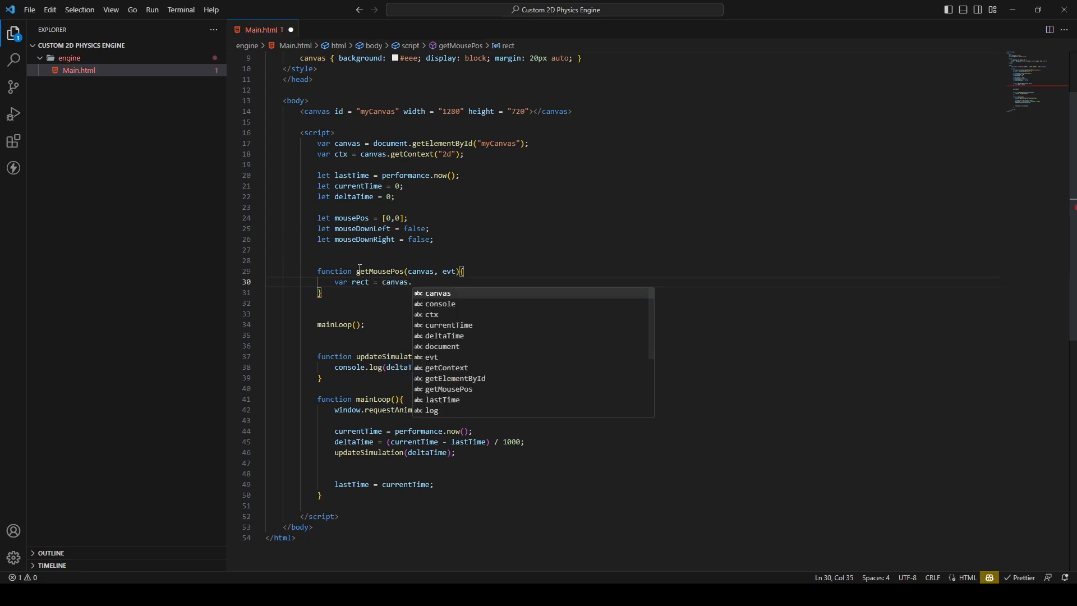
{"action": "type", "text": "getBoucn"}
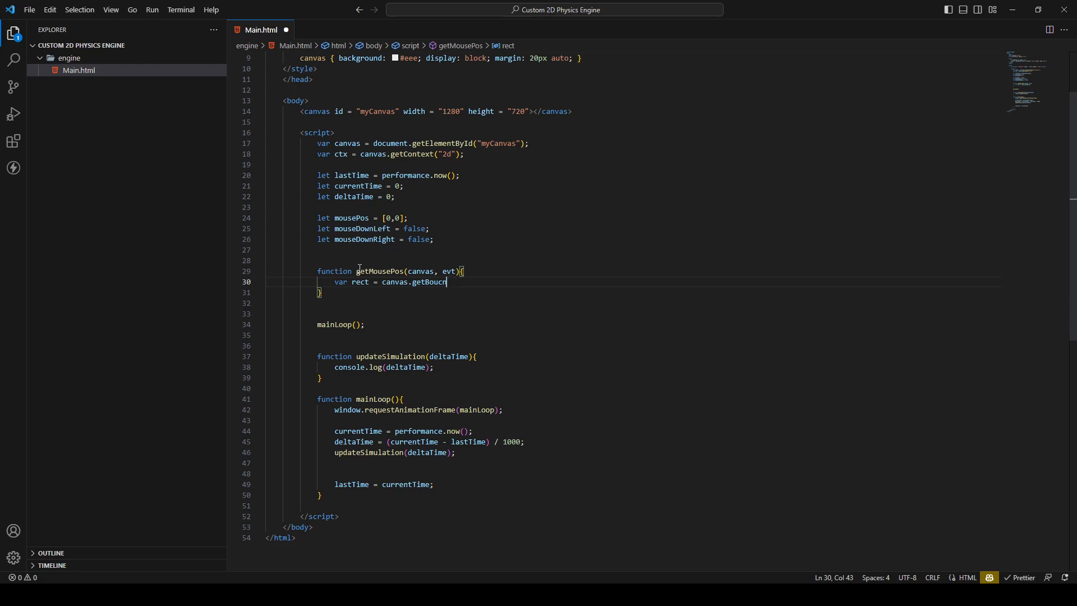
{"action": "type", "text": "ding"}
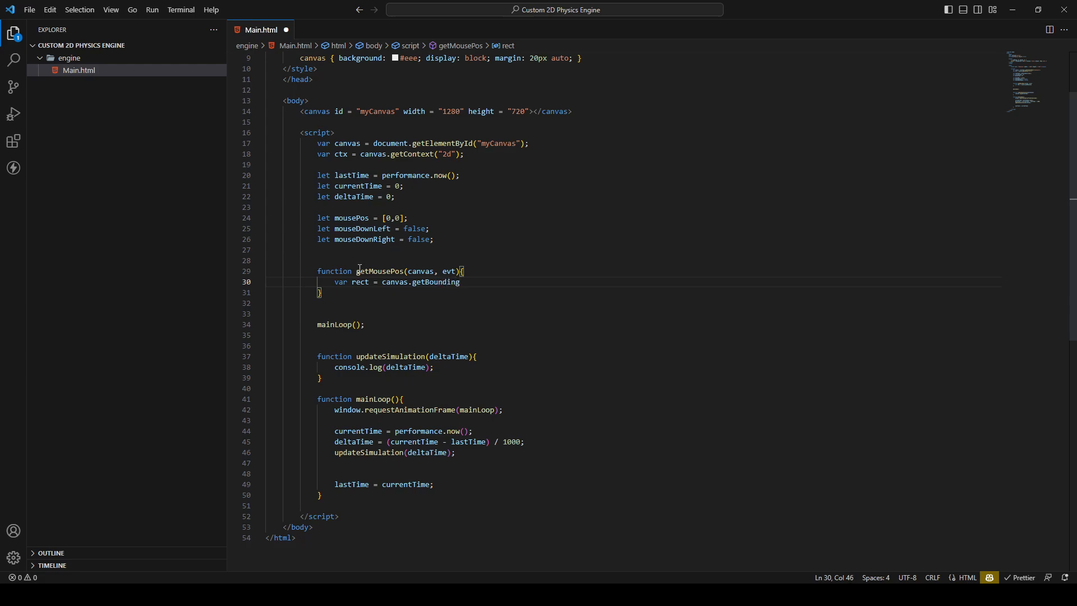
{"action": "type", "text": "Client"}
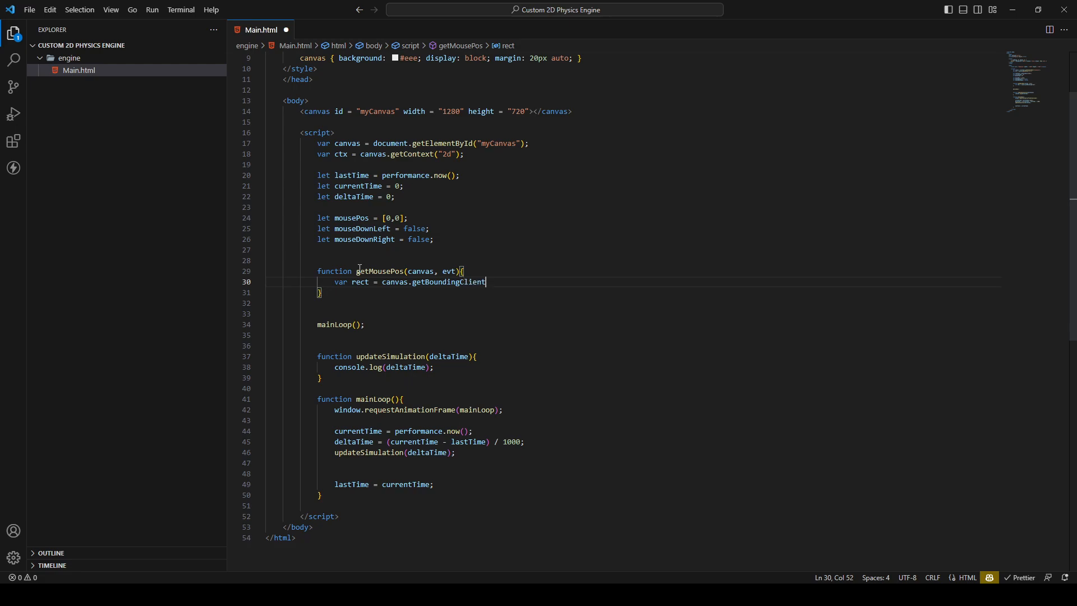
{"action": "type", "text": "Rect();"}
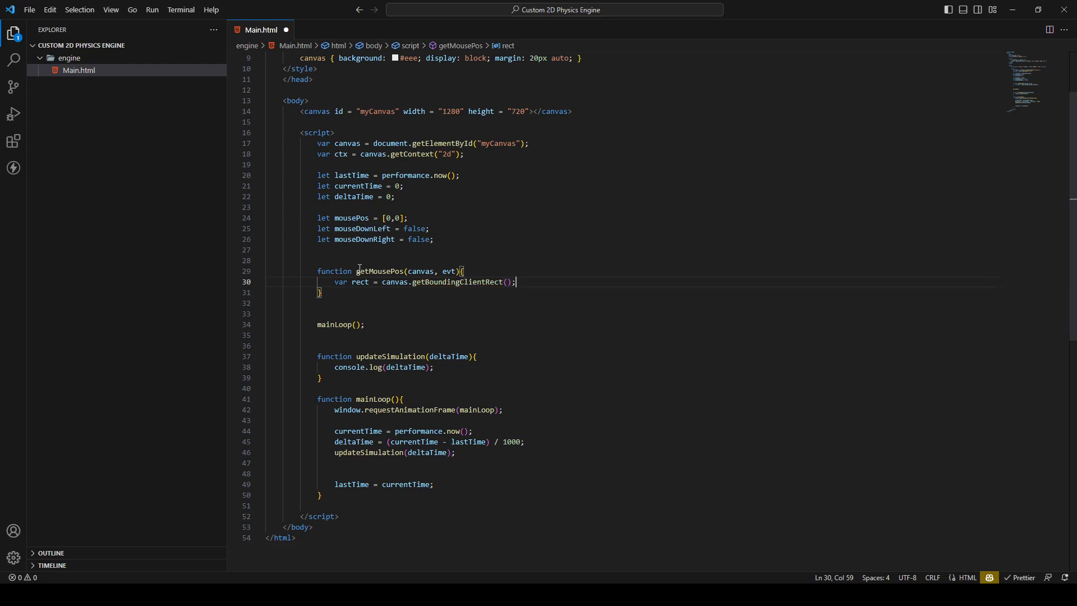
Return {x: evt.clientX - rect.left, y: evt.clientY - rect.top} from getMousePos.
{"action": "key", "text": "Enter"}
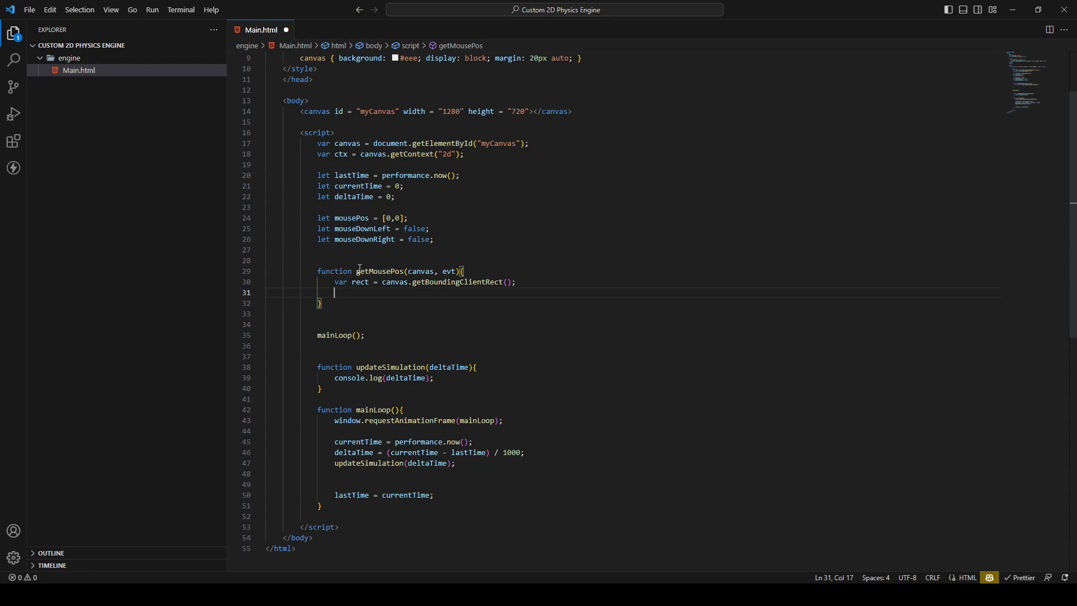
{"action": "type", "text": "return"}
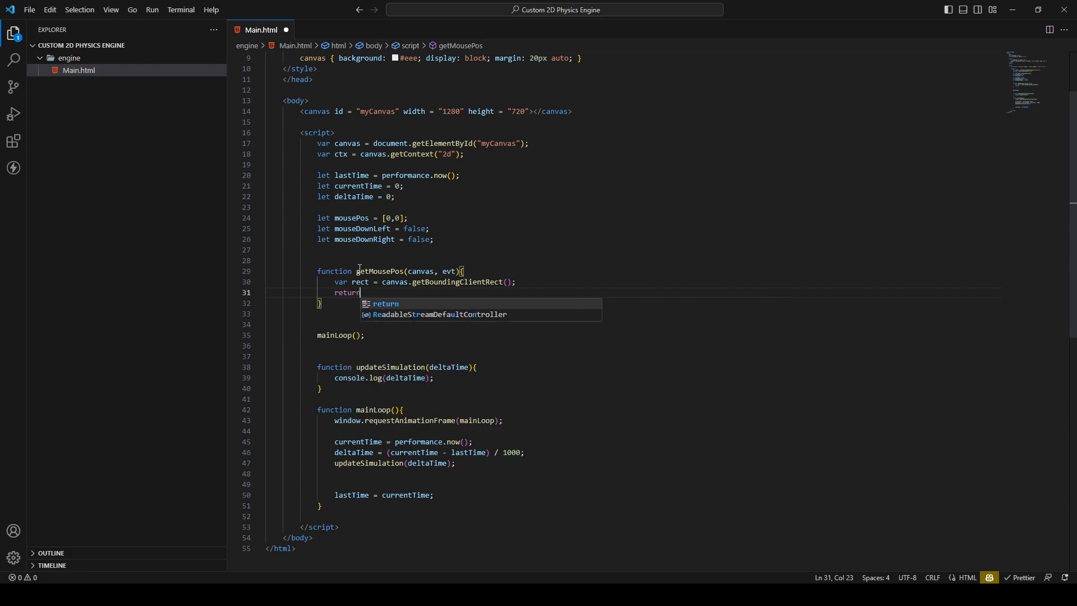
{"action": "type", "text": "{"}
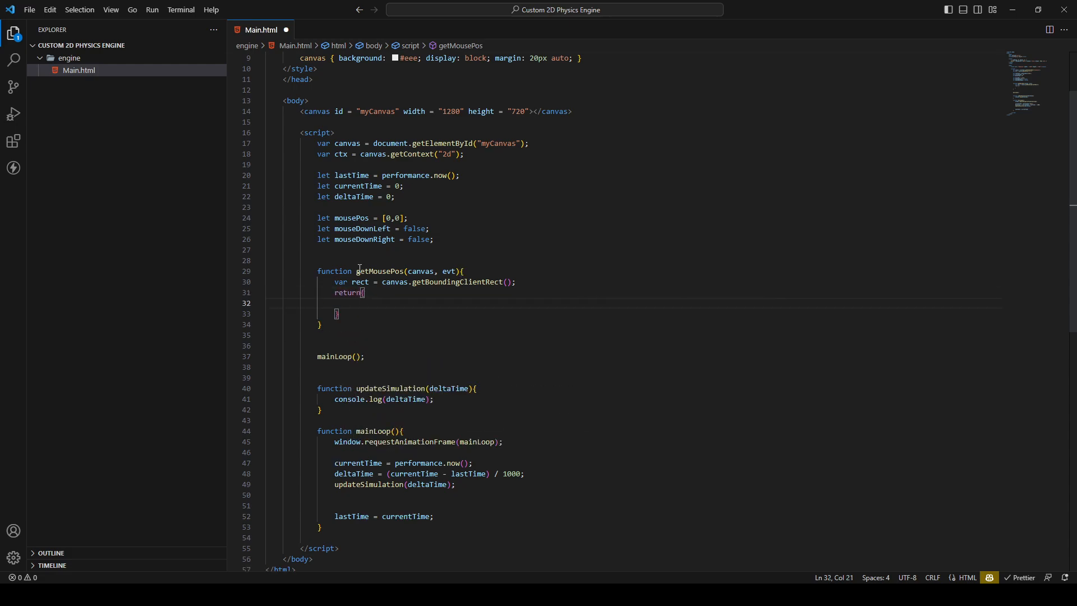
{"action": "type", "text": "x: e"}
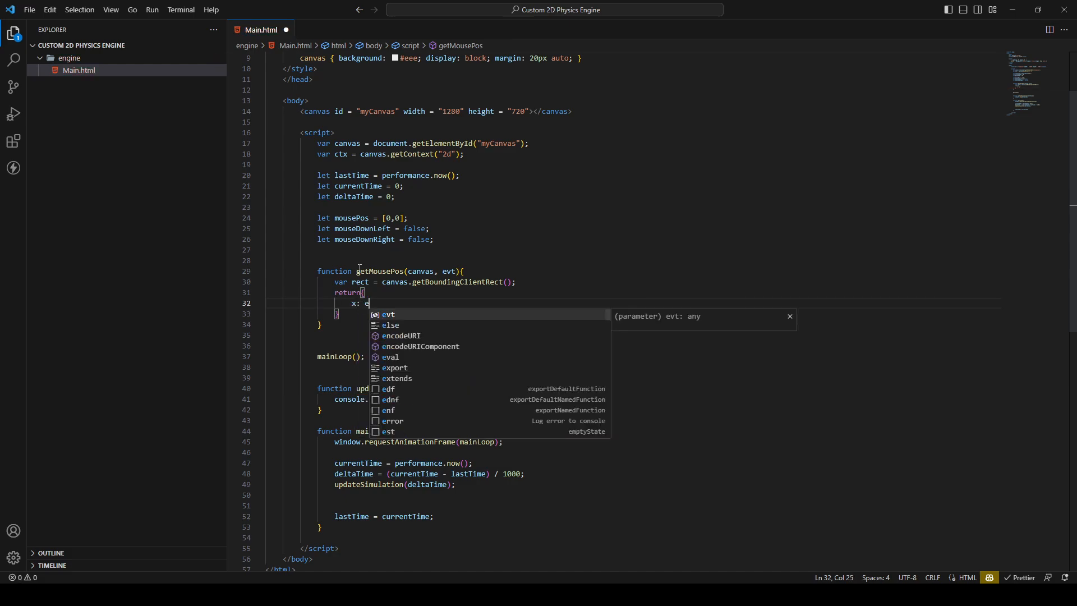
{"action": "type", "text": "vt."}
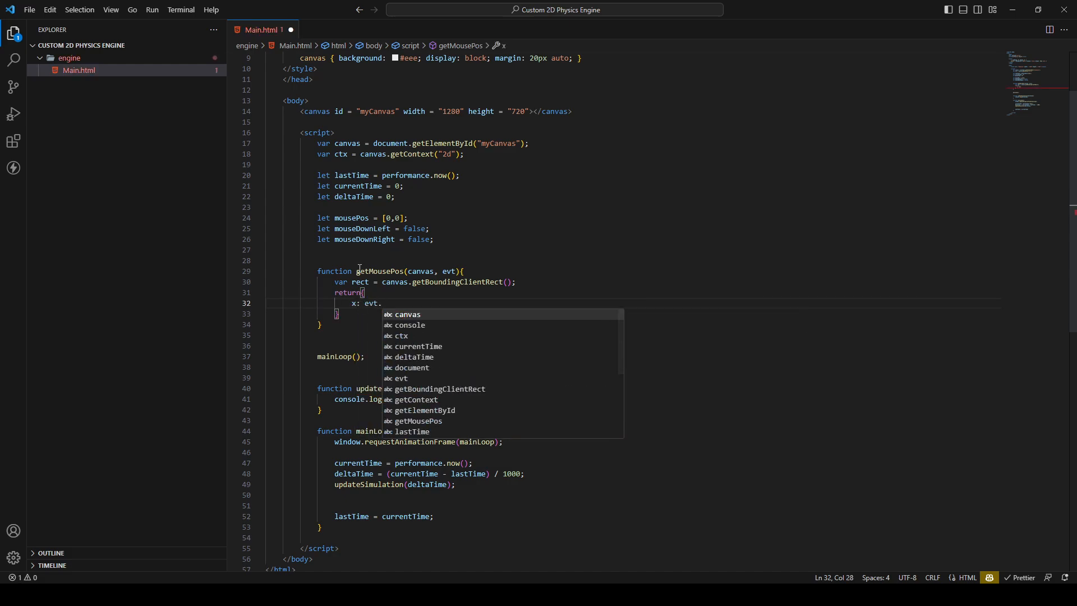
{"action": "type", "text": "client"}
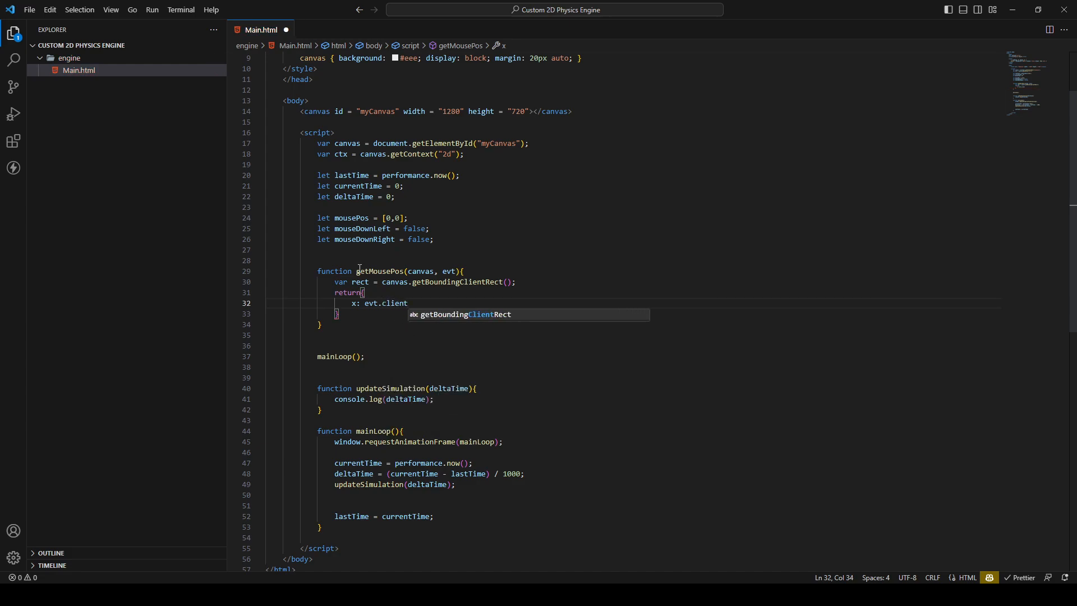
{"action": "type", "text": "X -"}
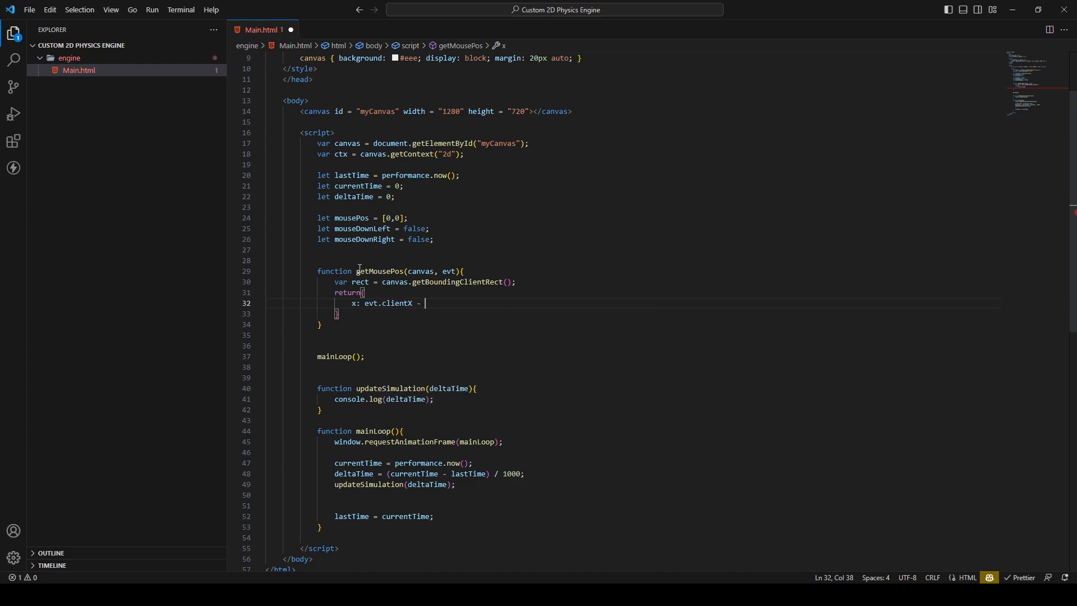
{"action": "type", "text": "rect"}
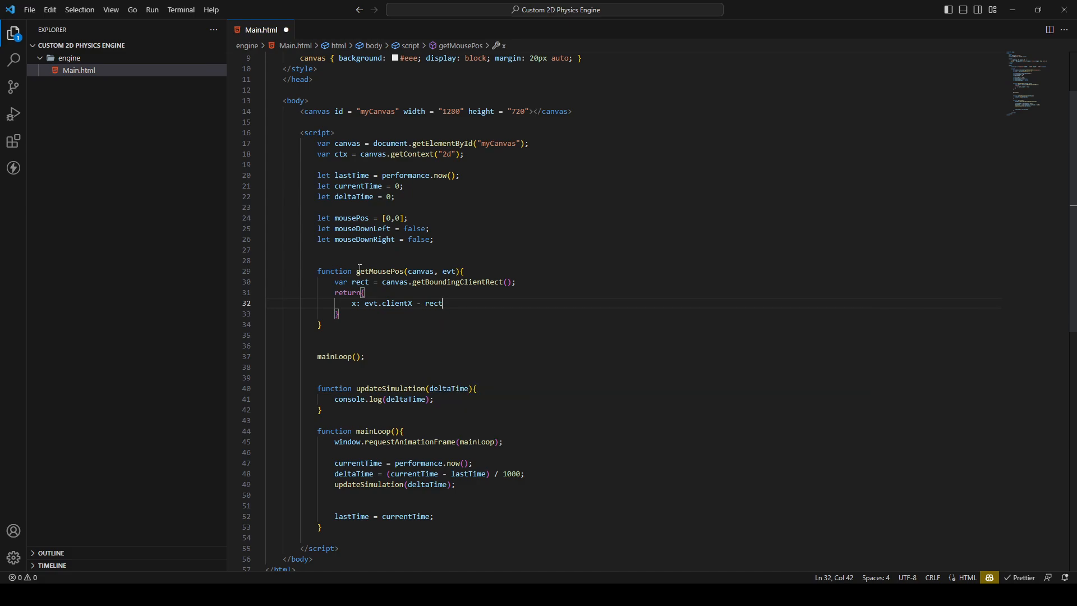
{"action": "type", "text": ".left"}
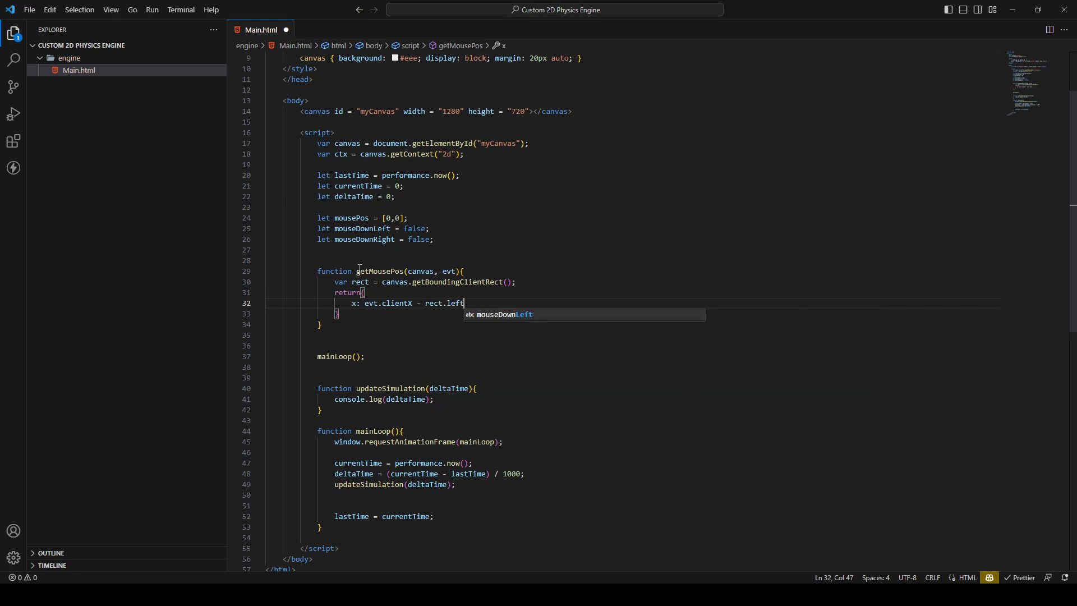
{"action": "type", "text": ","}
{"action": "type", "text": "y: evt"}
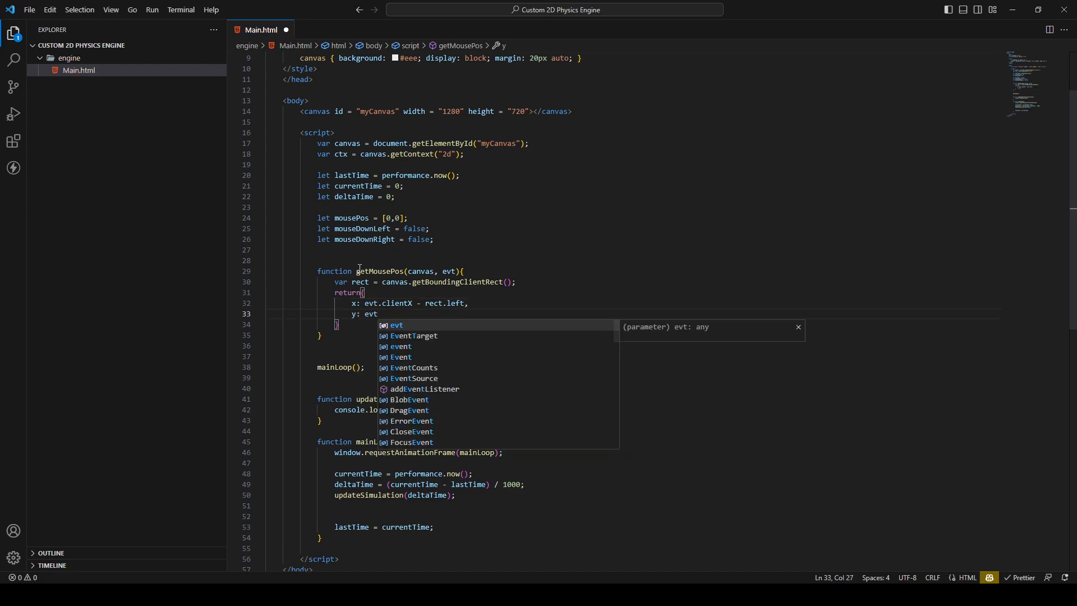
{"action": "type", "text": ".clientY -"}
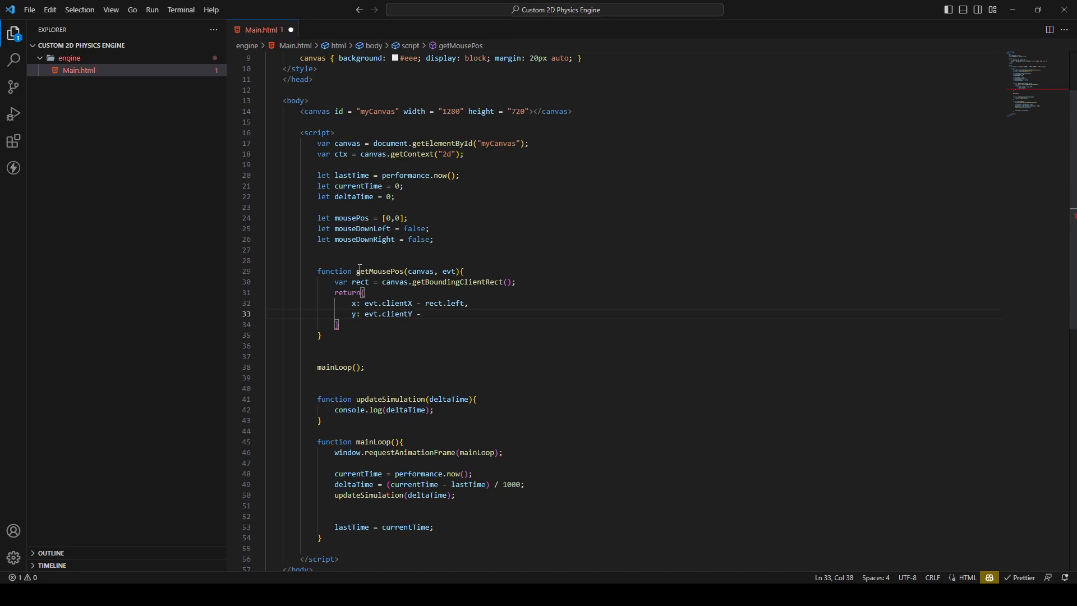
{"action": "type", "text": "rect."}
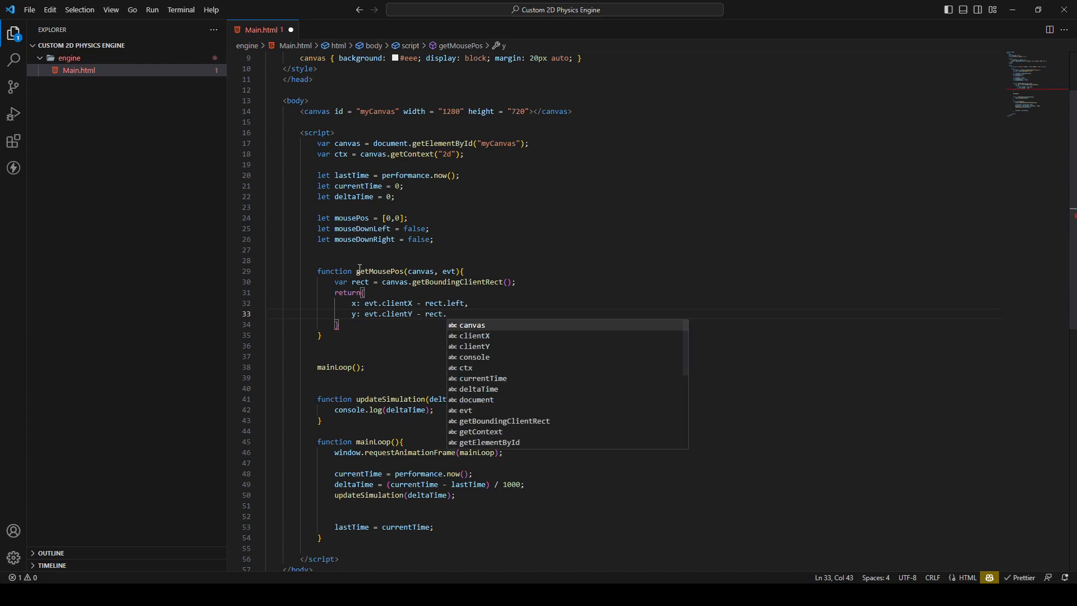
{"action": "type", "text": "top"}
{"action": "left_click", "coordinate": [632, 324]}
{"action": "type", "text": ";"}
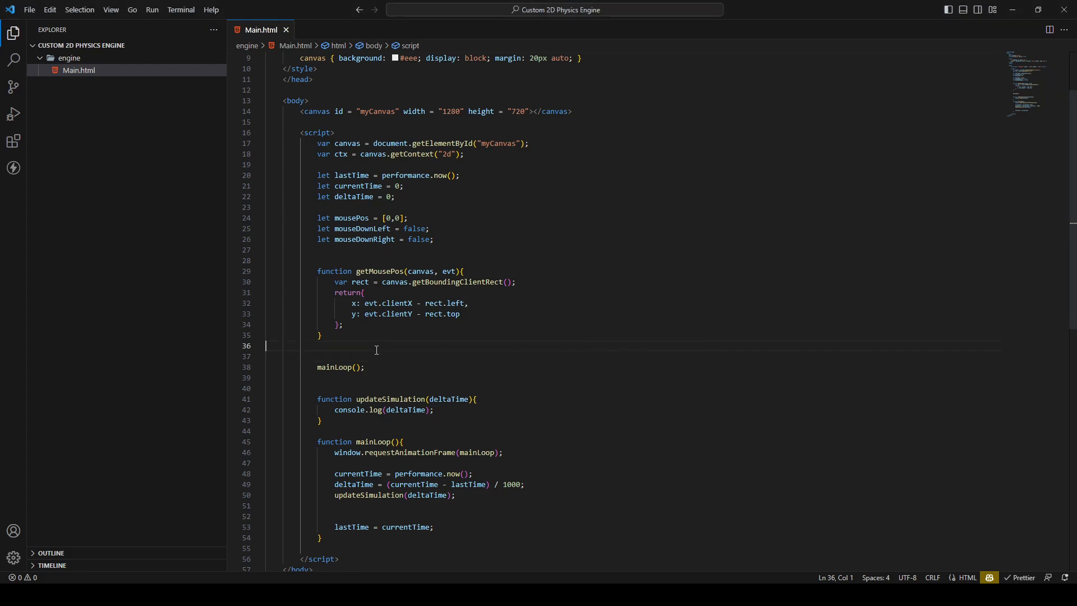
Add canvas.addEventListener('mousemove', function(evt){ below getMousePos.
{"action": "scroll", "scroll_direction": "down", "scroll_amount": 3}
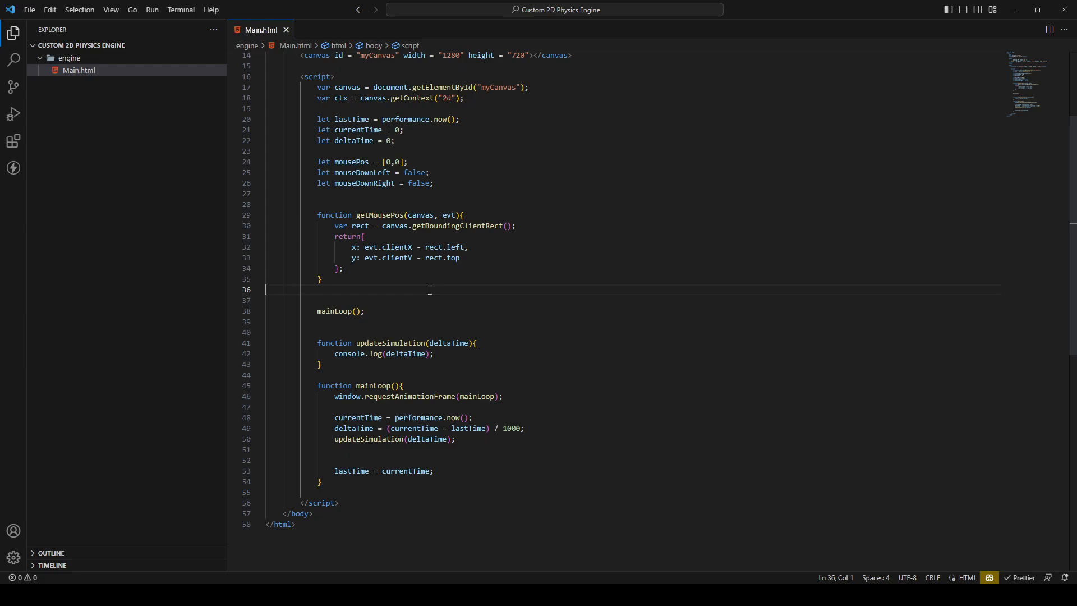
{"action": "key", "text": "Enter"}
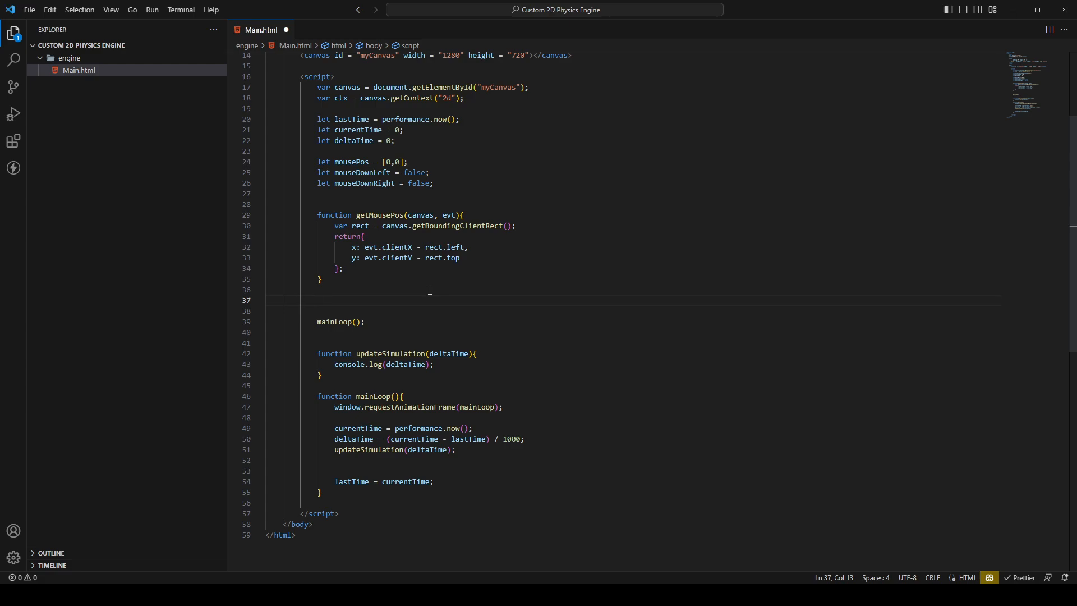
{"action": "type", "text": "cnasv"}
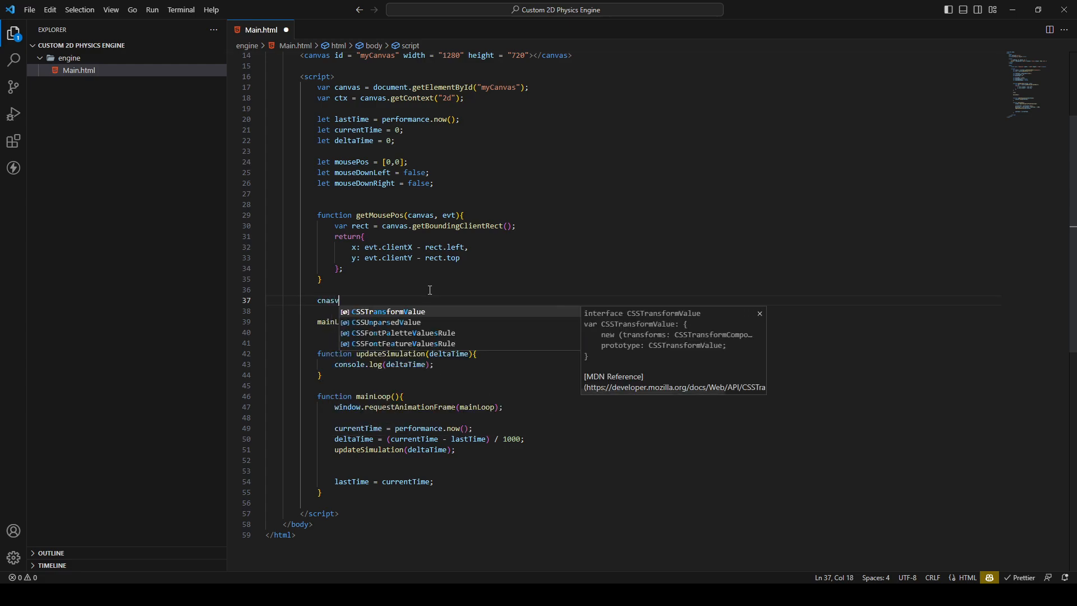
{"action": "type", "text": "canvas."}
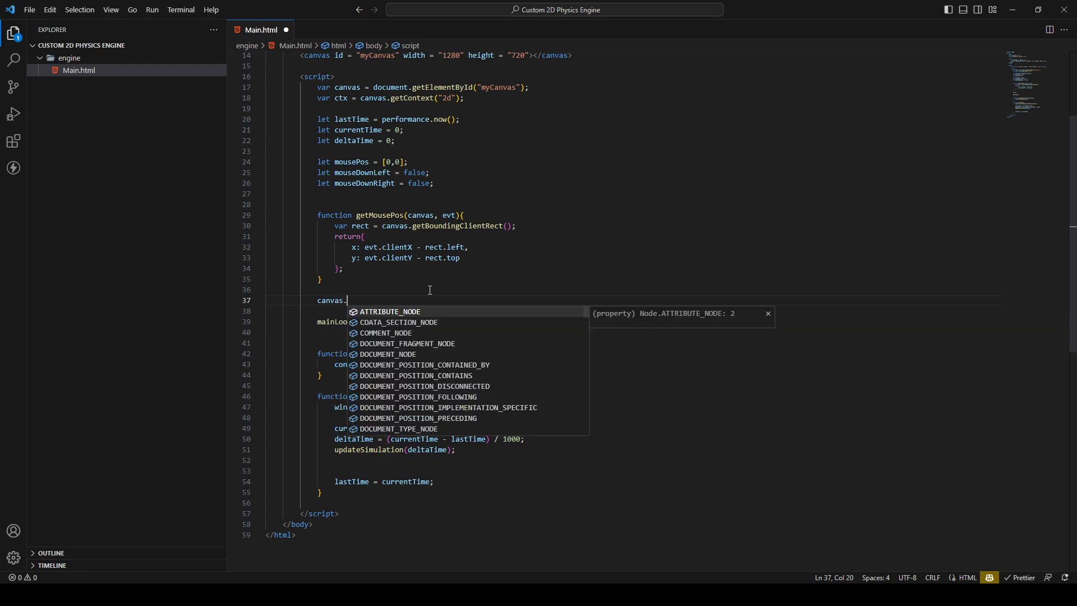
{"action": "type", "text": "add"}
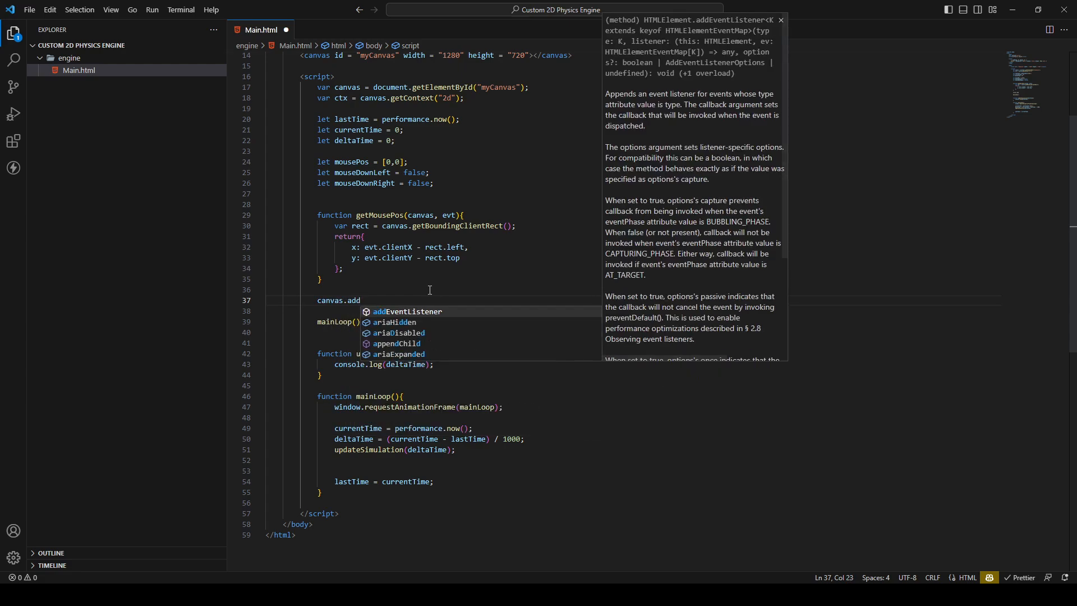
{"action": "key", "text": "Tab"}
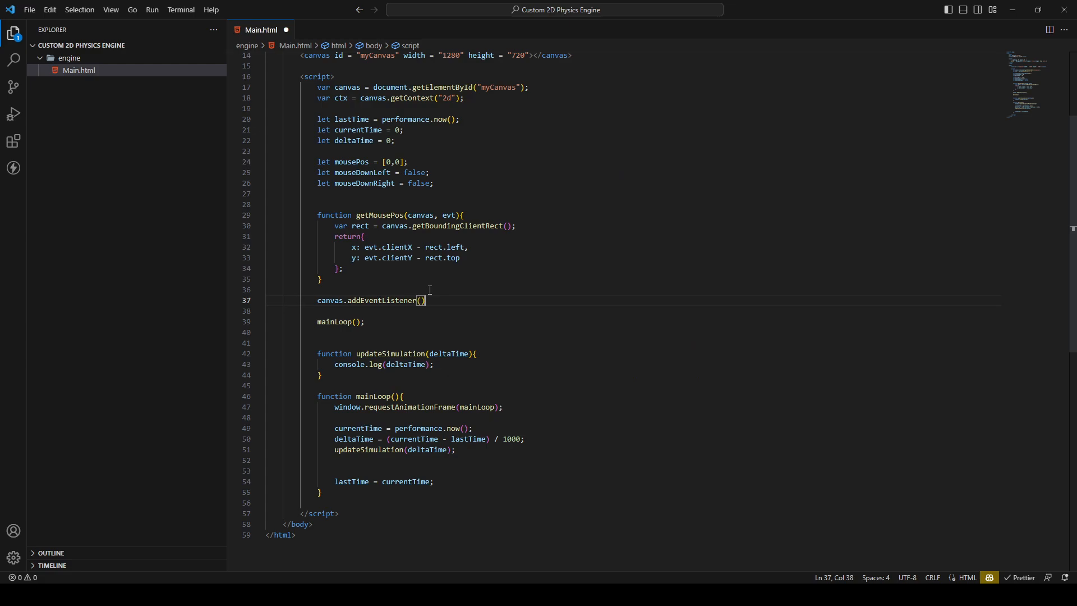
{"action": "type", "text": "'mou'"}
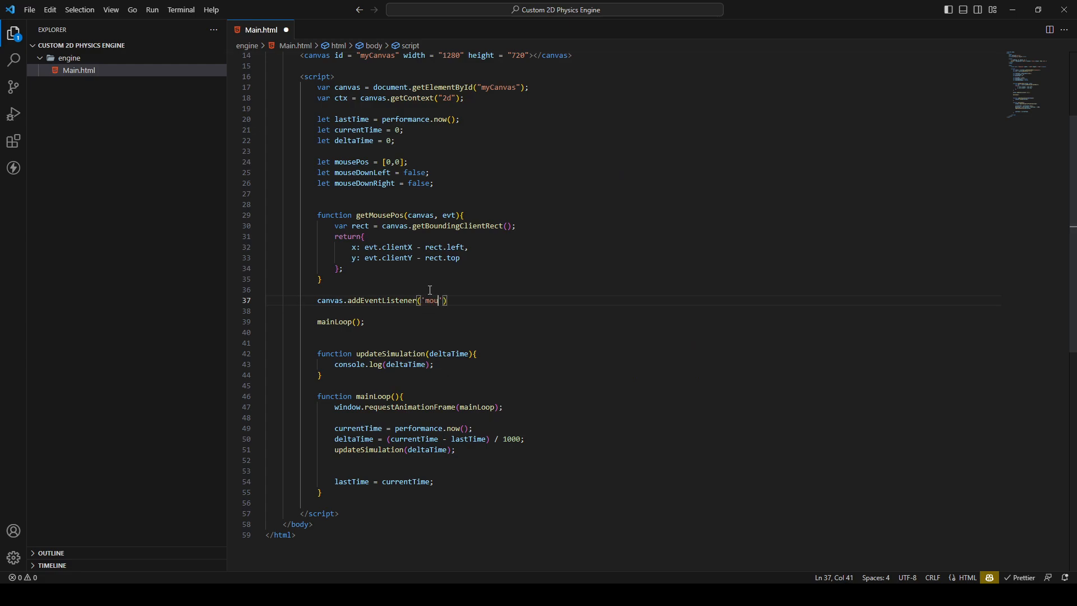
{"action": "type", "text": "semove"}
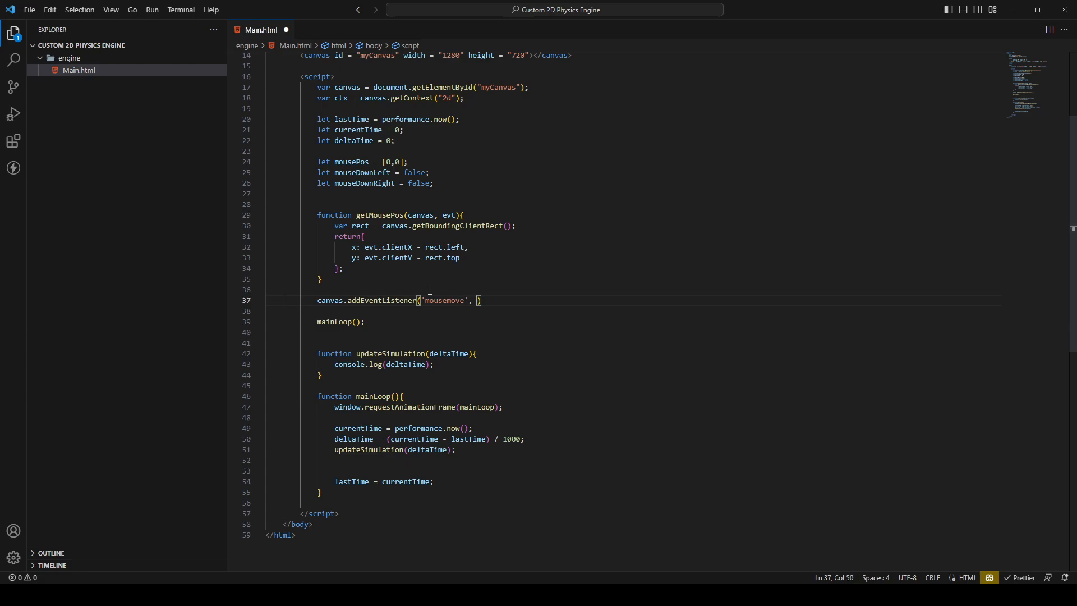
{"action": "type", "text": "function("}
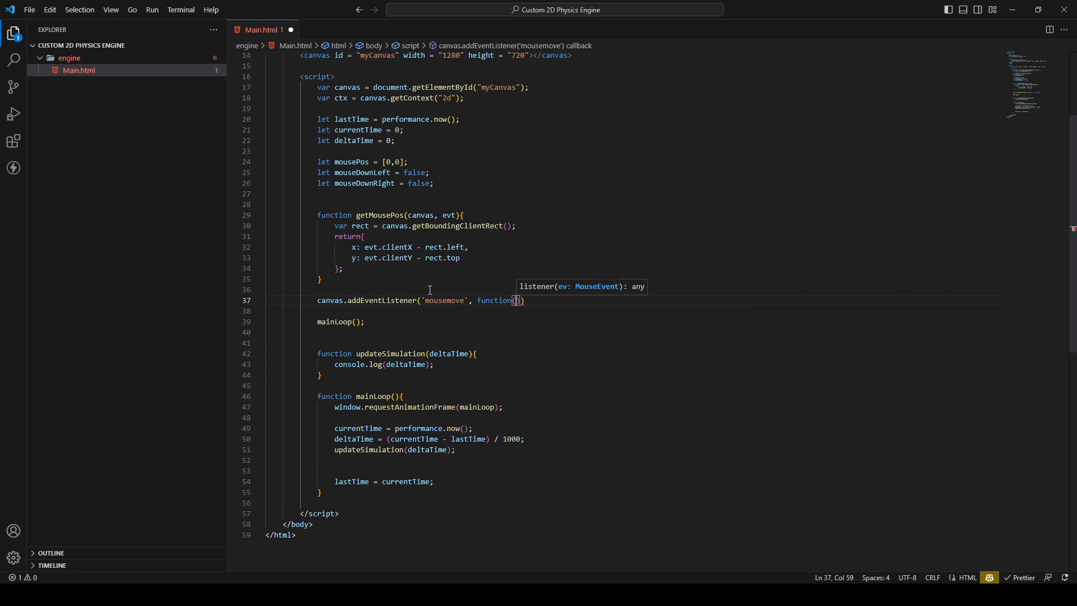
{"action": "type", "text": "evt"}
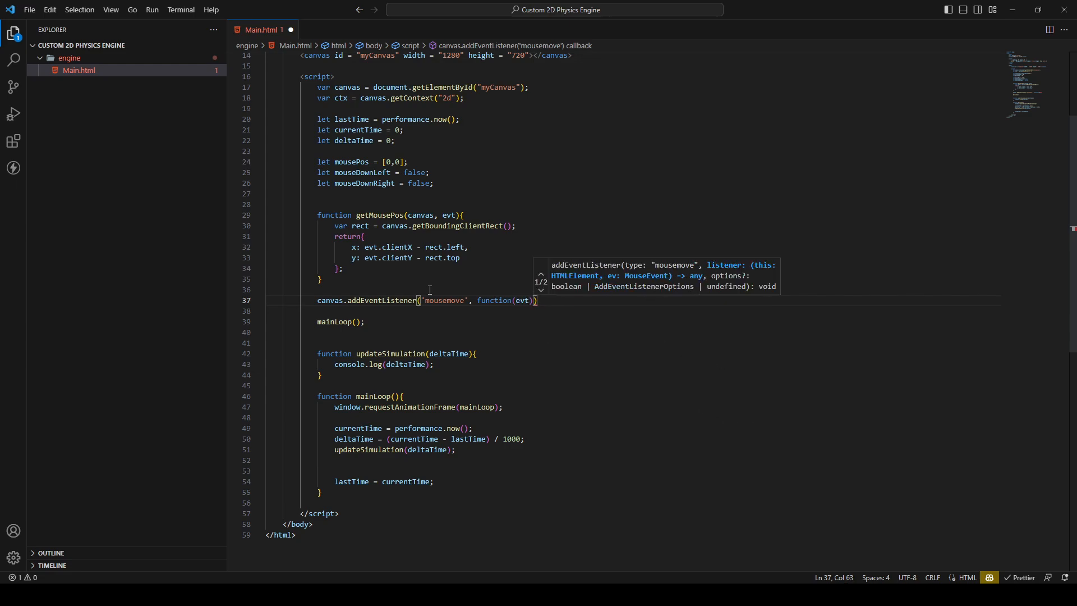
{"action": "type", "text": "{"}
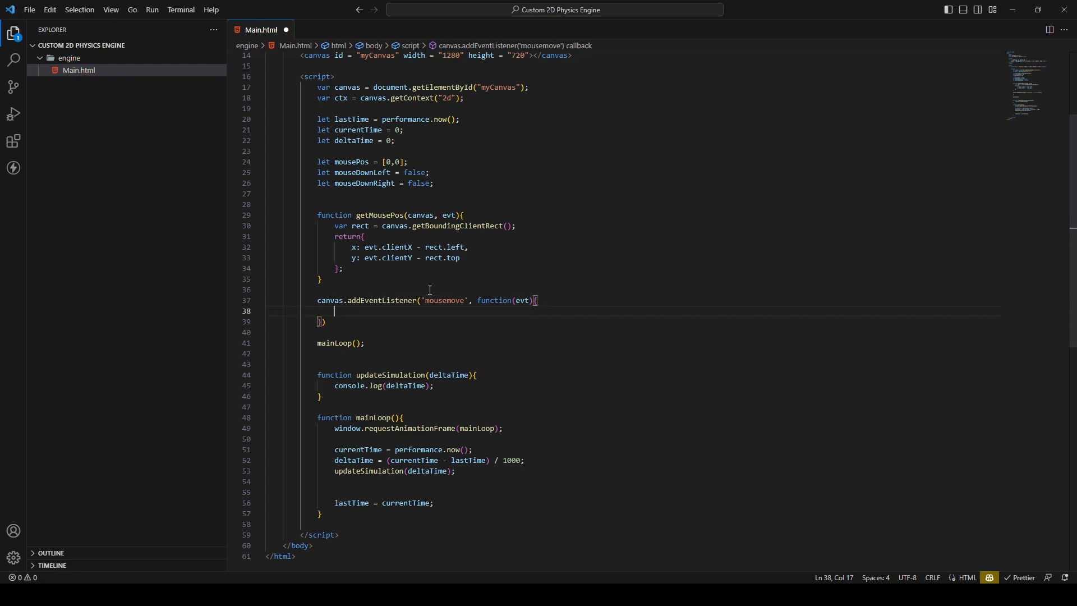
In the callback set mouse = getMousePos(canvas,evt) and mousePos = [mouse.x,mouse.y], then save.
{"action": "type", "text": "mouse = get"}
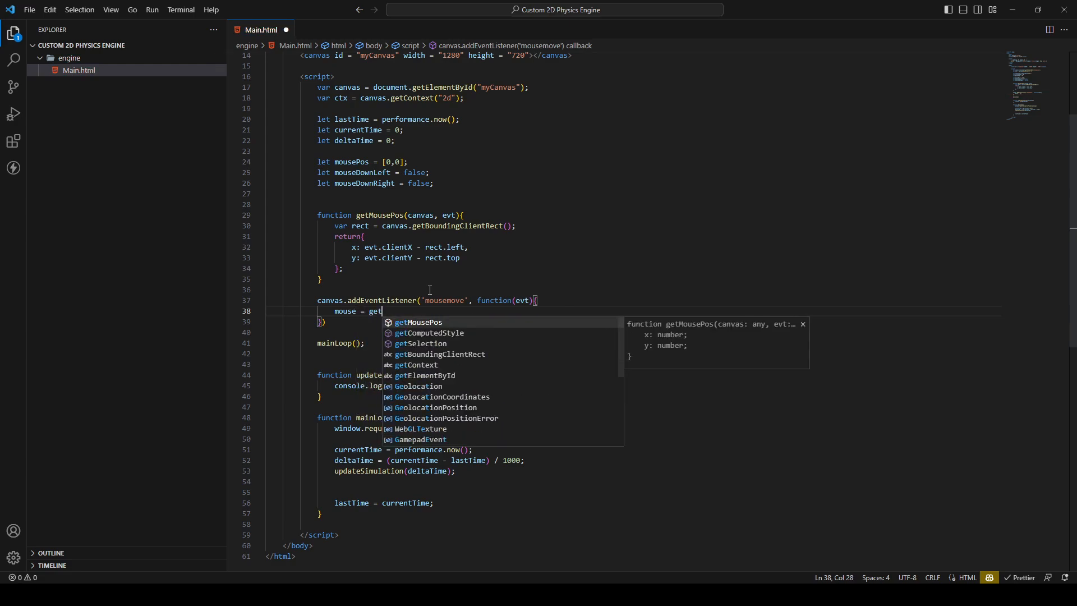
{"action": "key", "text": "Tab"}
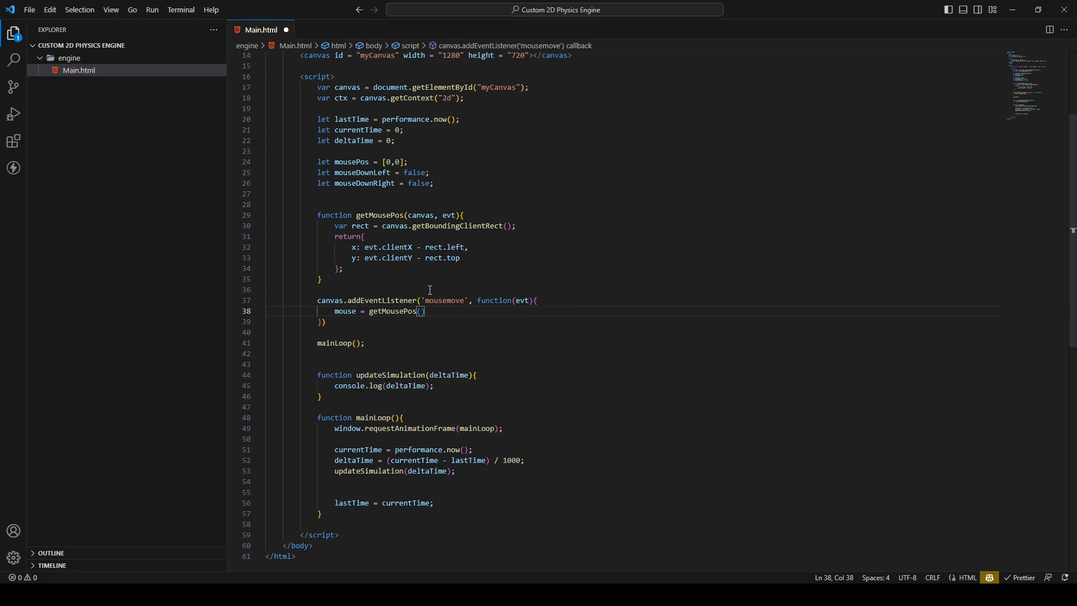
{"action": "type", "text": "canvas"}
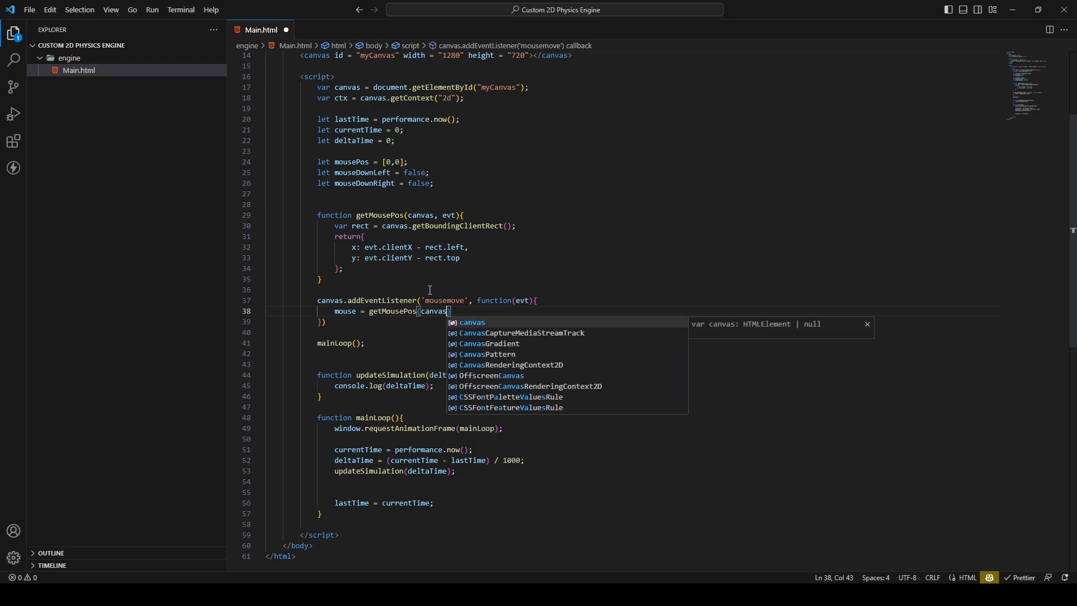
{"action": "type", "text": ",evt"}
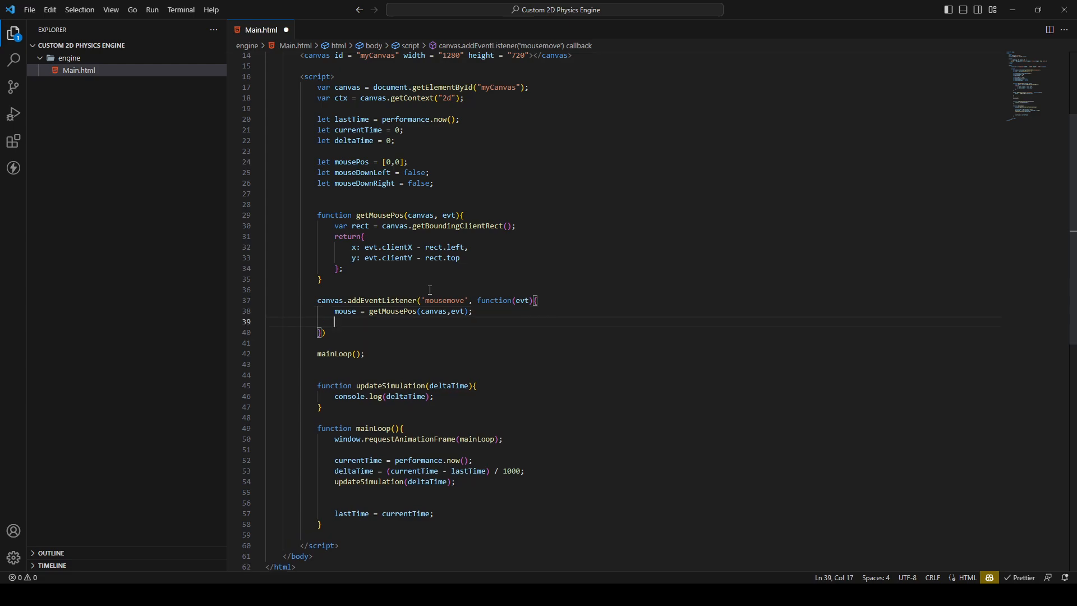
{"action": "type", "text": "mousePos ="}
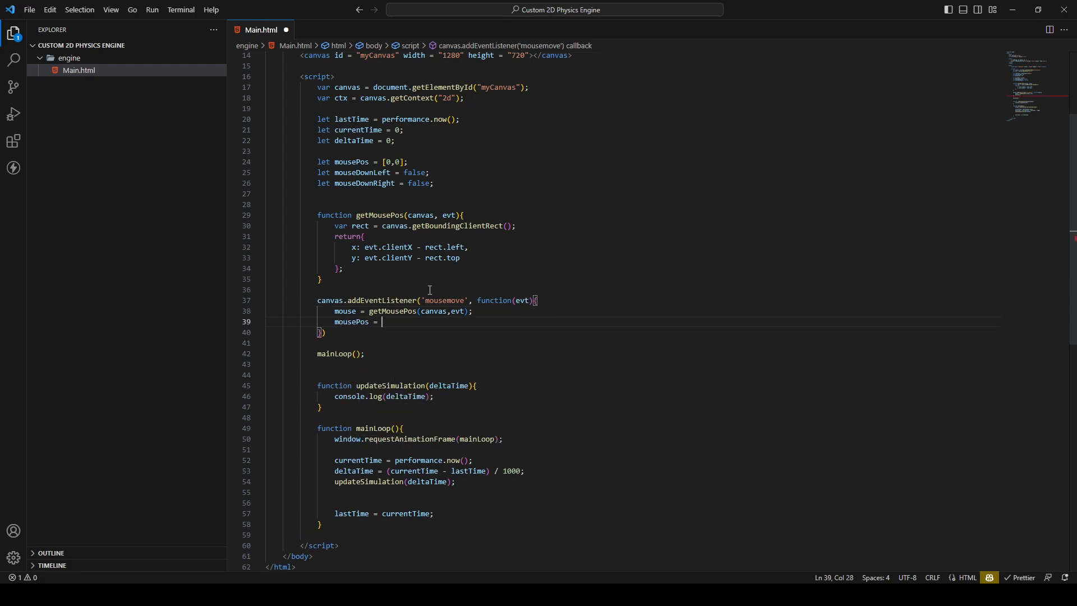
{"action": "type", "text": "[m"}
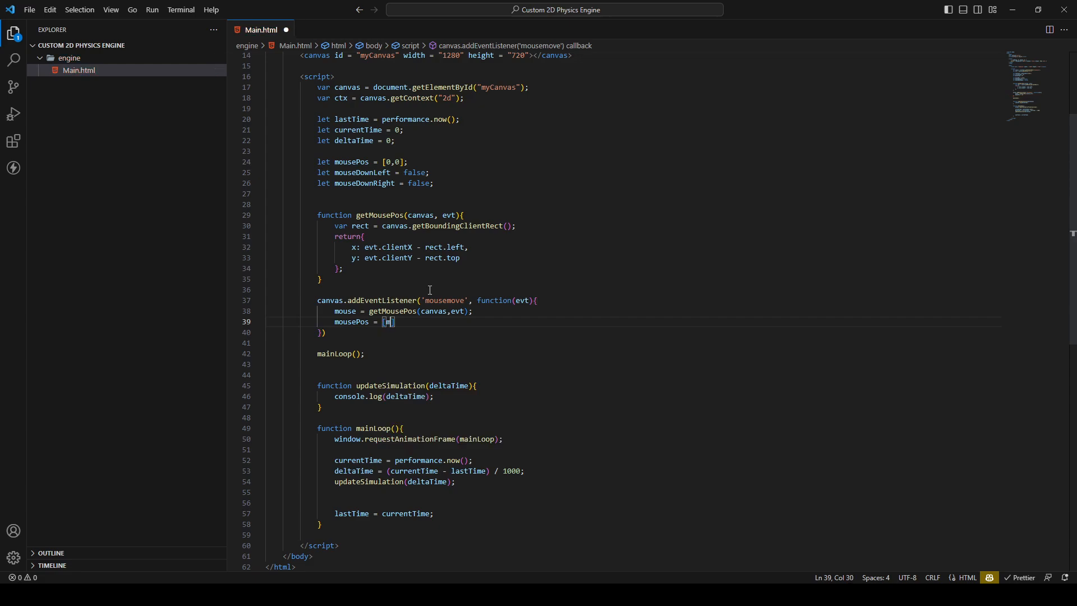
{"action": "type", "text": "mouse."}
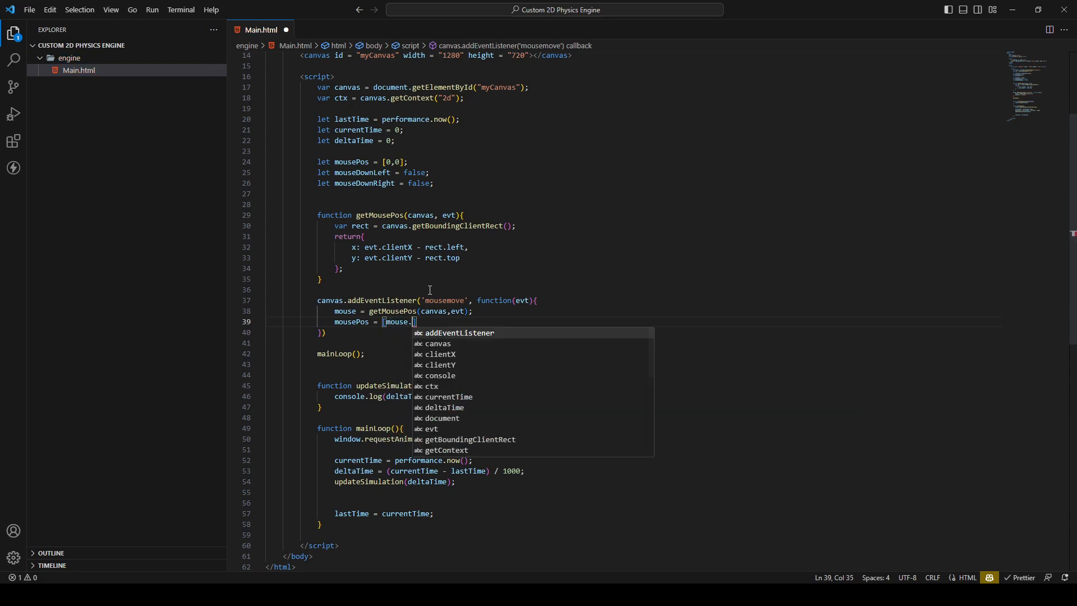
{"action": "type", "text": "x,mouse.y"}
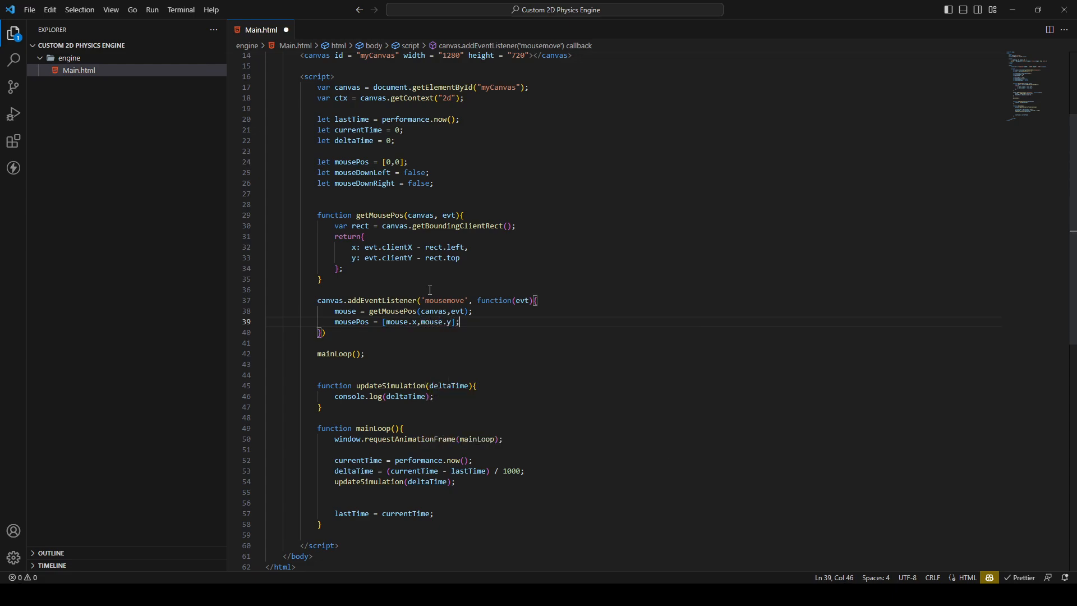
{"action": "key", "text": "ctrl+s"}
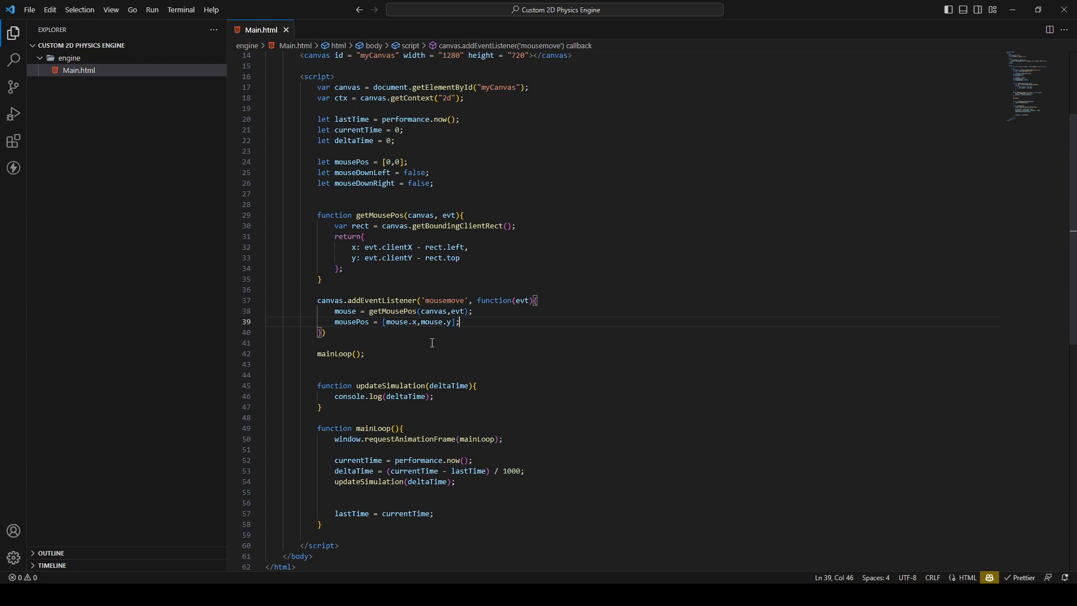
Add console.log(mousePos); inside the mousemove listener.
{"action": "left_click", "coordinate": [328, 333]}
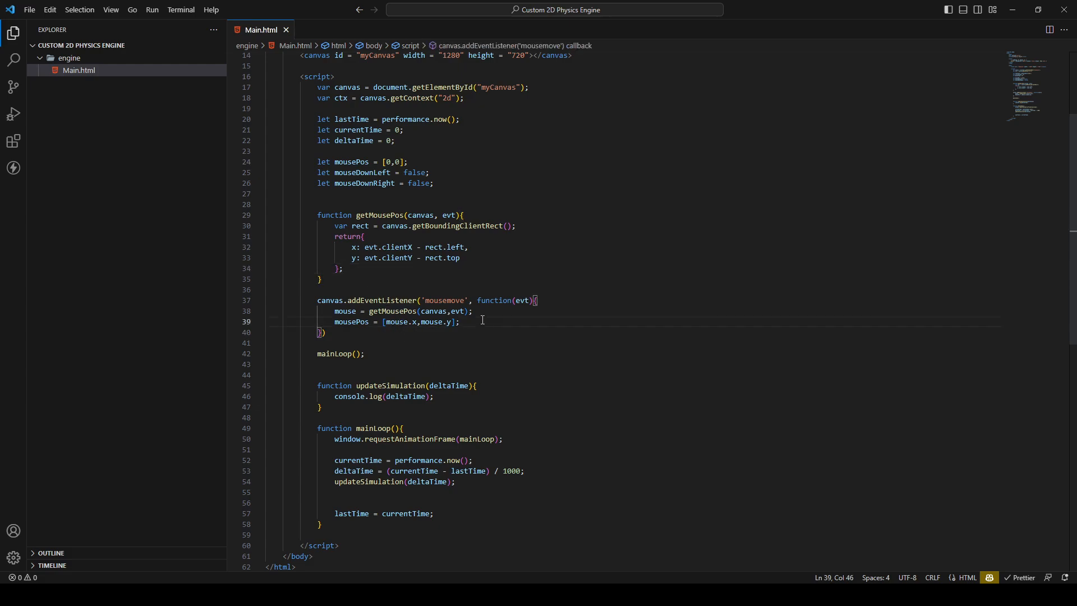
{"action": "type", "text": "console."}
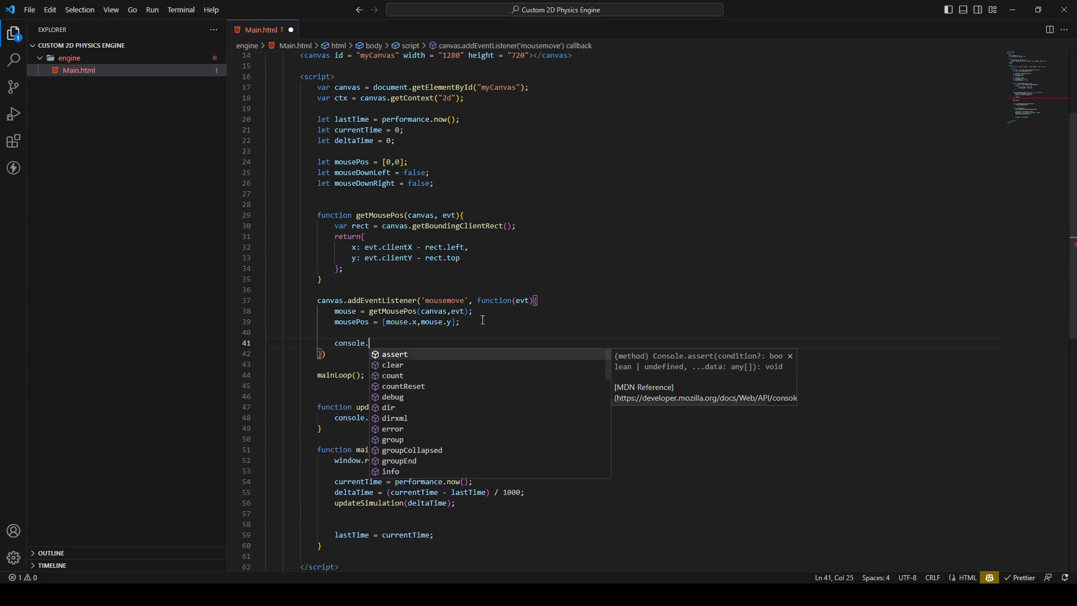
{"action": "type", "text": "log();"}
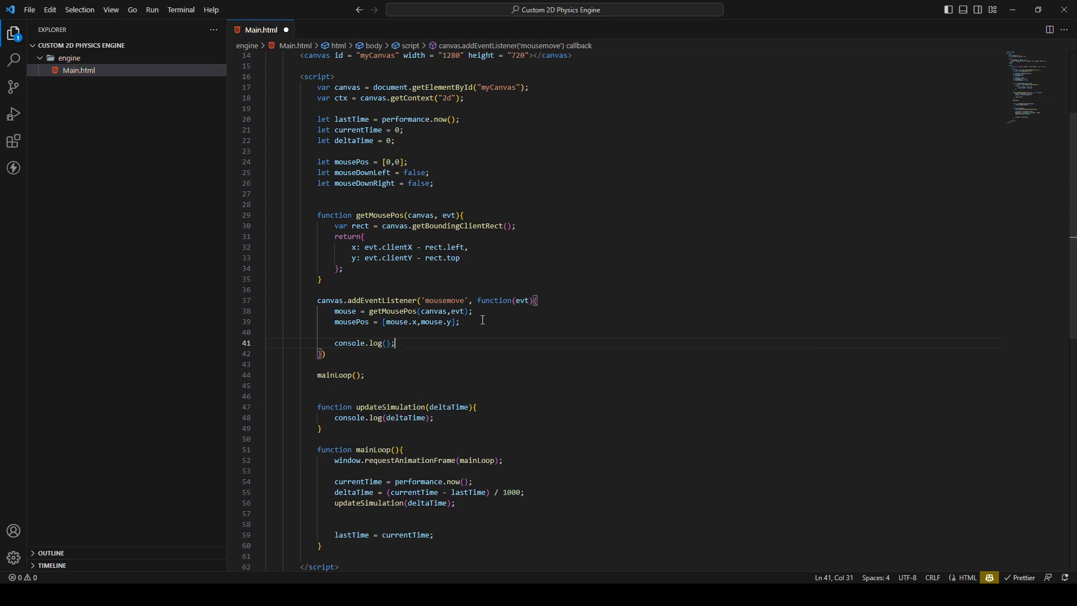
{"action": "type", "text": "mouse"}
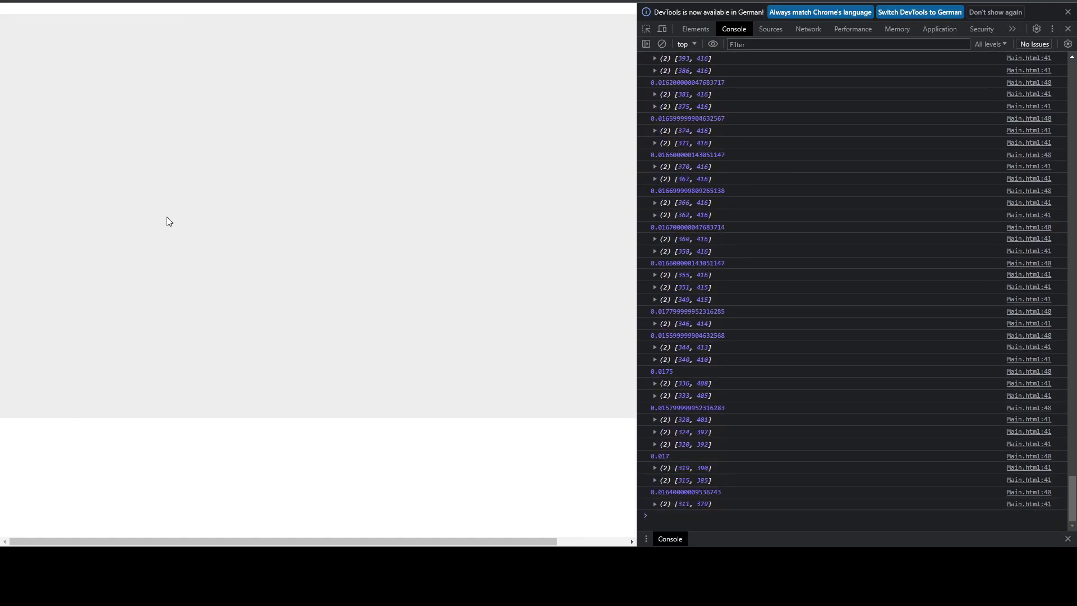
Scroll the Chrome console to watch the logged x,y coordinate pairs while moving the mouse.
{"action": "scroll", "scroll_direction": "down", "scroll_amount": 3}
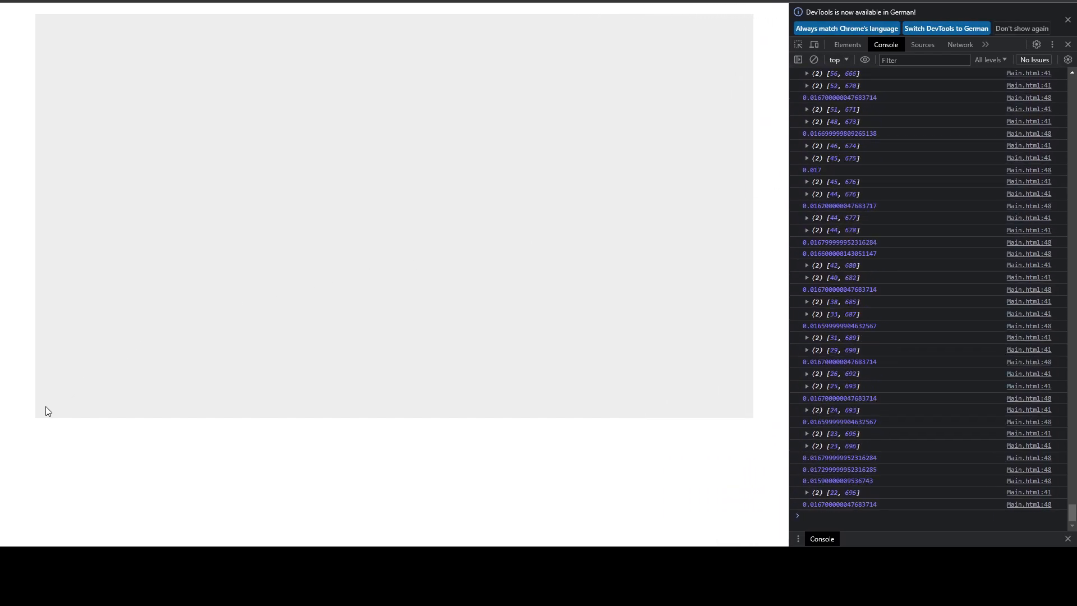
{"action": "scroll", "scroll_direction": "down", "scroll_amount": 3}
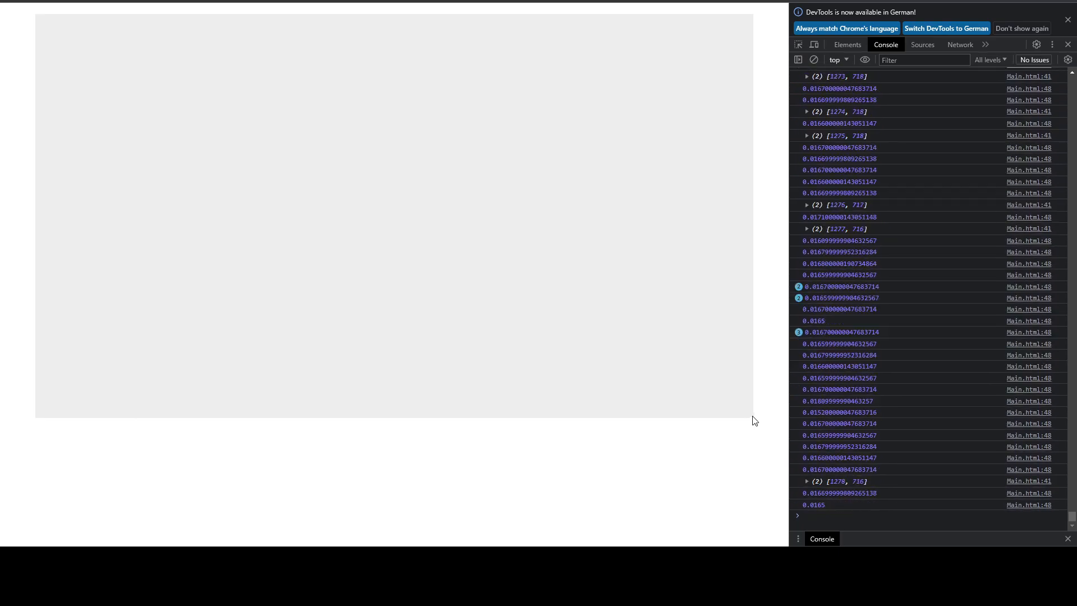
{"action": "scroll", "scroll_direction": "down", "scroll_amount": 3}
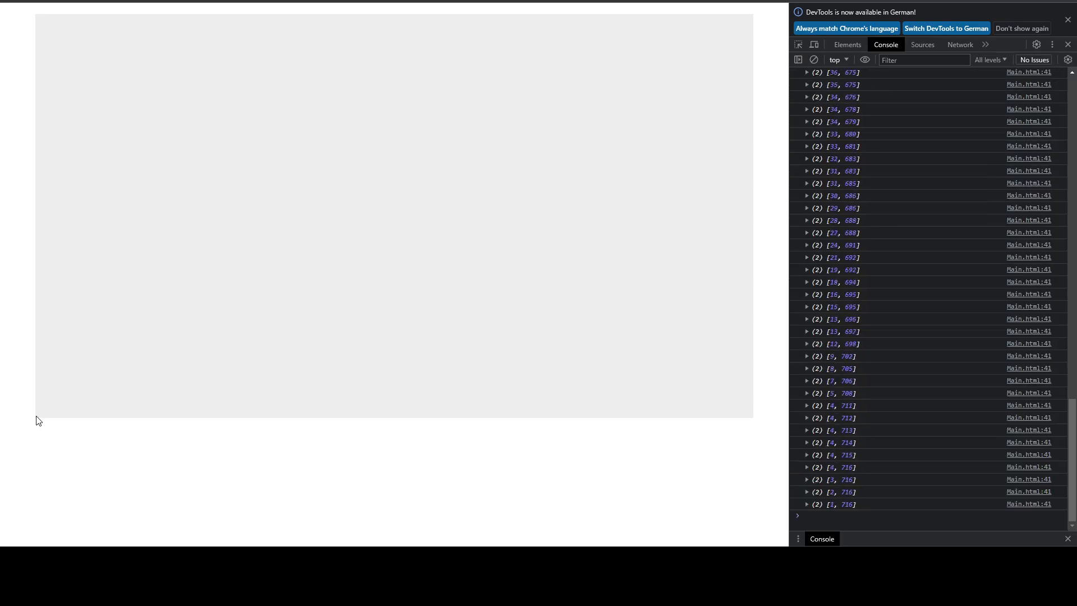
{"action": "scroll", "scroll_direction": "down", "scroll_amount": 3}
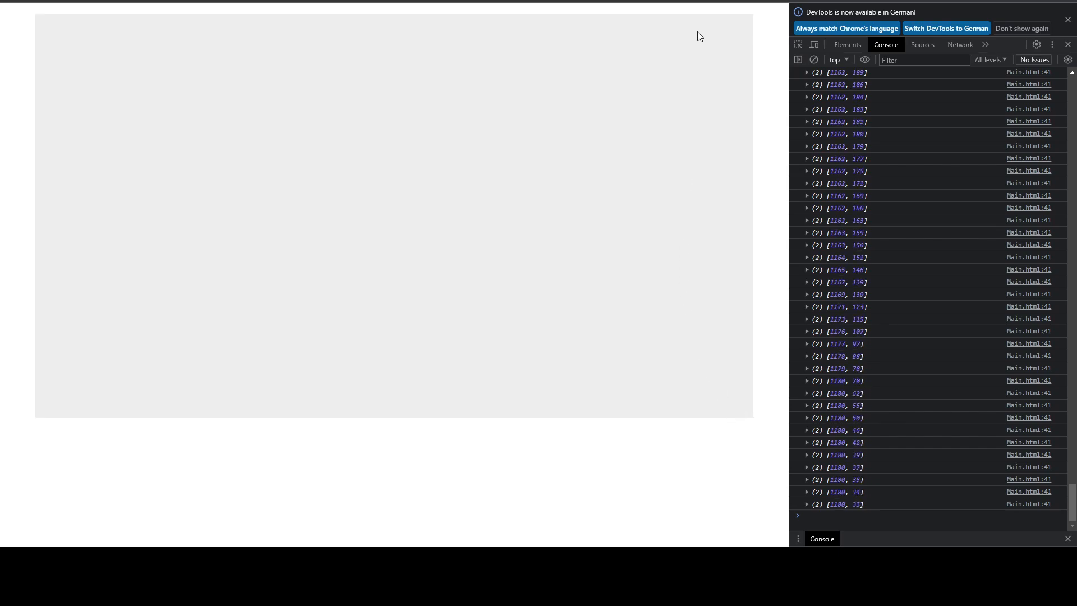
{"action": "scroll", "scroll_direction": "down", "scroll_amount": 3}
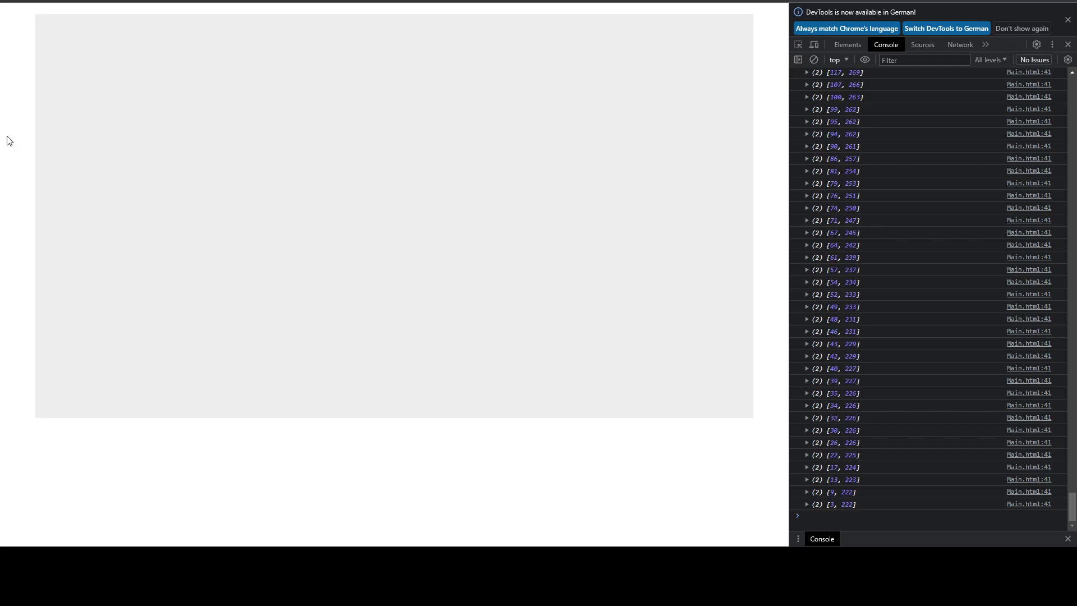
{"action": "mouse_move", "coordinate": [19, 145]}
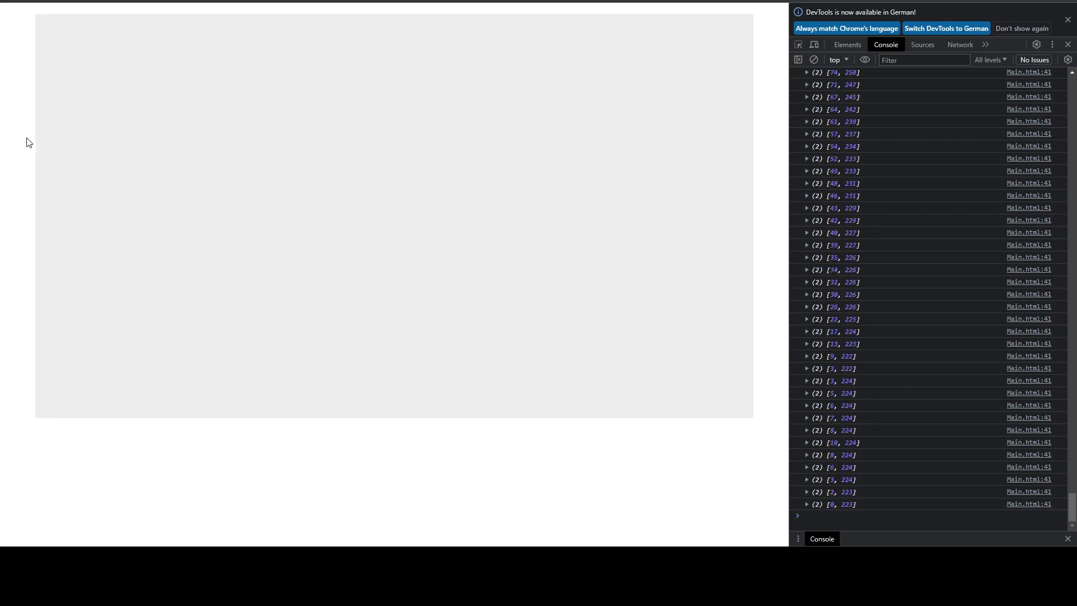
{"action": "scroll", "scroll_direction": "down", "scroll_amount": 3}
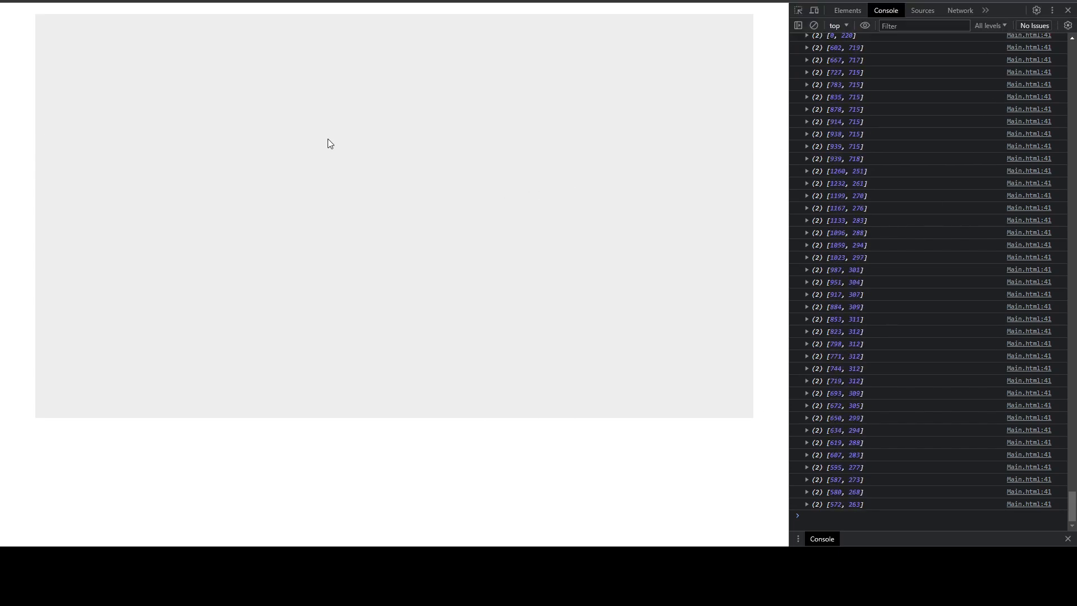
{"action": "mouse_move", "coordinate": [181, 148]}
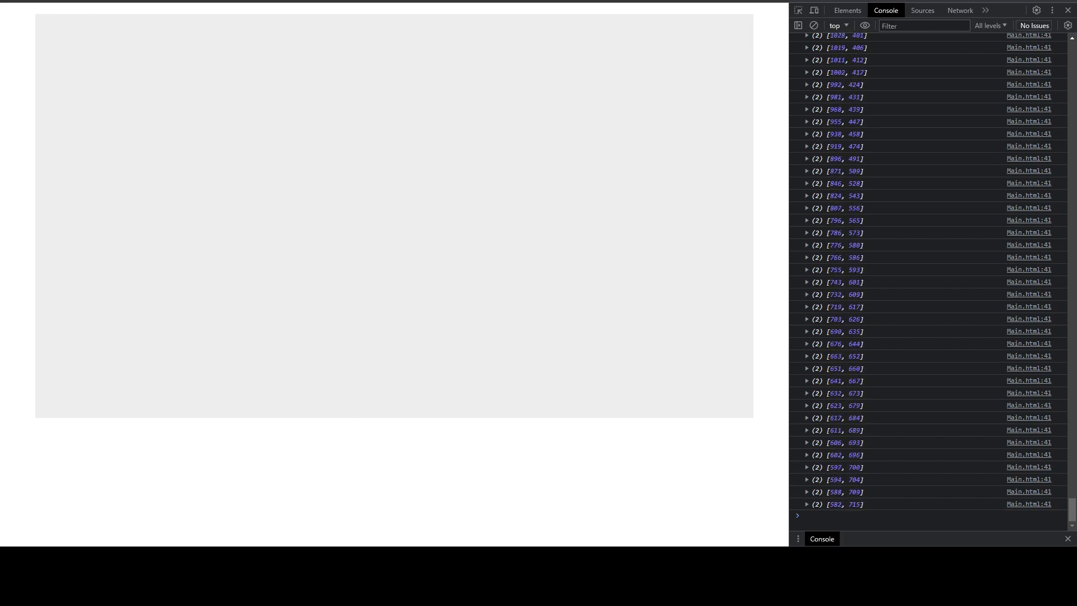
{"action": "scroll", "scroll_direction": "down", "scroll_amount": 3}
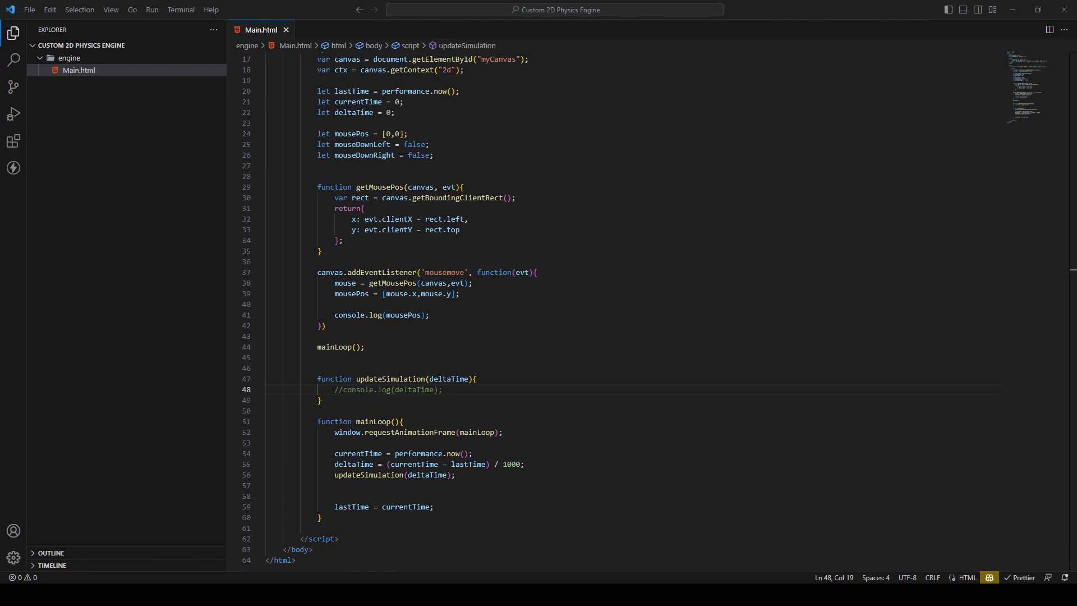
{"action": "mouse_move", "coordinate": [715, 364]}
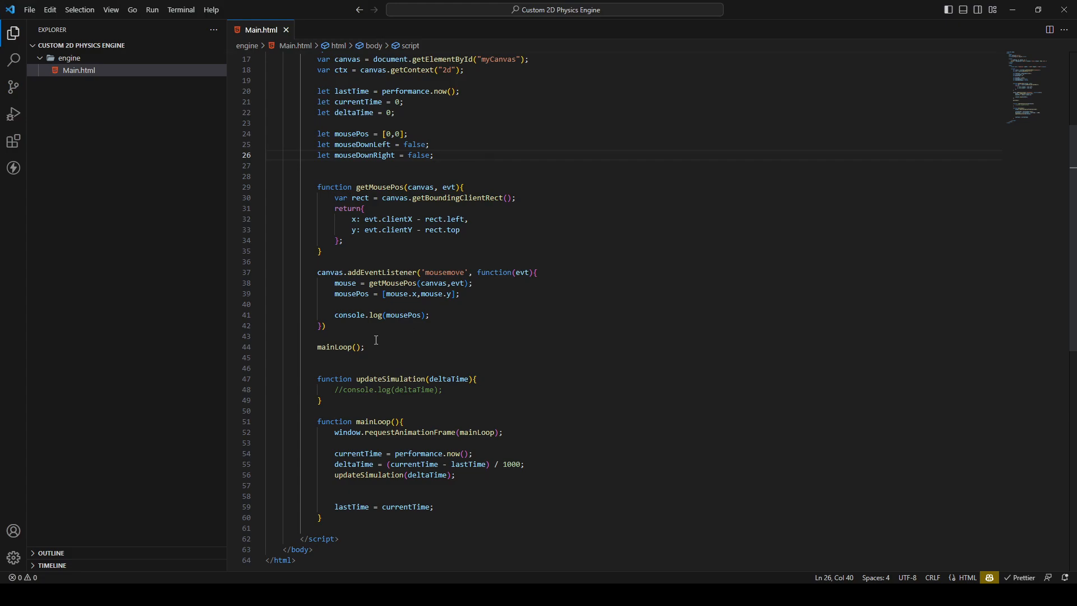
{"action": "mouse_move", "coordinate": [376, 340]}
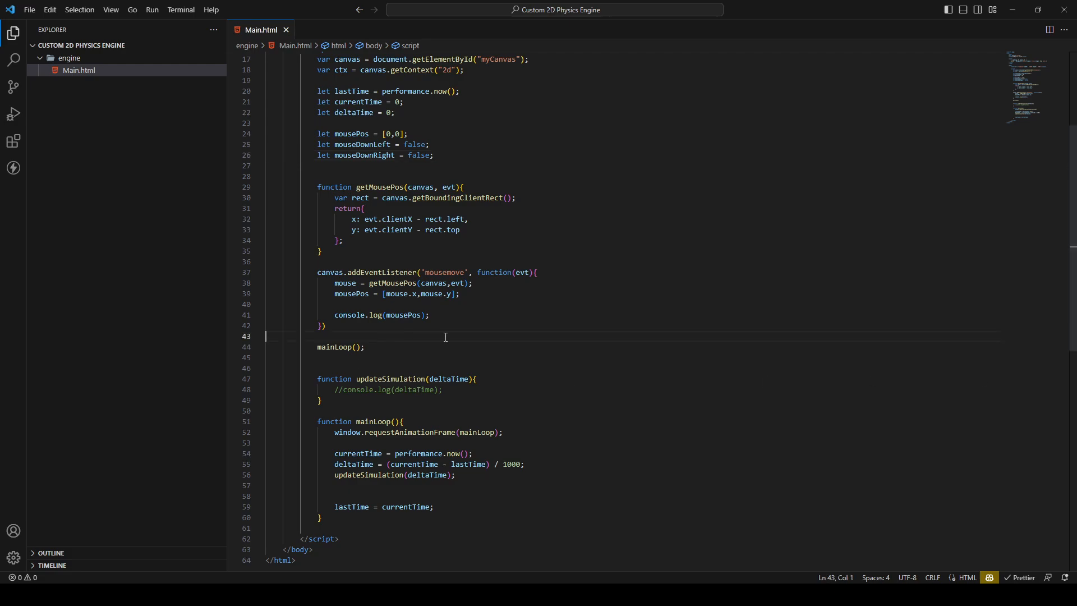
Add window.addEventListener('mousedown', function(evt) before mainLoop, correcting keydown to mousedown.
{"action": "key", "text": "Enter"}
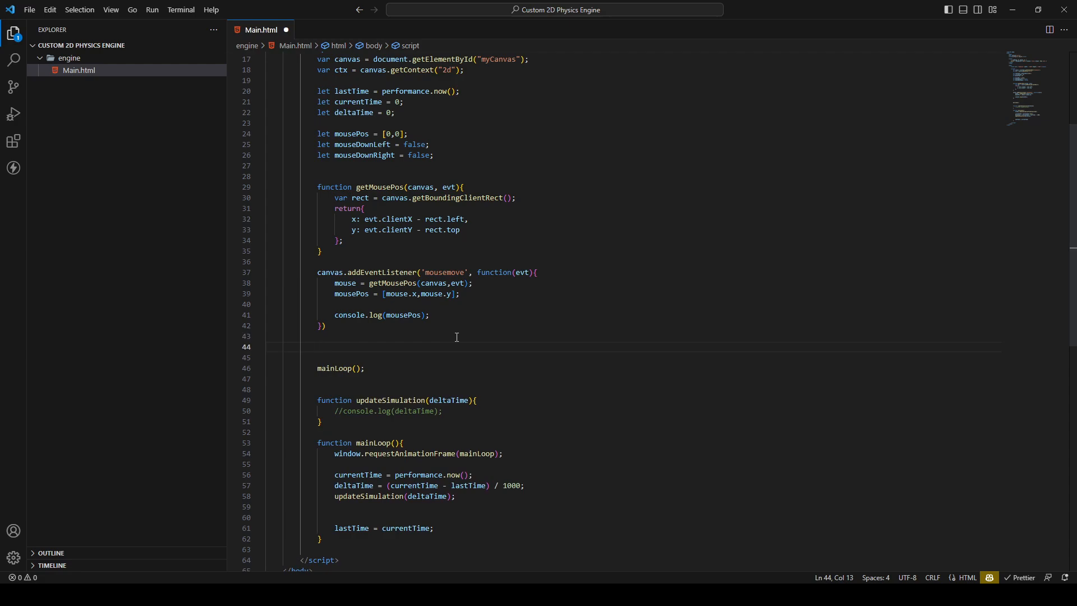
{"action": "type", "text": "window"}
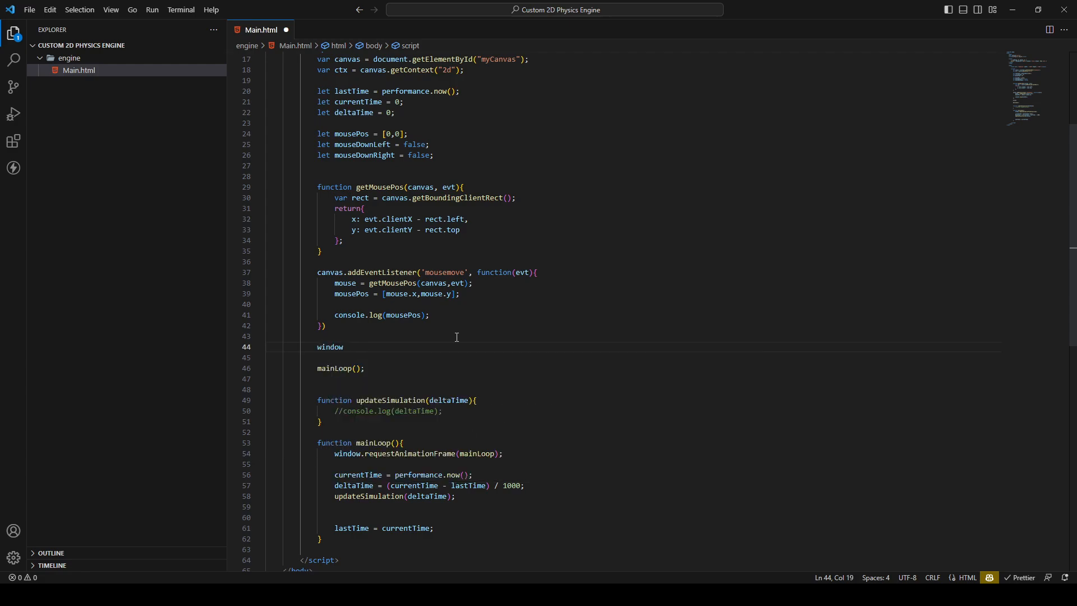
{"action": "type", "text": "."}
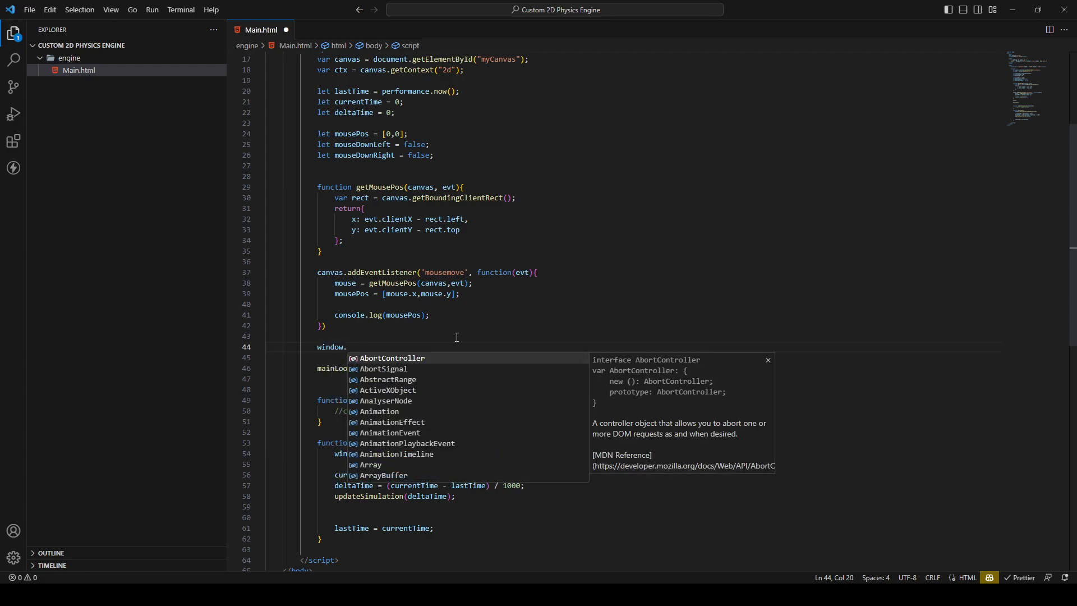
{"action": "type", "text": "add"}
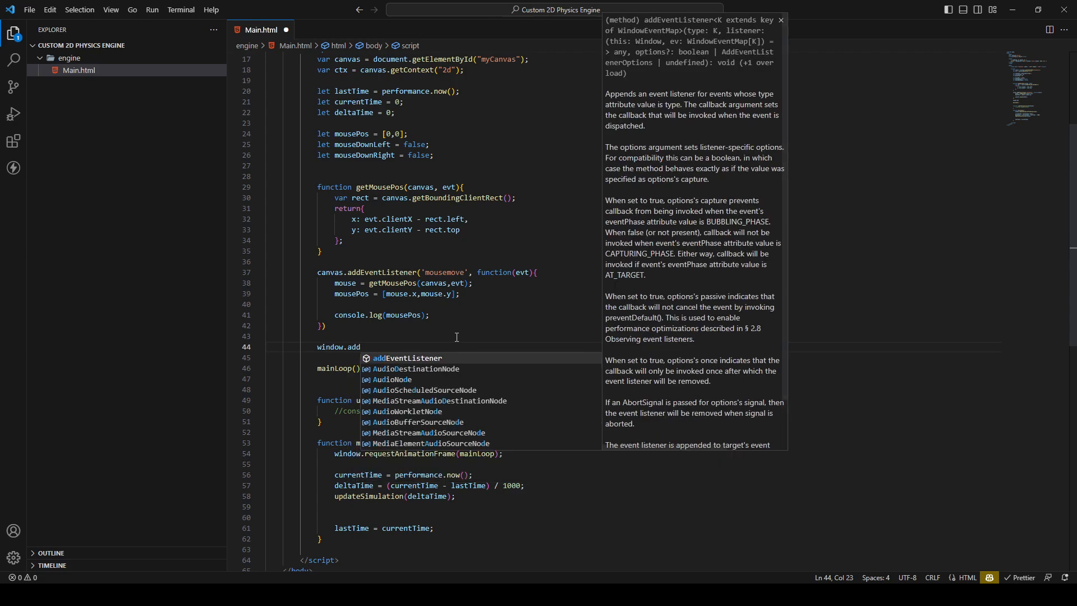
{"action": "key", "text": "Tab"}
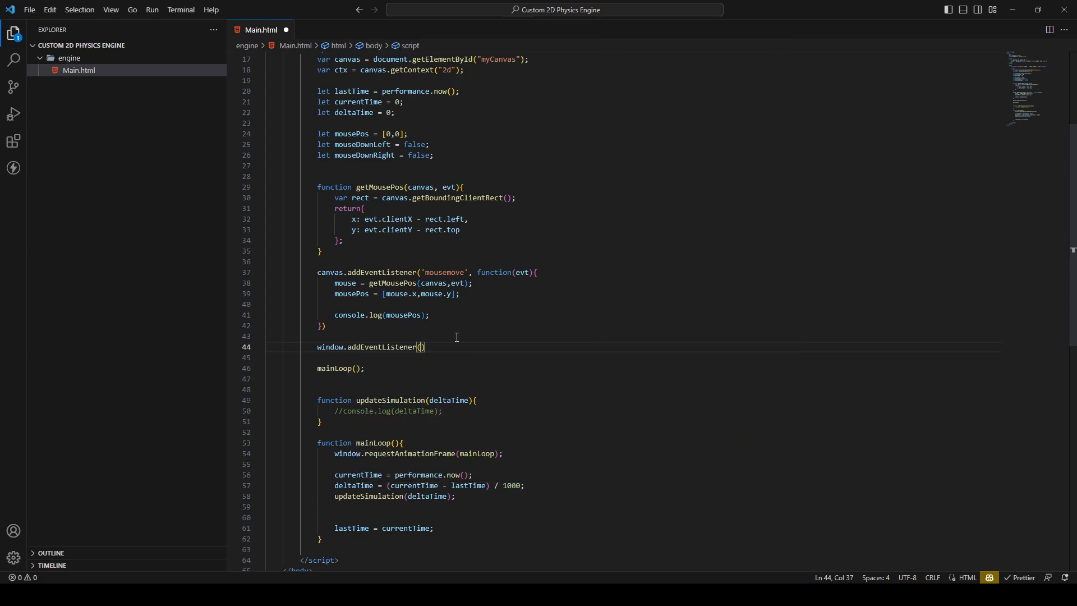
{"action": "type", "text": "''"}
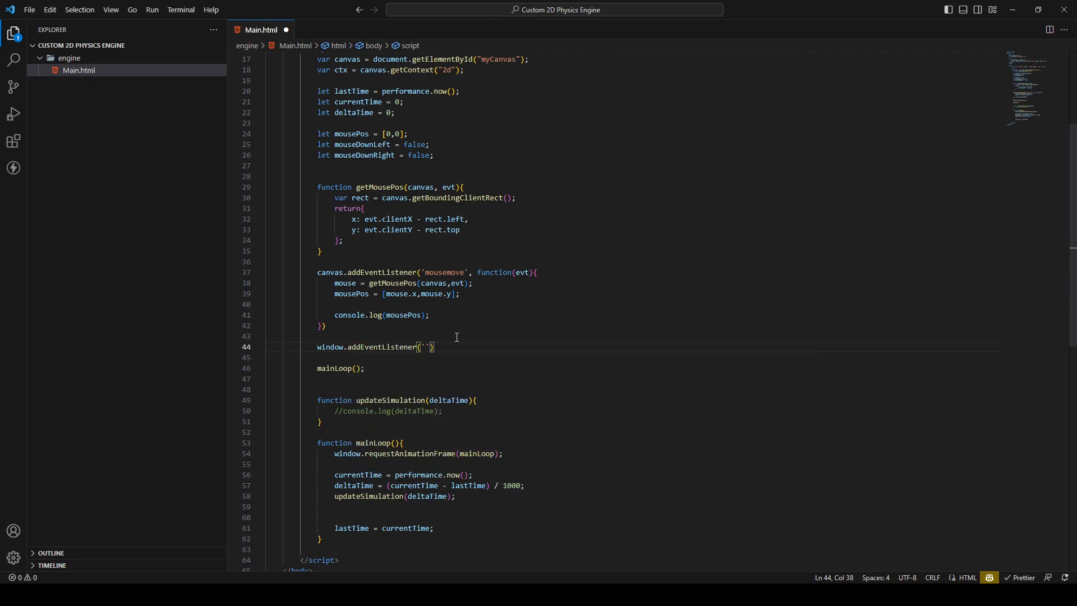
{"action": "type", "text": "keydown"}
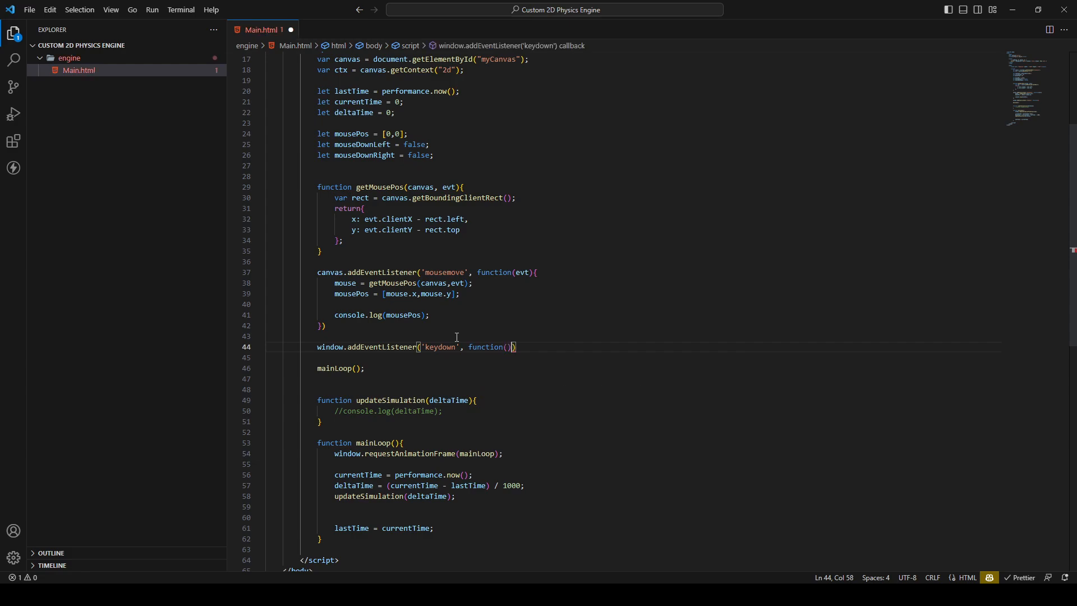
{"action": "type", "text": "evt"}
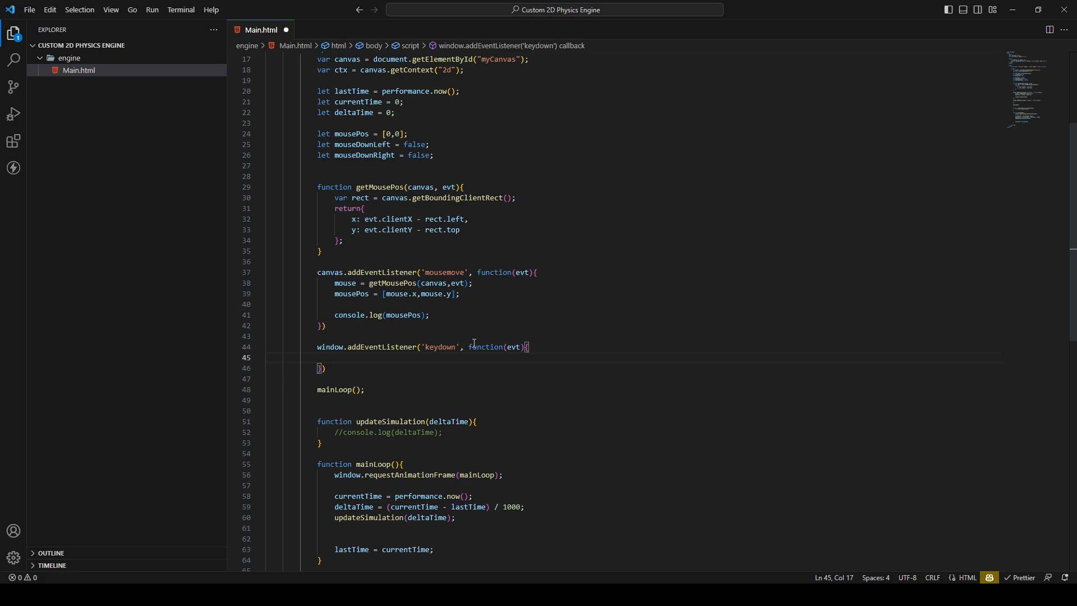
{"action": "double_click", "coordinate": [440, 347]}
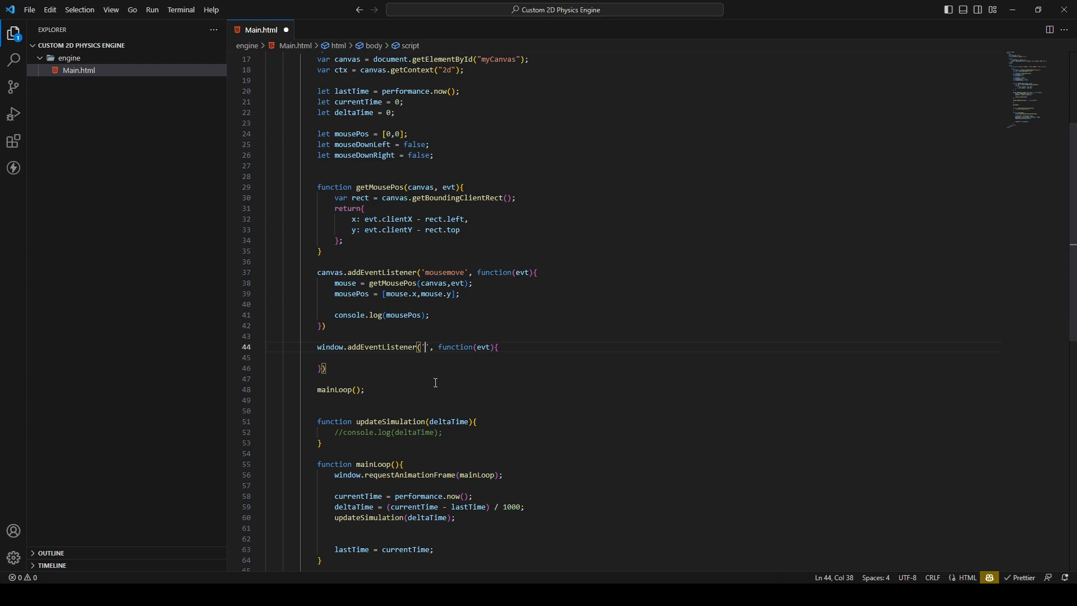
{"action": "type", "text": "mousedo"}
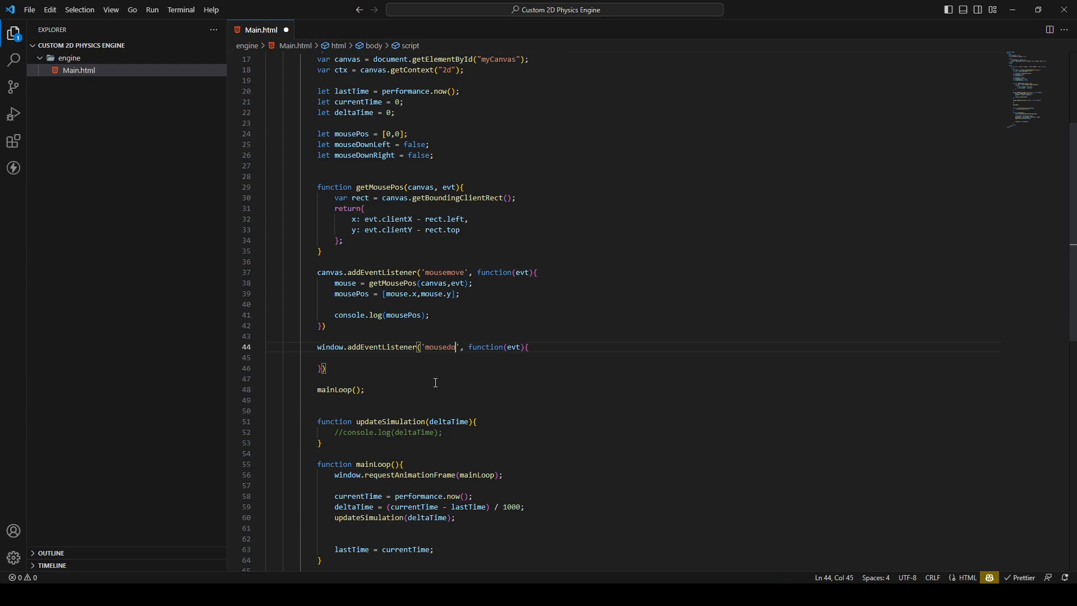
{"action": "type", "text": "wn"}
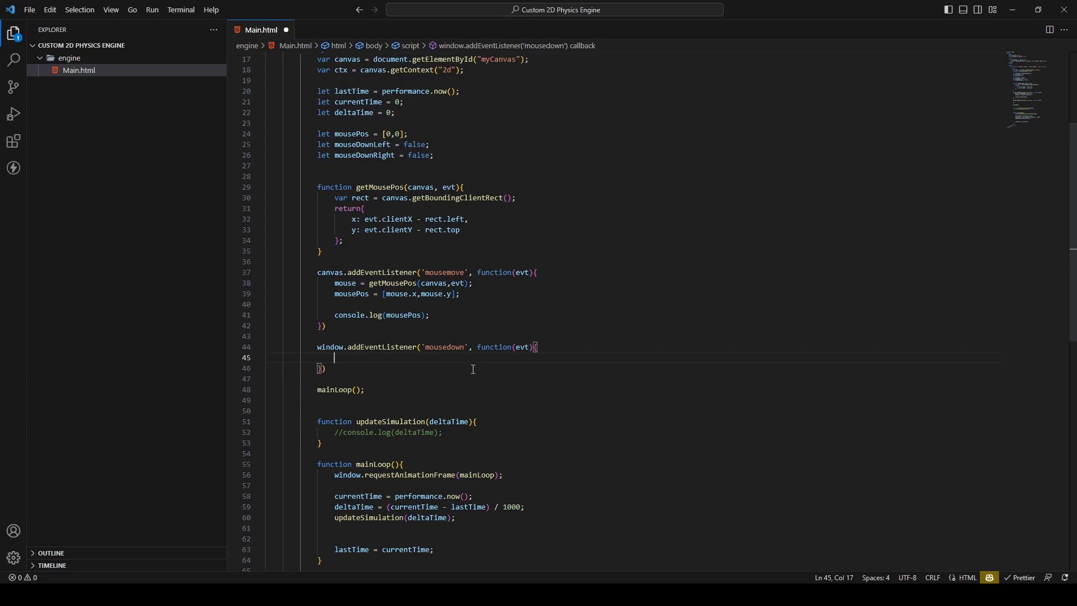
Set mouseDownLeft = true when evt.button == 0.
{"action": "type", "text": "if("}
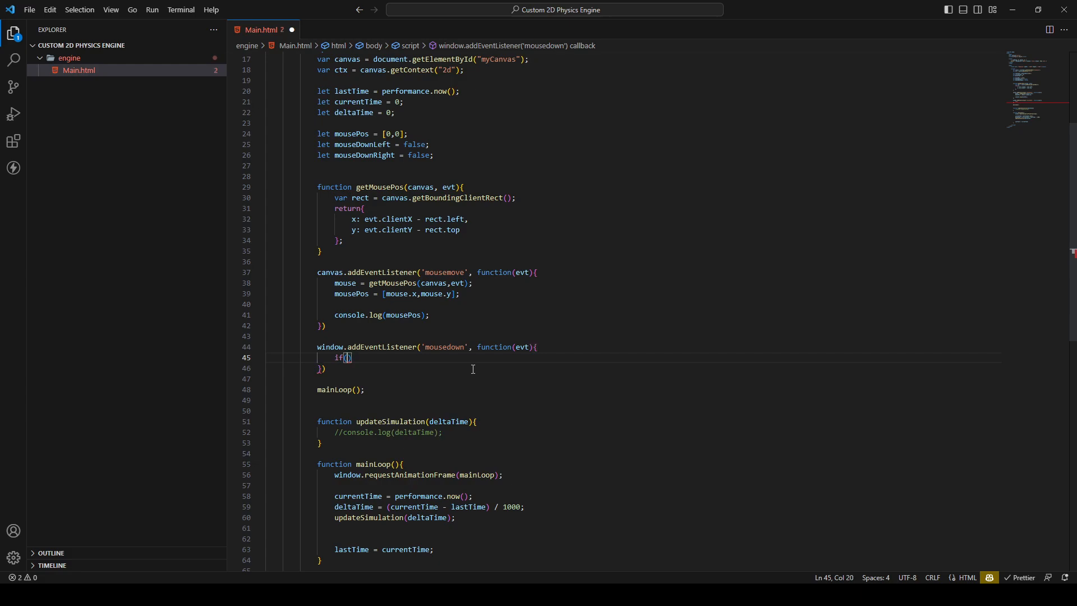
{"action": "type", "text": "evt"}
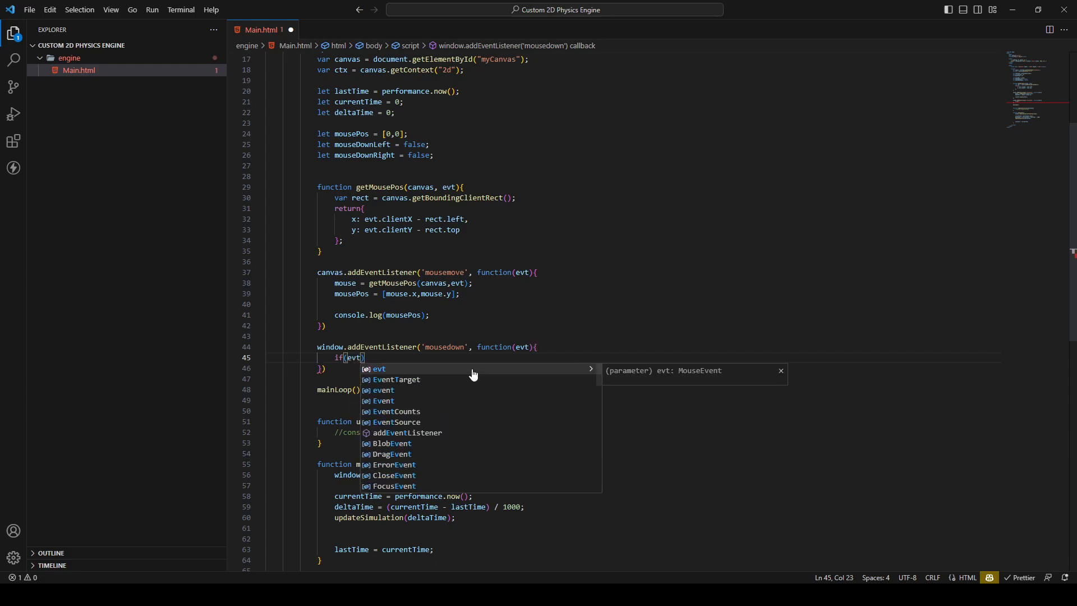
{"action": "type", "text": ".button"}
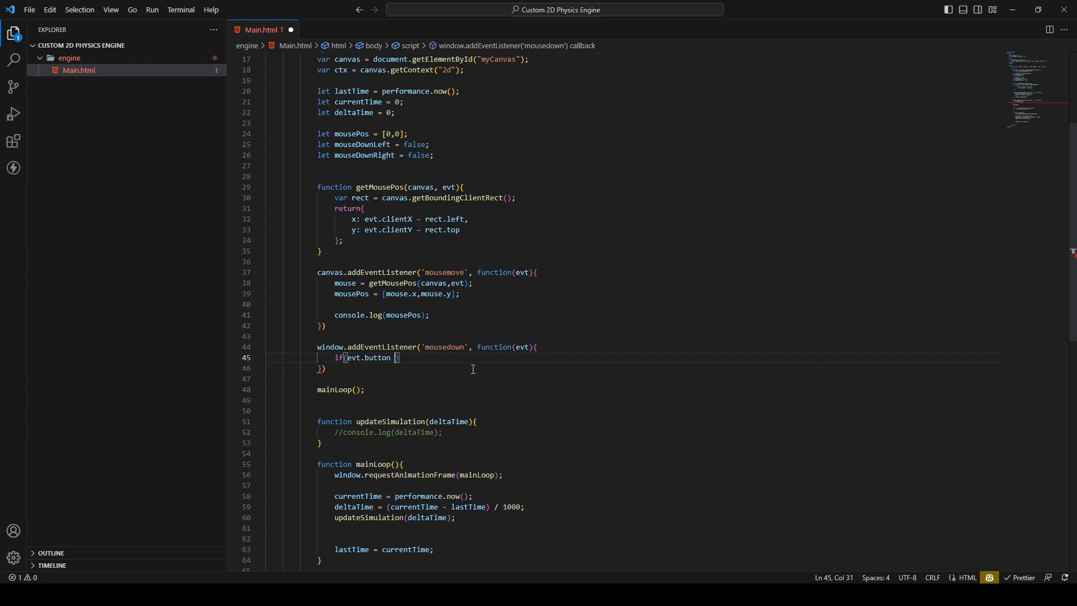
{"action": "type", "text": "="}
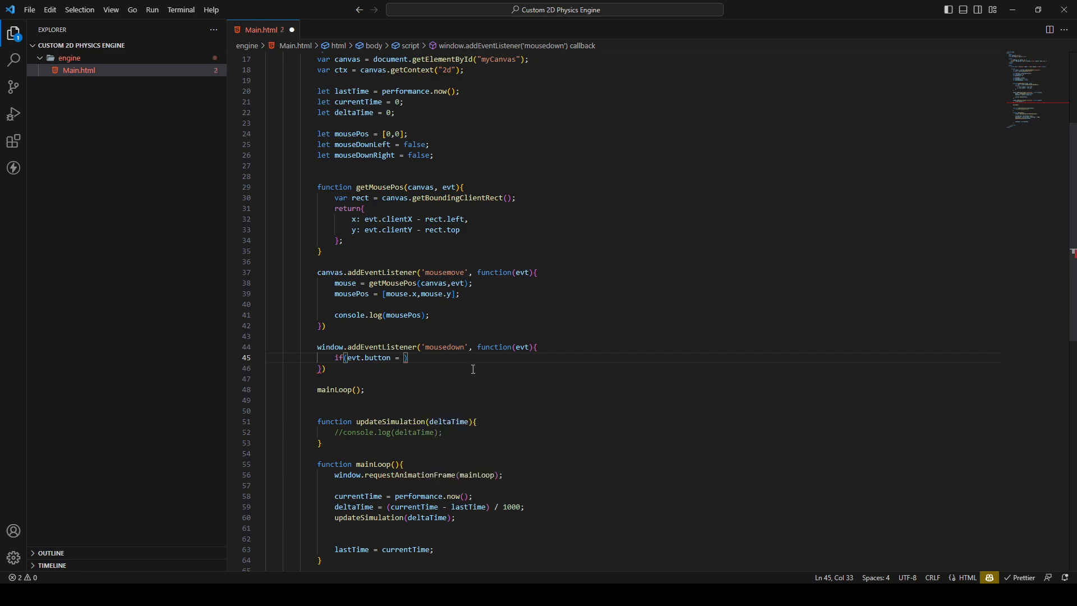
{"action": "type", "text": "= 0"}
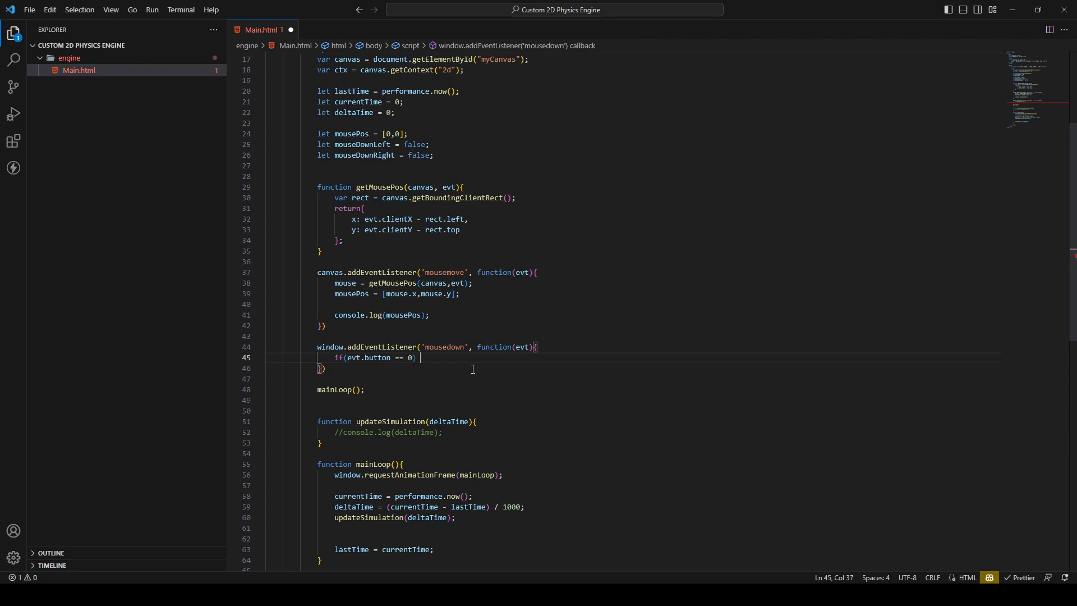
{"action": "type", "text": "mouseDownLeft"}
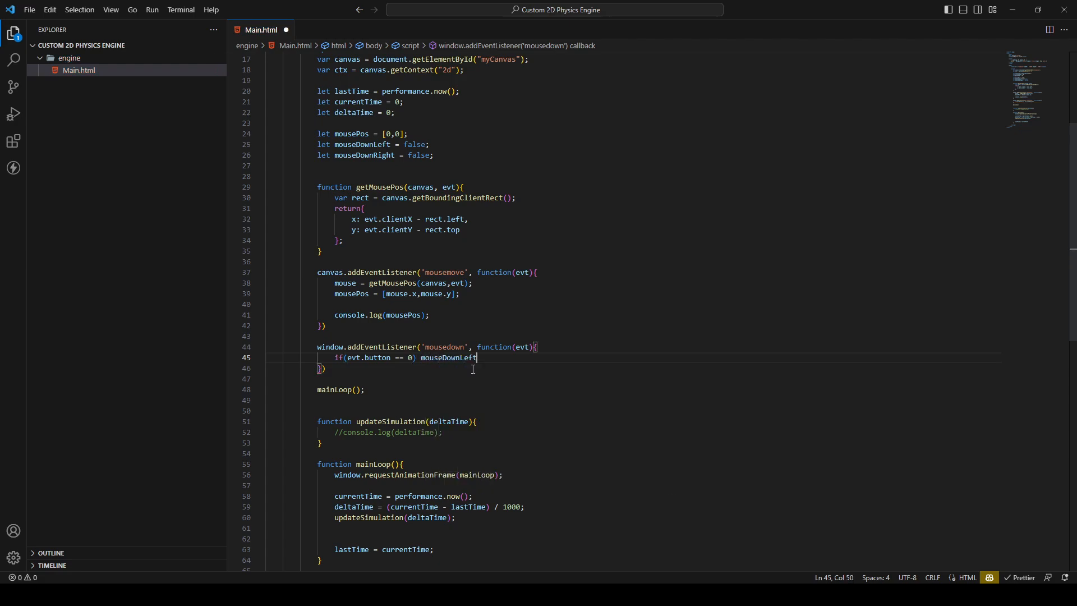
{"action": "type", "text": "\" \""}
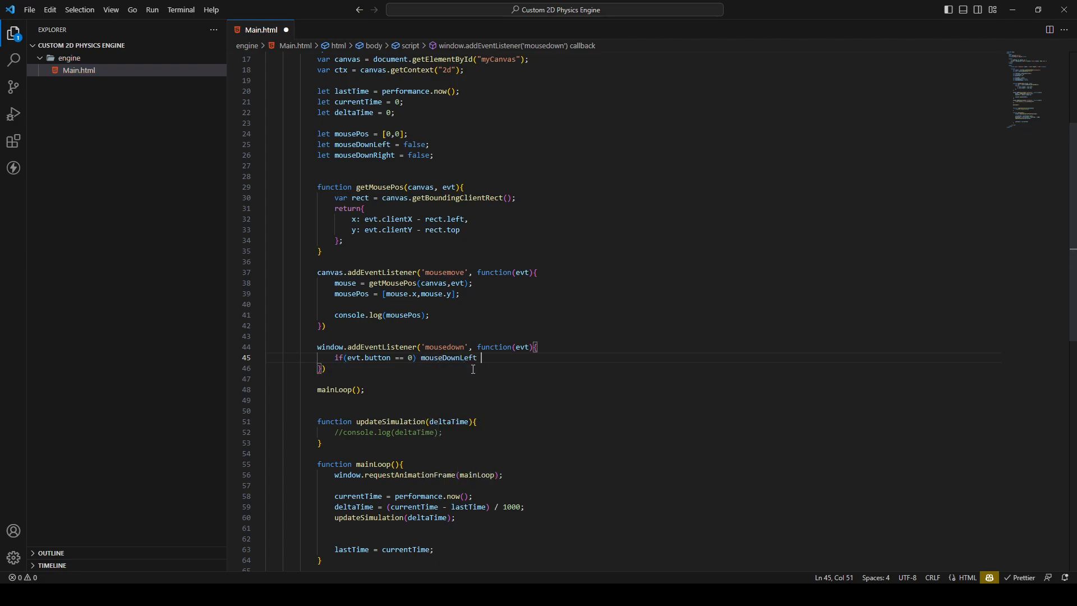
{"action": "type", "text": "= true;"}
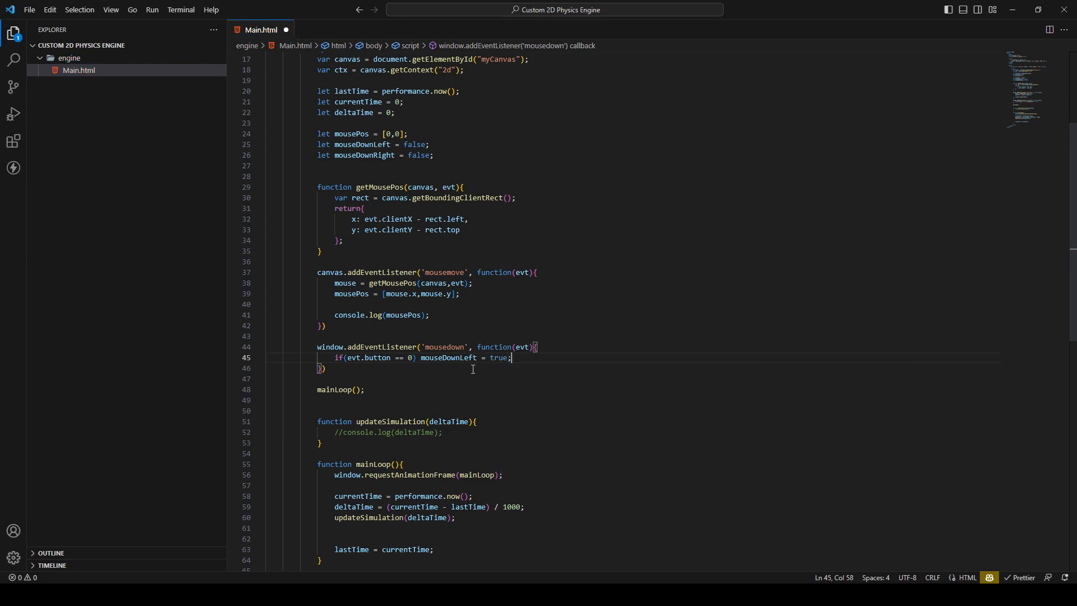
Set mouseDownRight = true when evt.button == 2.
{"action": "key", "text": "enter"}
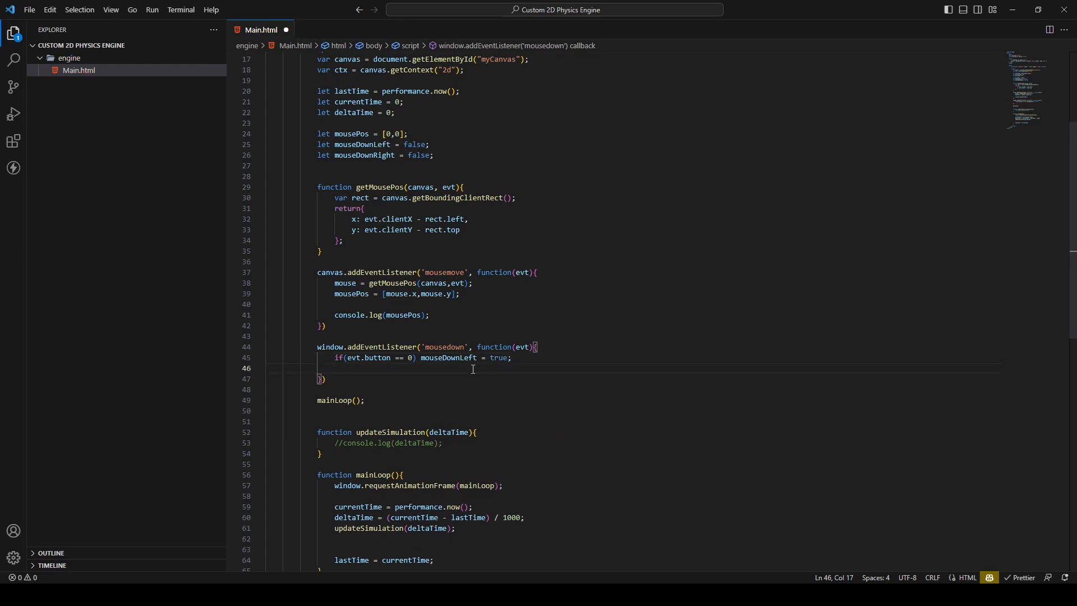
{"action": "type", "text": "if("}
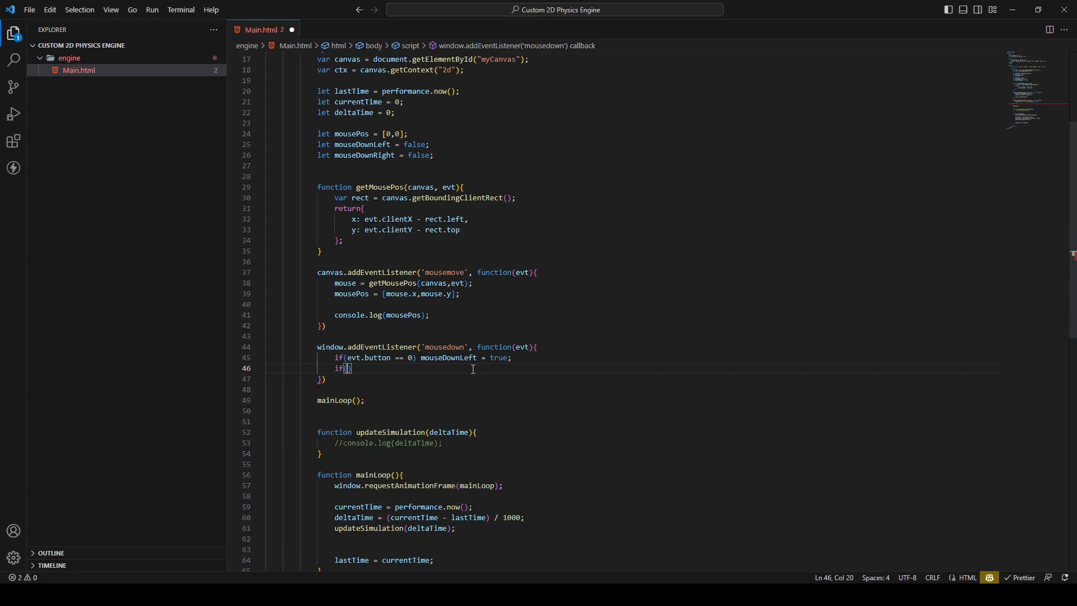
{"action": "type", "text": "evt.button == 2"}
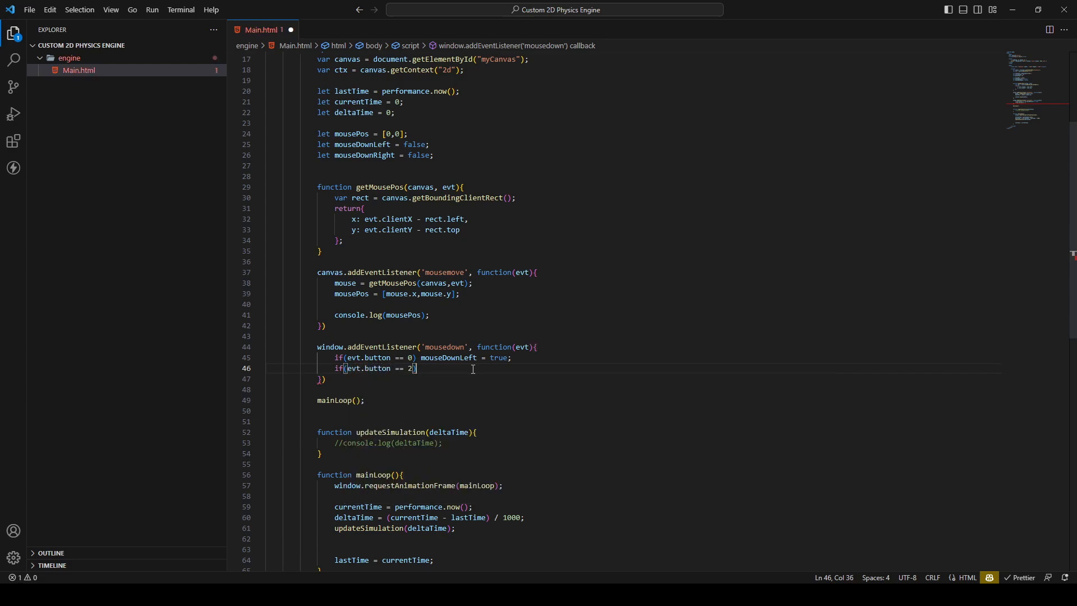
{"action": "type", "text": "mouse"}
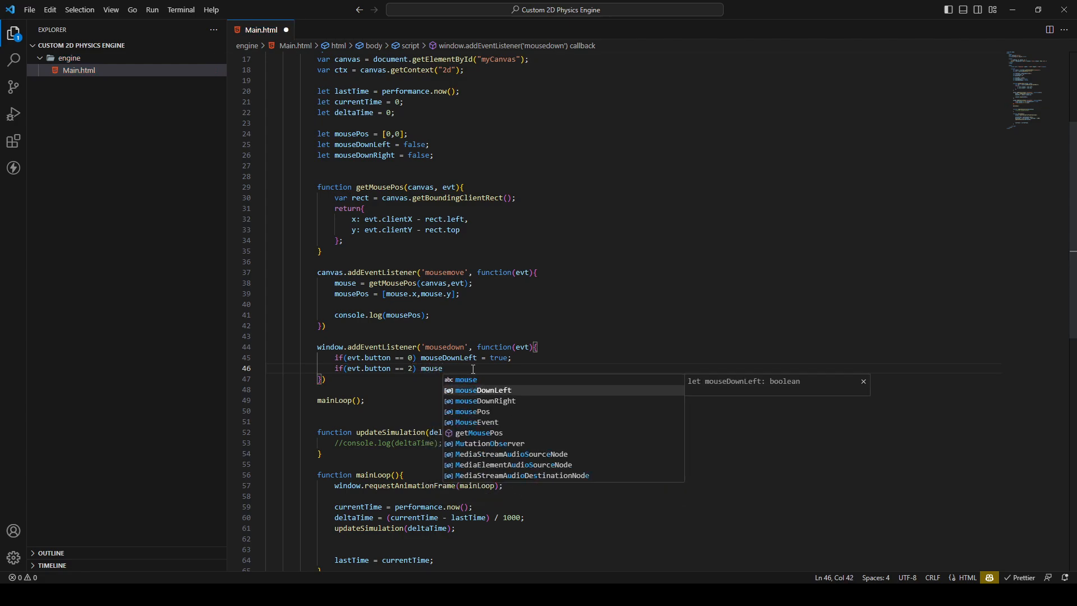
{"action": "type", "text": "DownRight"}
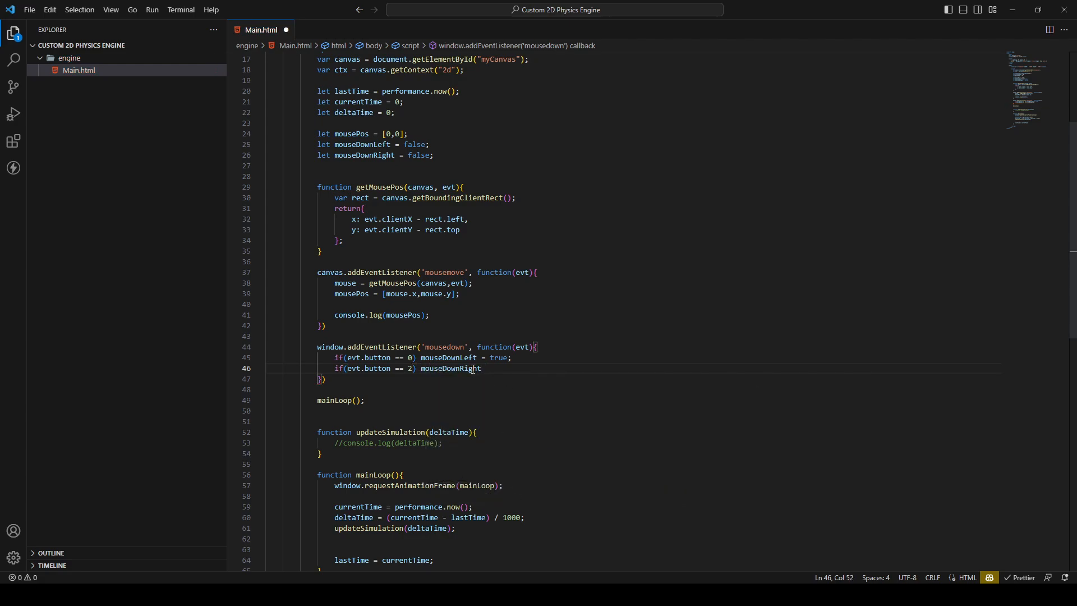
{"action": "type", "text": "= true;"}
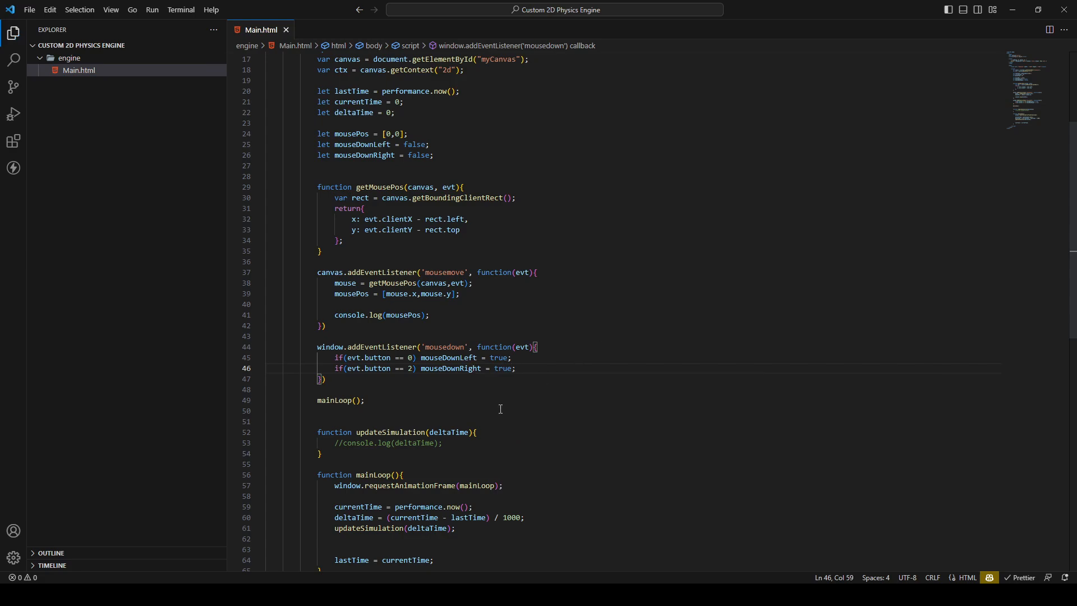
{"action": "mouse_move", "coordinate": [333, 382]}
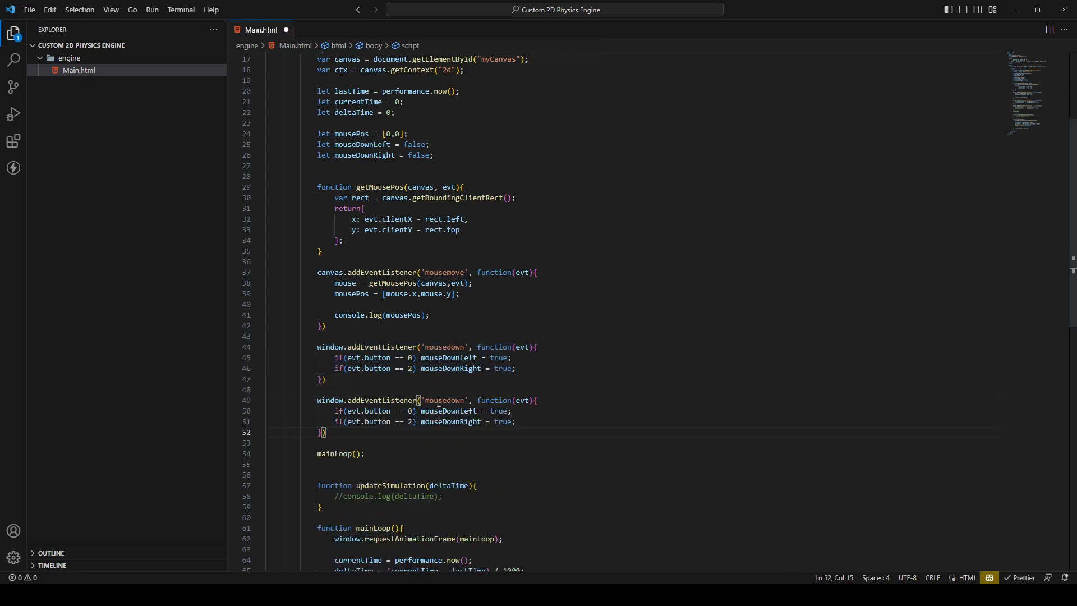
Rename the copied listener to 'mouseup' and change both flags to false.
{"action": "double_click", "coordinate": [444, 400]}
{"action": "type", "text": "u"}
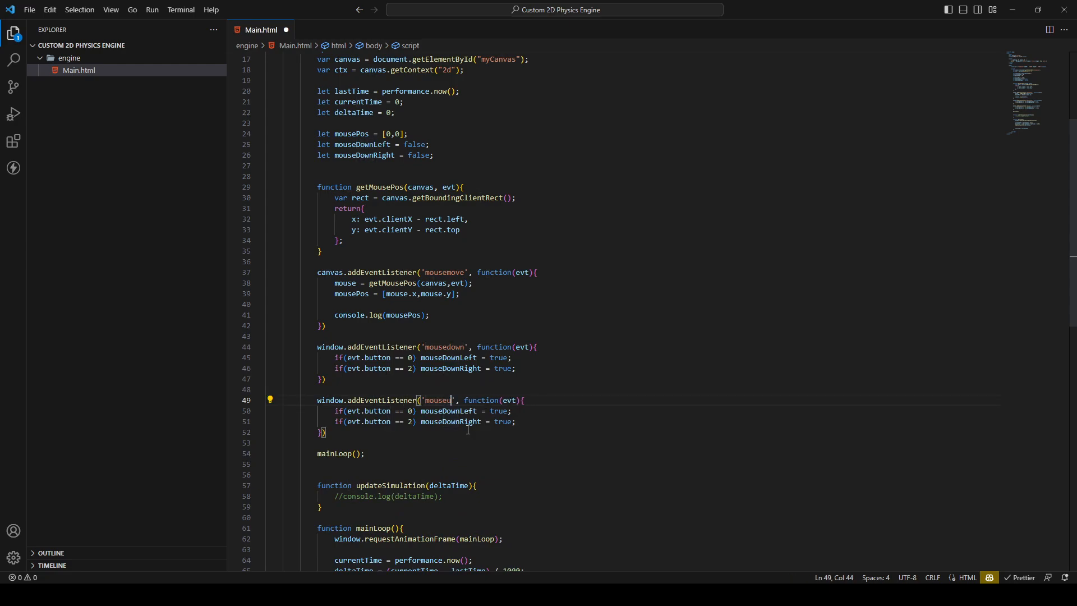
{"action": "type", "text": "p"}
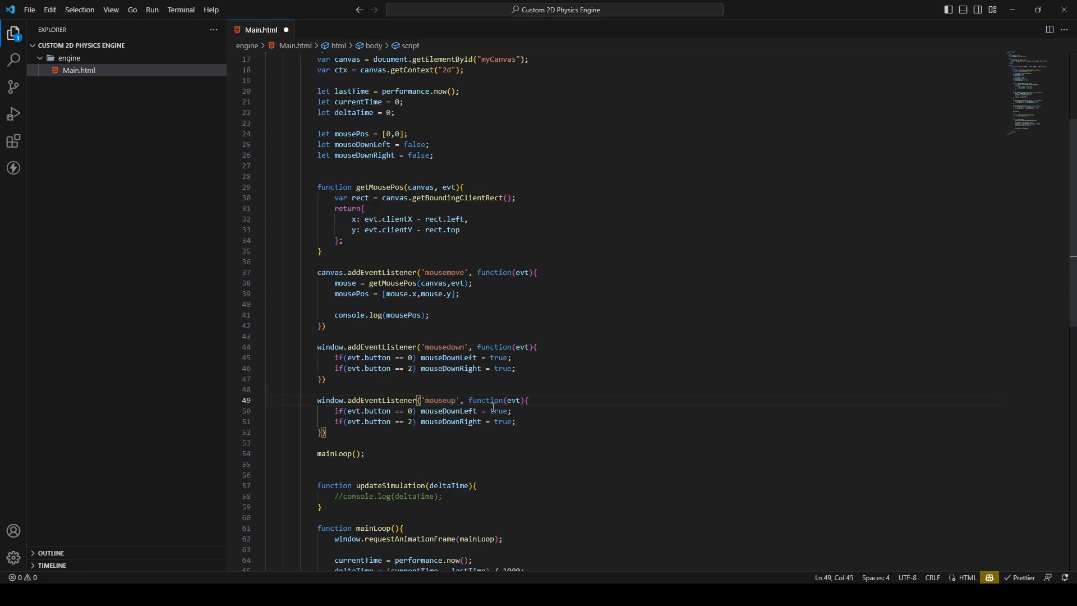
{"action": "type", "text": "false"}
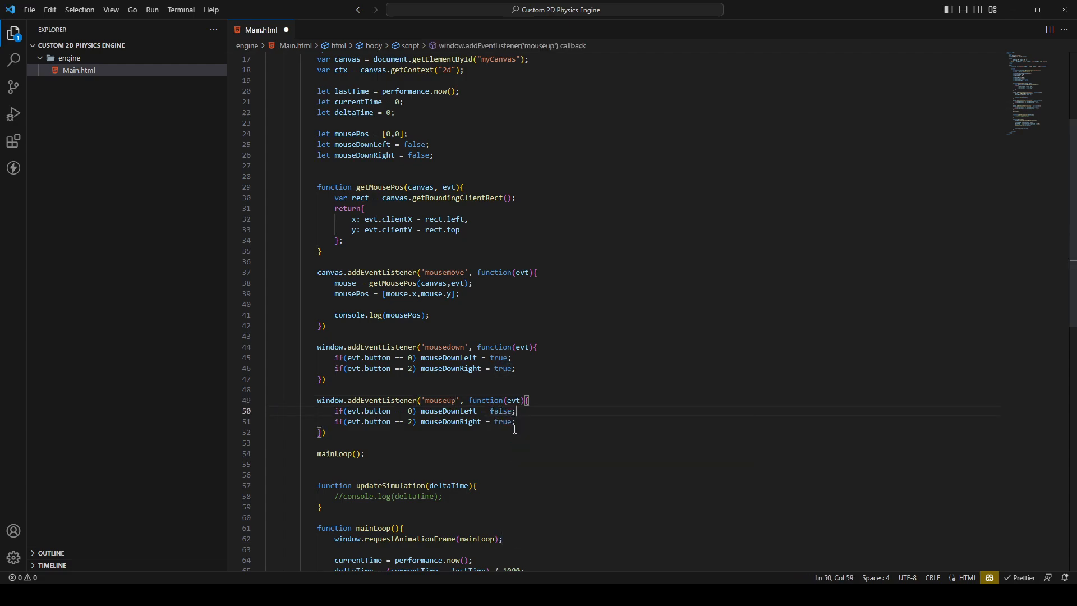
{"action": "type", "text": "false"}
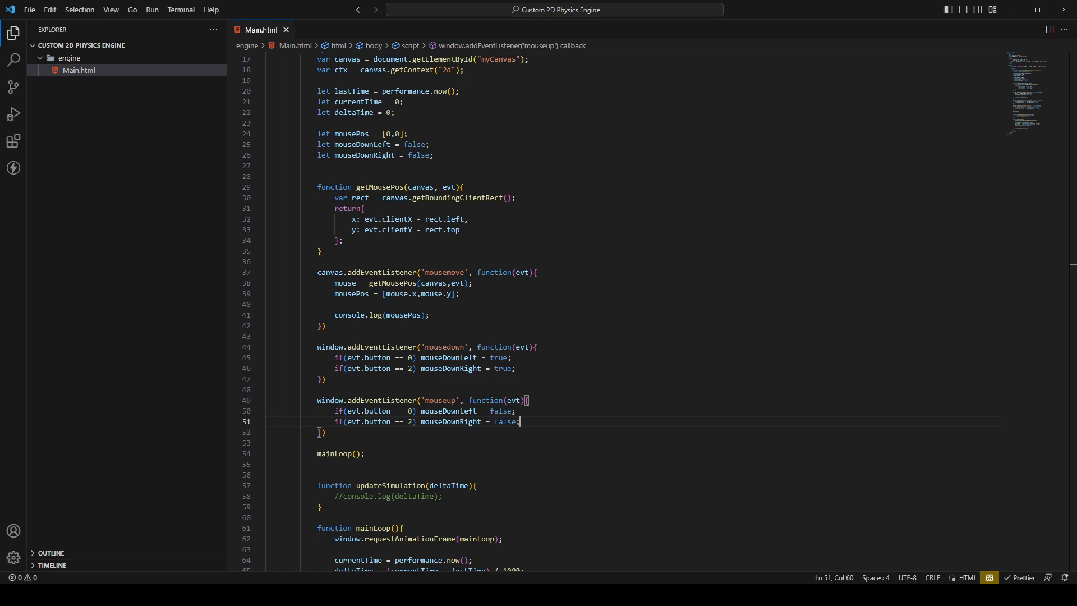
{"action": "mouse_move", "coordinate": [447, 318]}
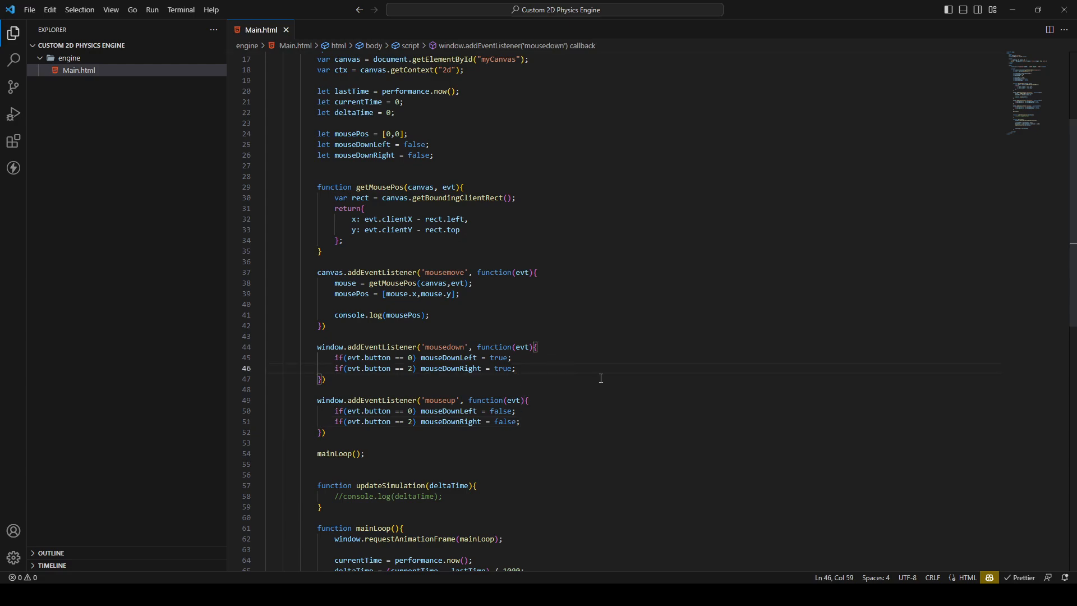
Add console.log(mouseDownLeft); inside the mousedown listener.
{"action": "type", "text": "console.log("}
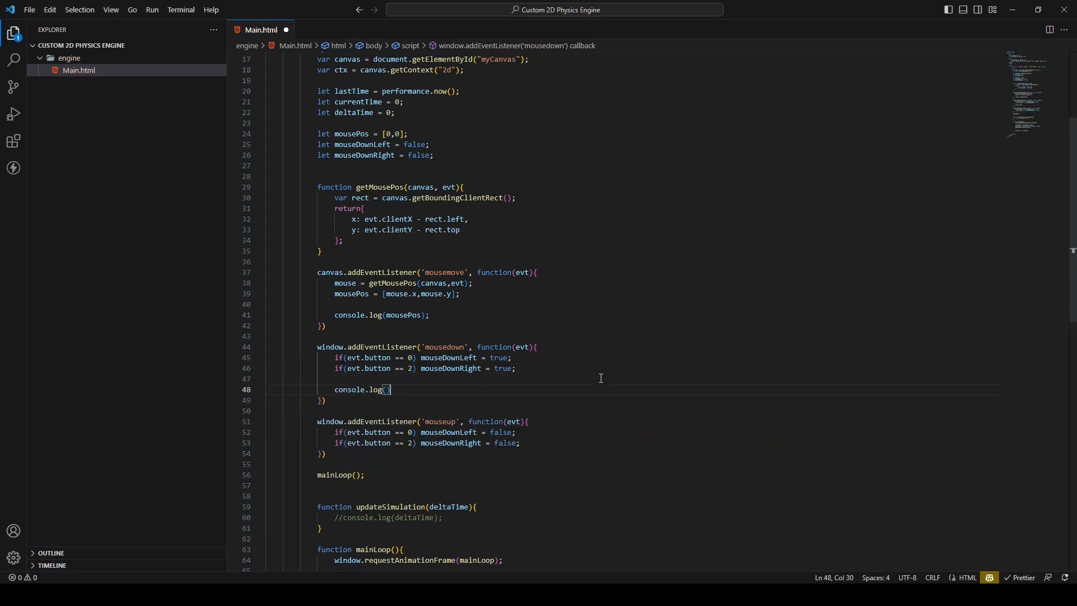
{"action": "type", "text": ";"}
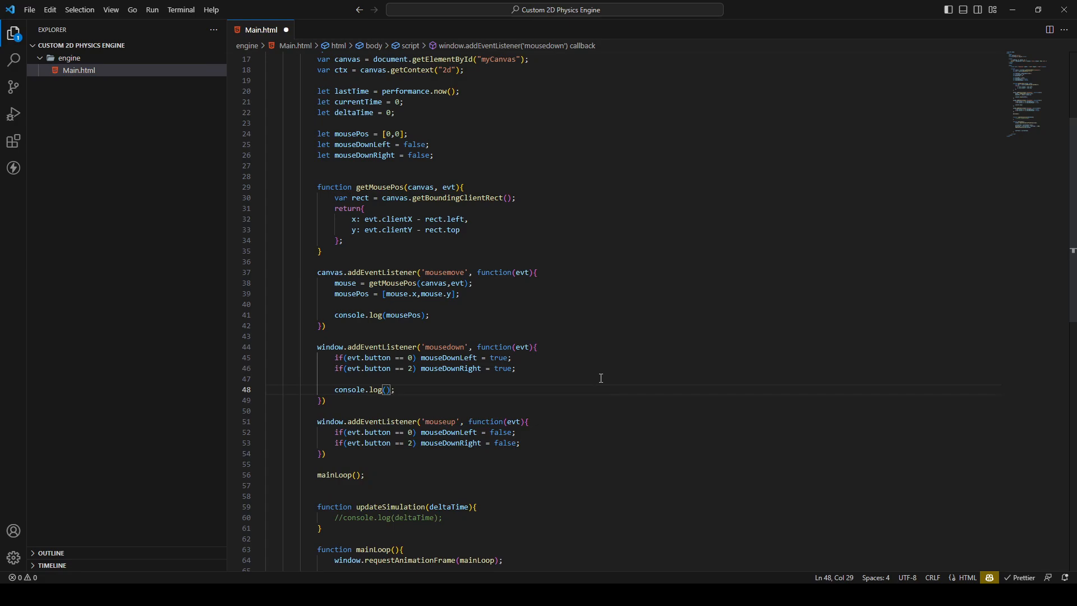
{"action": "type", "text": "mouseDownLeft"}
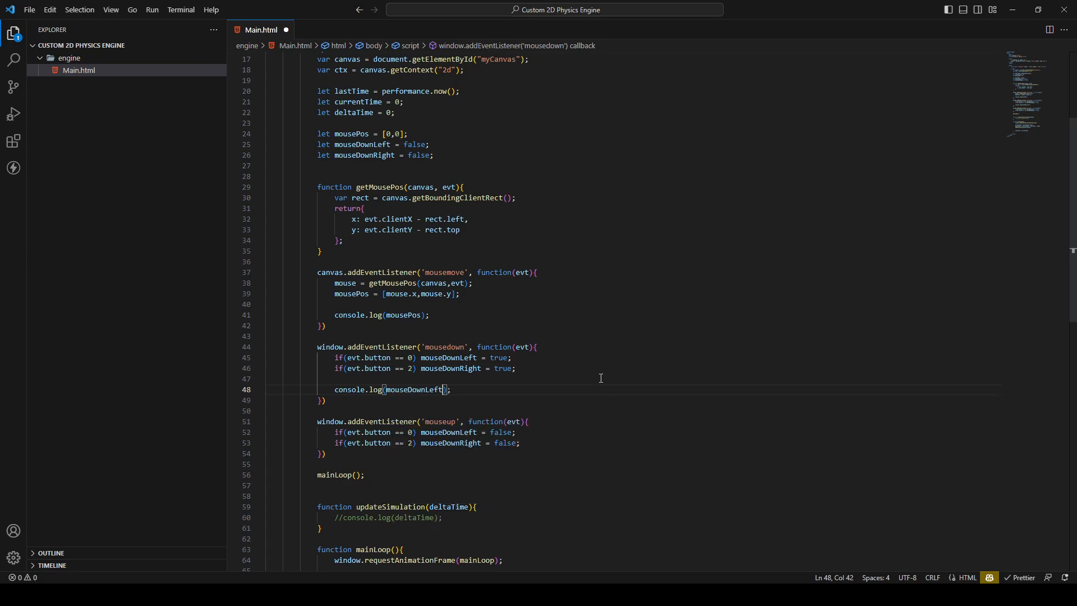
{"action": "mouse_move", "coordinate": [504, 384]}
{"action": "type", "text": "console.log(mouseDownLeft);"}
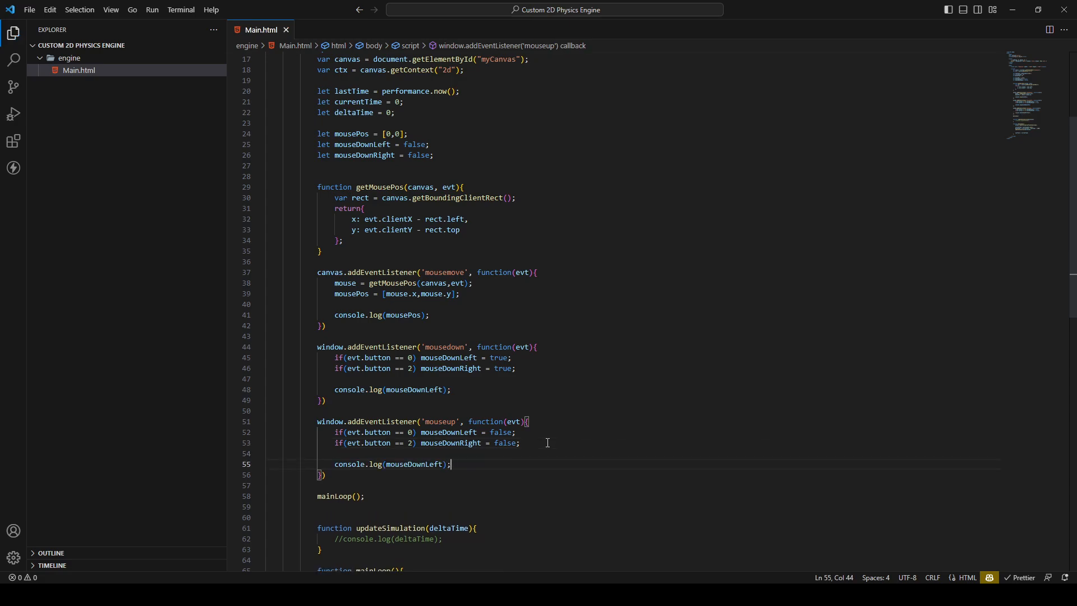
{"action": "mouse_move", "coordinate": [655, 388]}
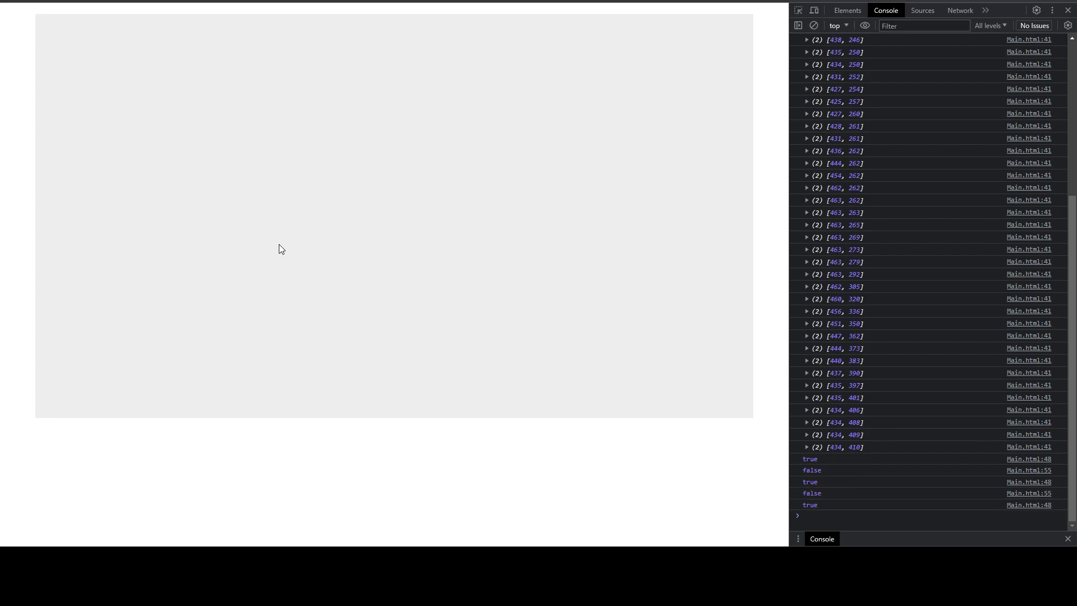
Scroll the DevTools Console to check the true/false entries logged on canvas press and release.
{"action": "scroll", "scroll_direction": "down", "scroll_amount": 3}
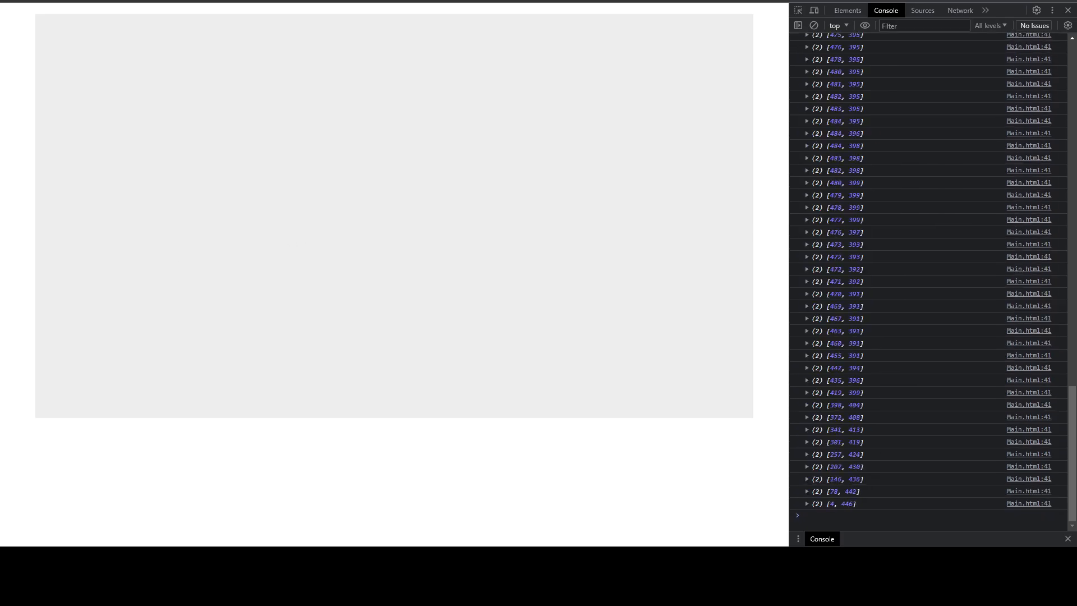
{"action": "scroll", "scroll_direction": "down", "scroll_amount": 3}
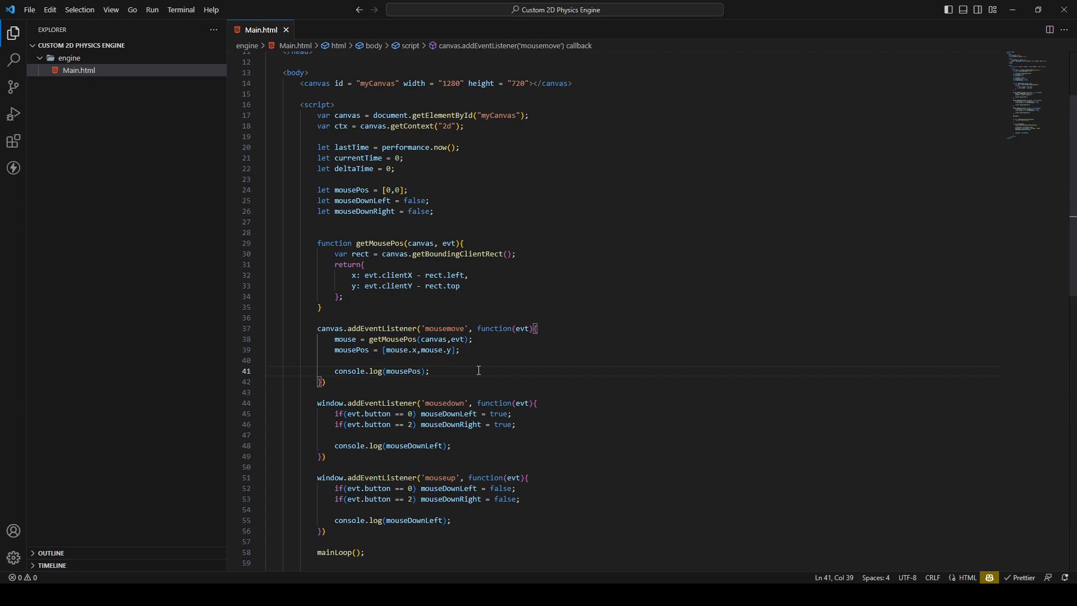
{"action": "mouse_move", "coordinate": [481, 371]}
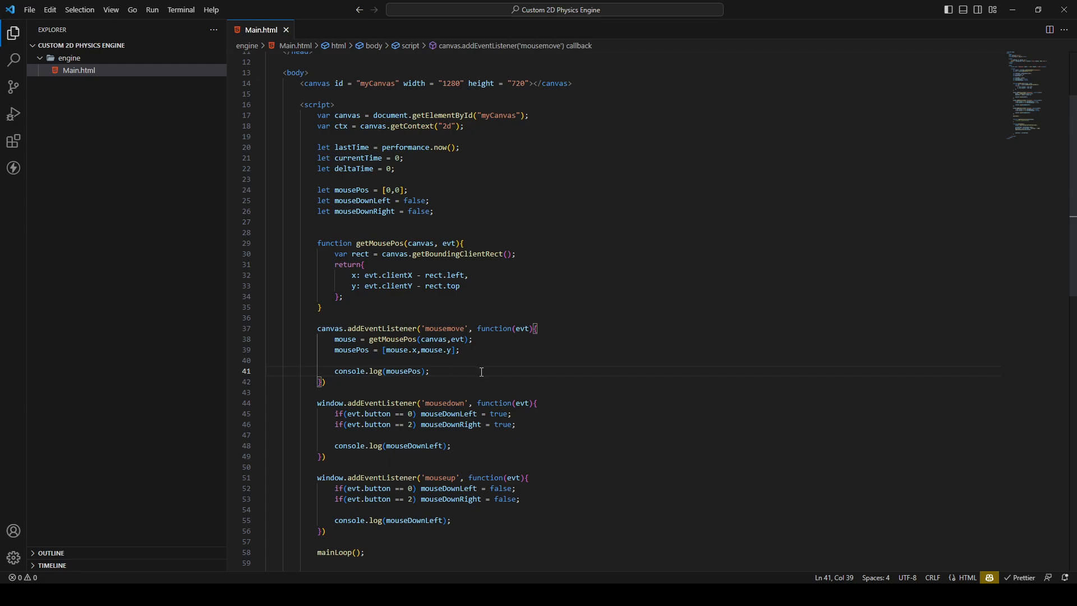